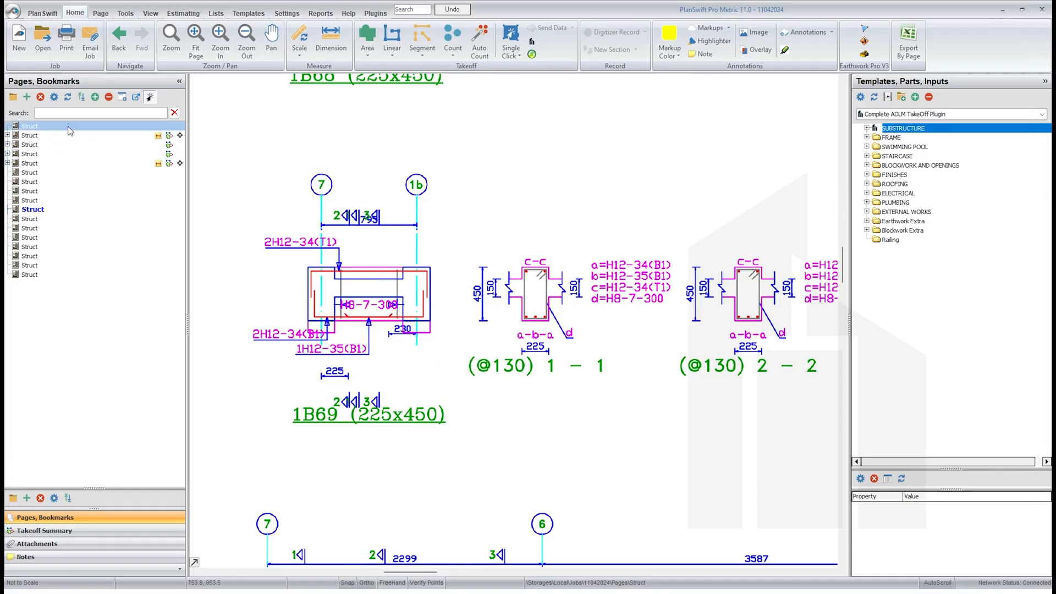
{"action": "mouse_move", "coordinate": [49, 131]}
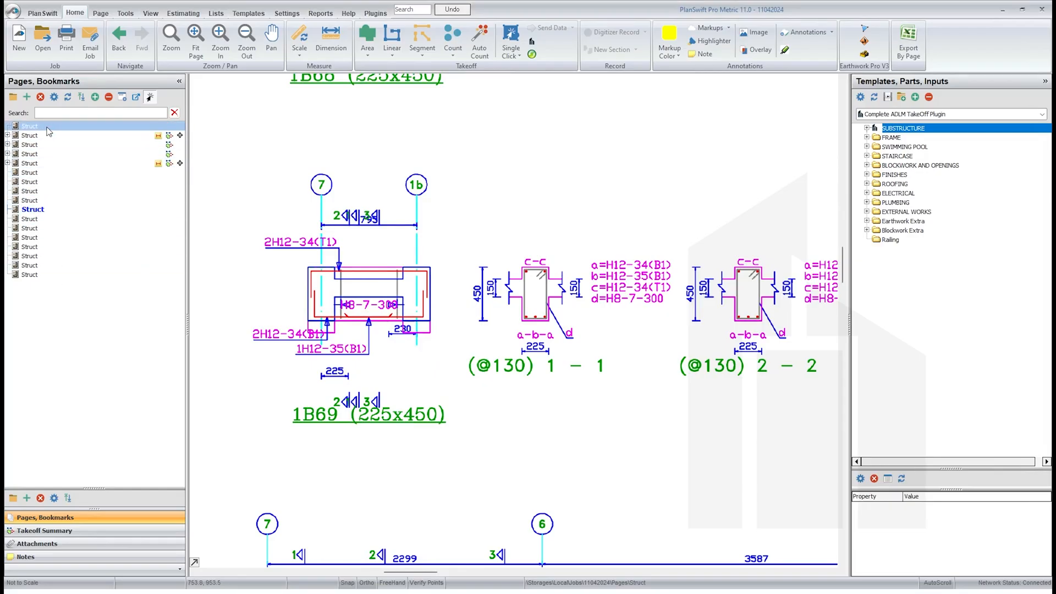
- Review the existing pages in the Pages panel and check the selected page's options
{"action": "left_click", "coordinate": [30, 218]}
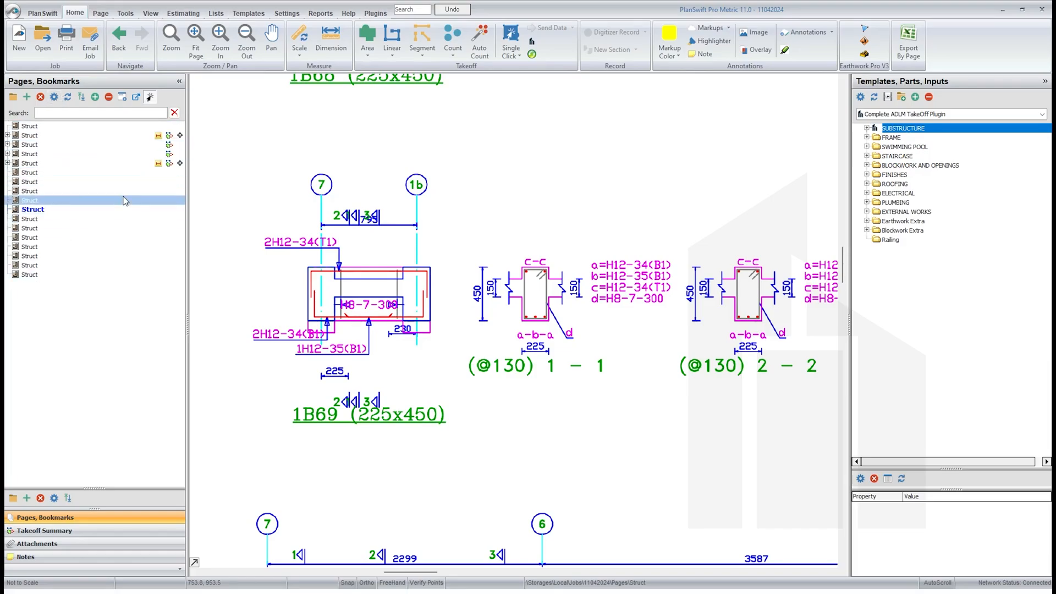
{"action": "left_click", "coordinate": [28, 144]}
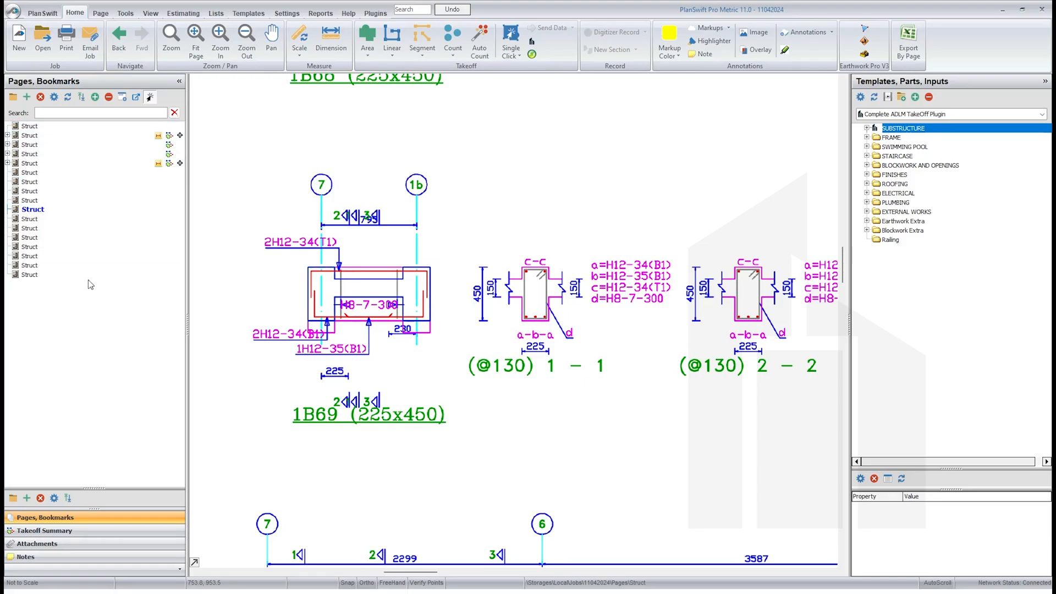
{"action": "left_click", "coordinate": [30, 154]}
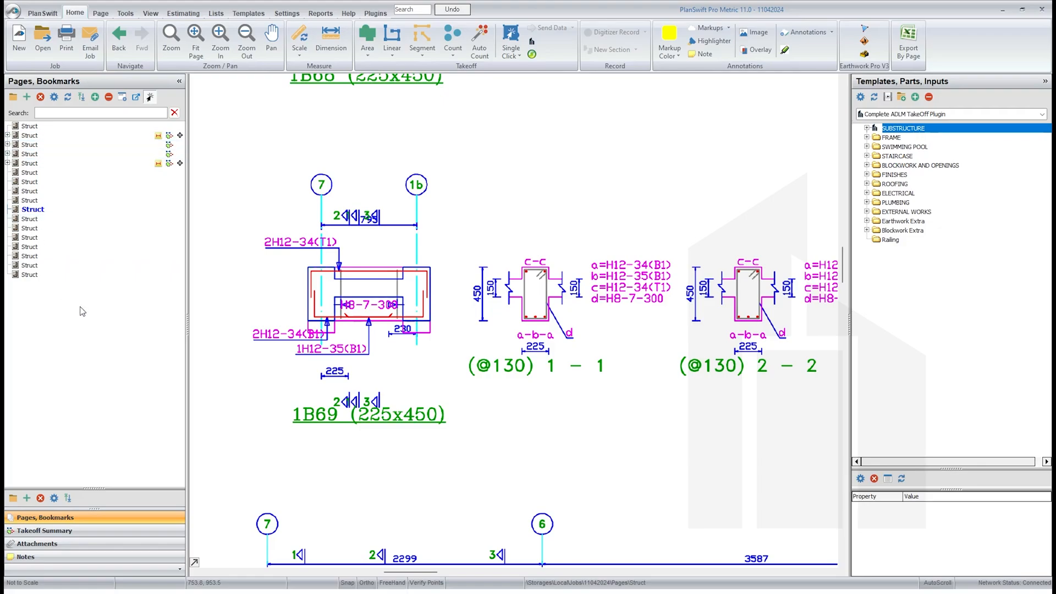
{"action": "left_click", "coordinate": [29, 125]}
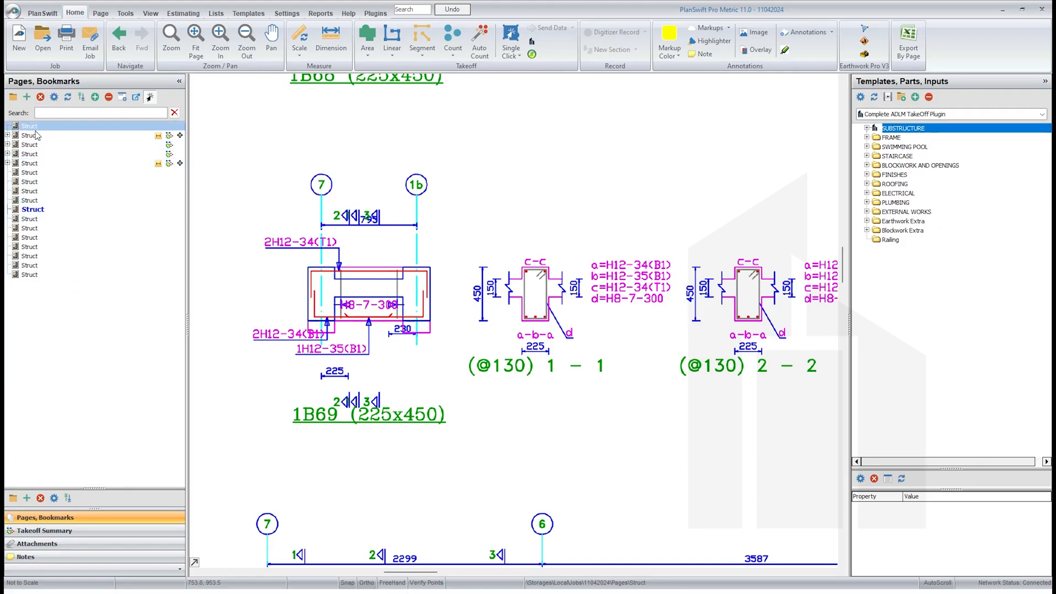
{"action": "left_click", "coordinate": [30, 275]}
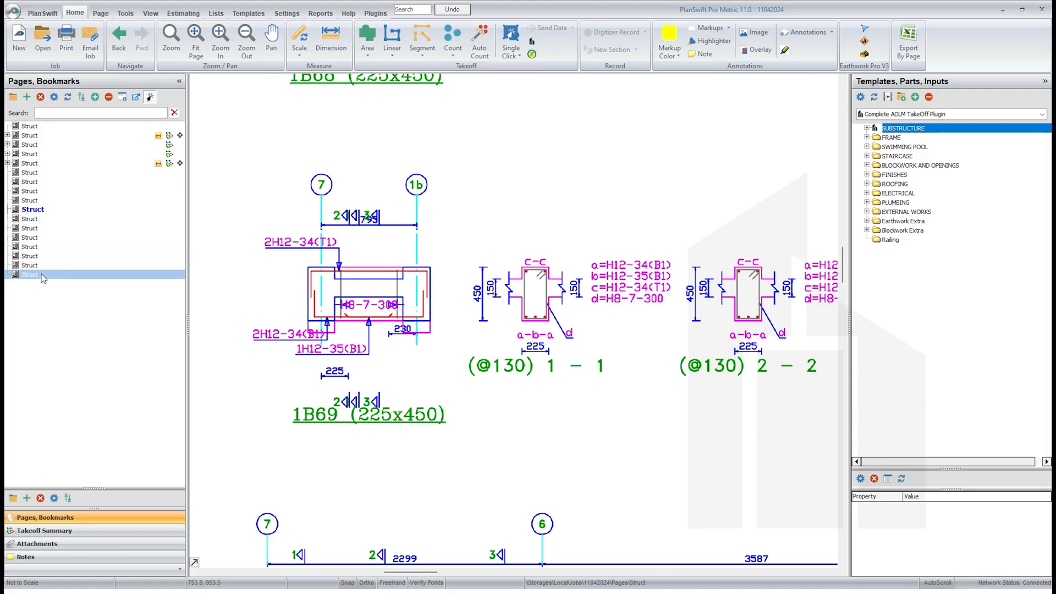
{"action": "left_click", "coordinate": [30, 246]}
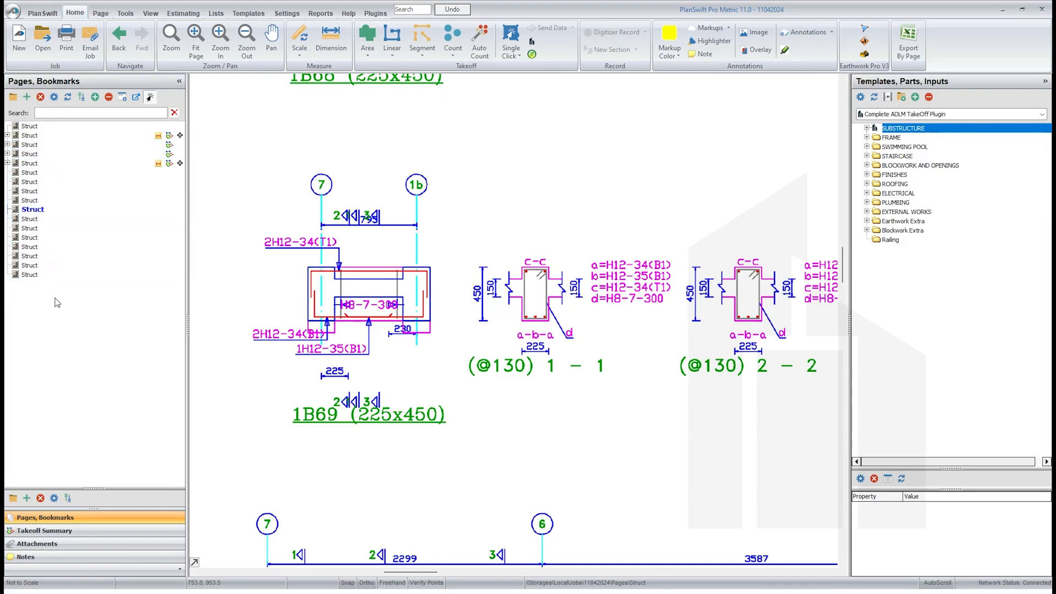
{"action": "mouse_move", "coordinate": [35, 299]}
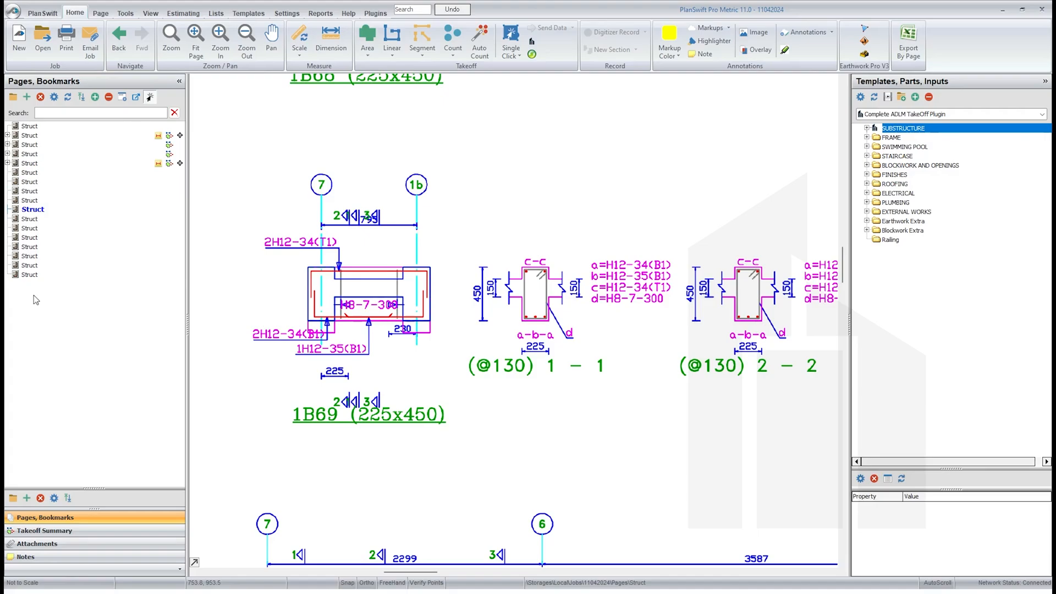
{"action": "right_click", "coordinate": [35, 299]}
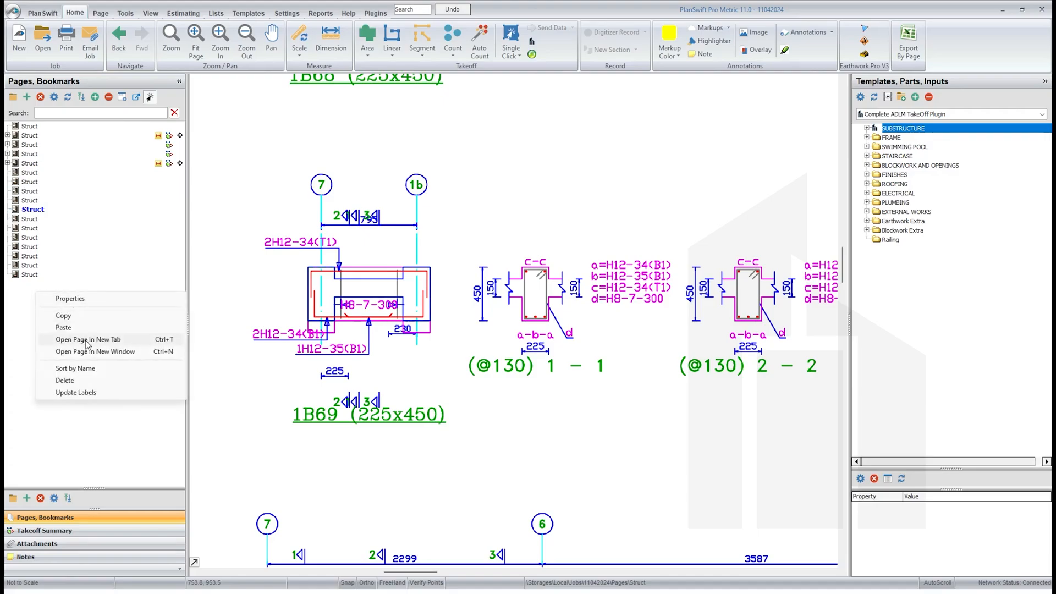
{"action": "mouse_move", "coordinate": [22, 304]}
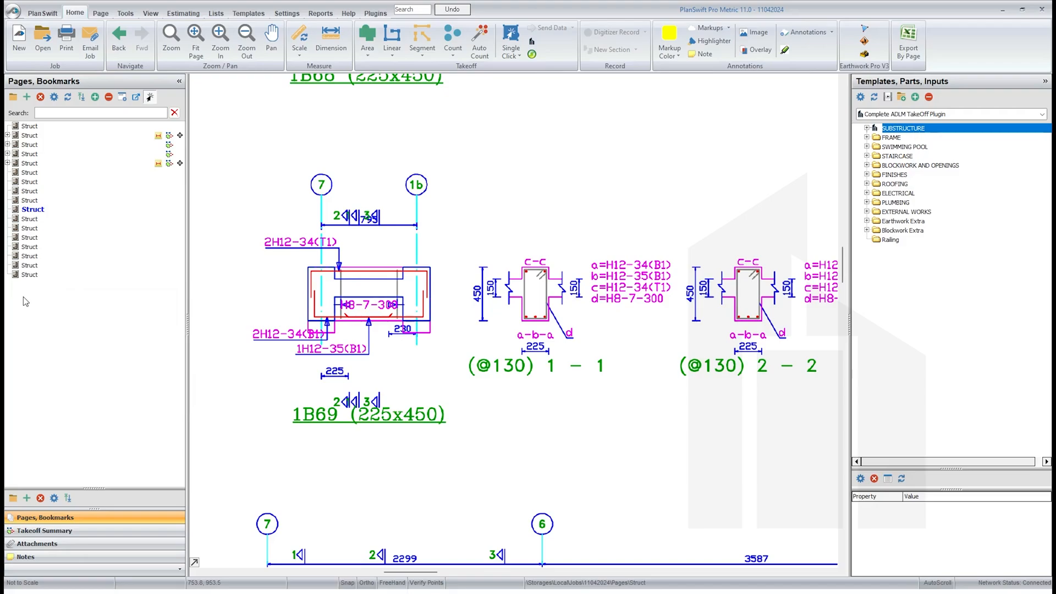
{"action": "left_click", "coordinate": [30, 237]}
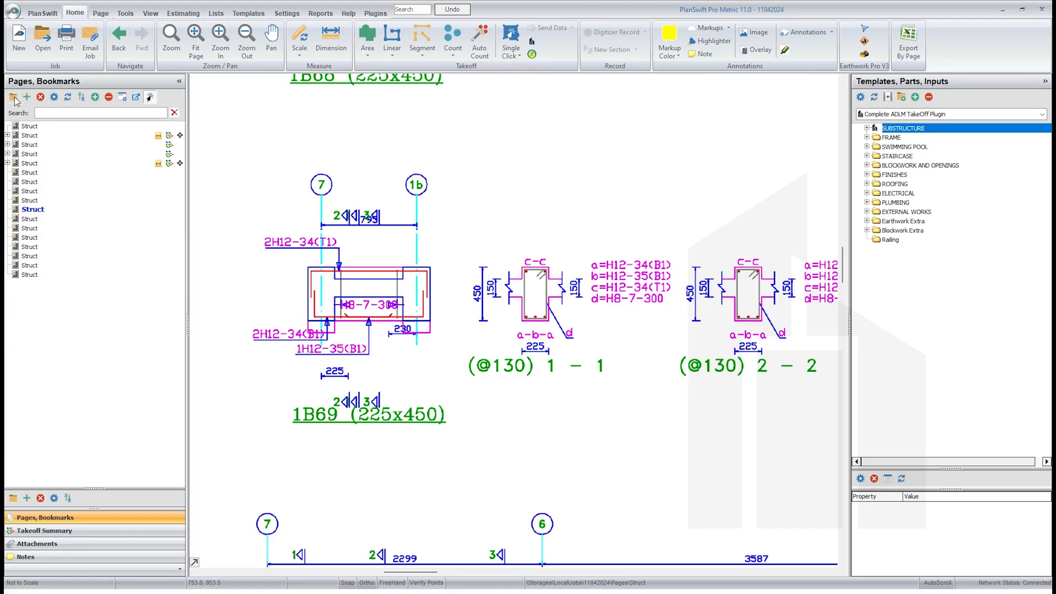
- Create two new page folders named Arch and Struct in the page list
{"action": "left_click", "coordinate": [12, 97]}
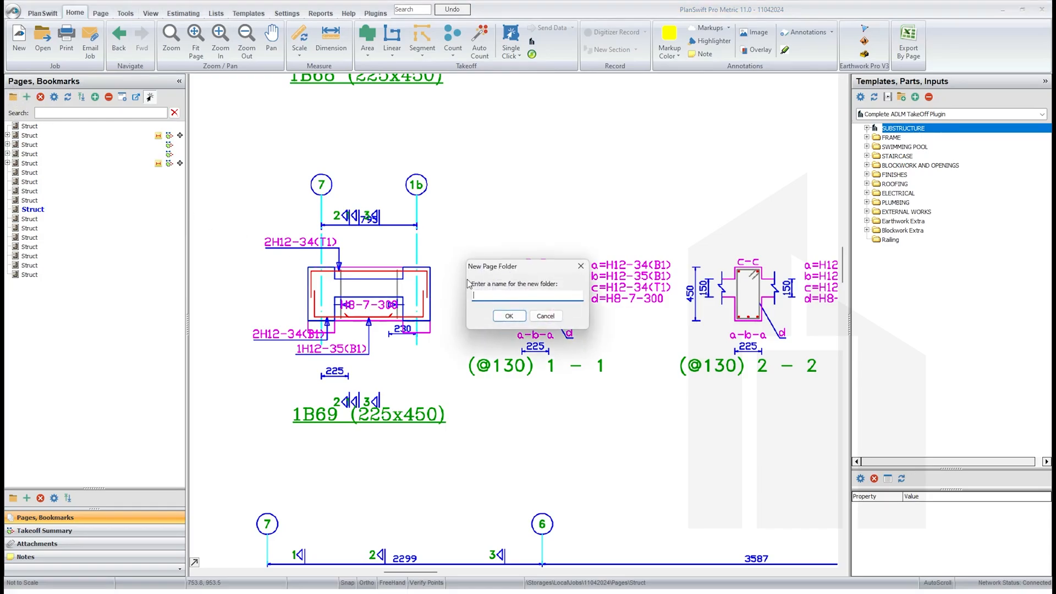
{"action": "type", "text": "Arc"}
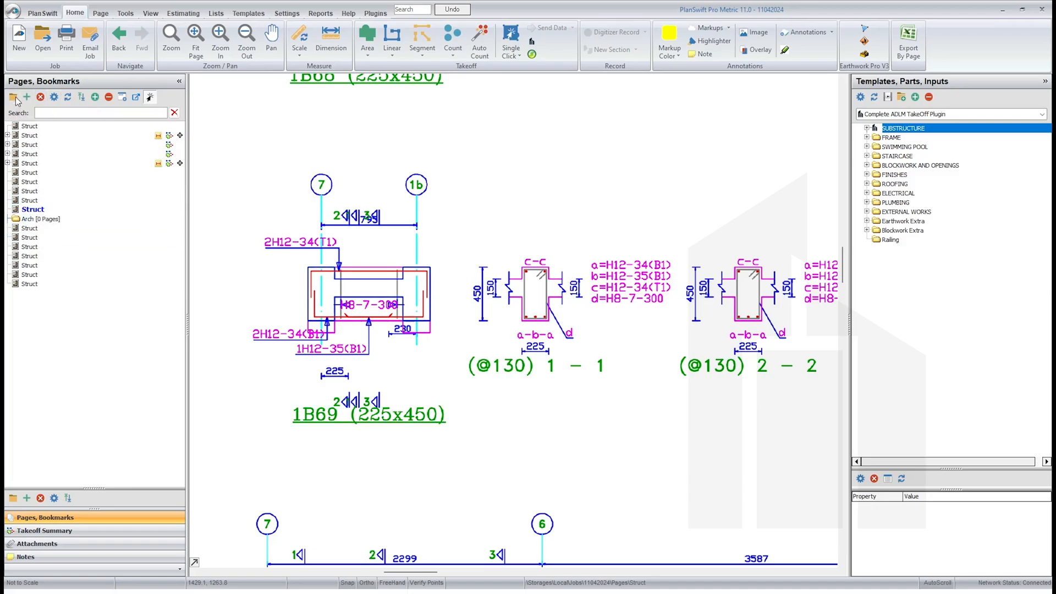
{"action": "left_click", "coordinate": [12, 97]}
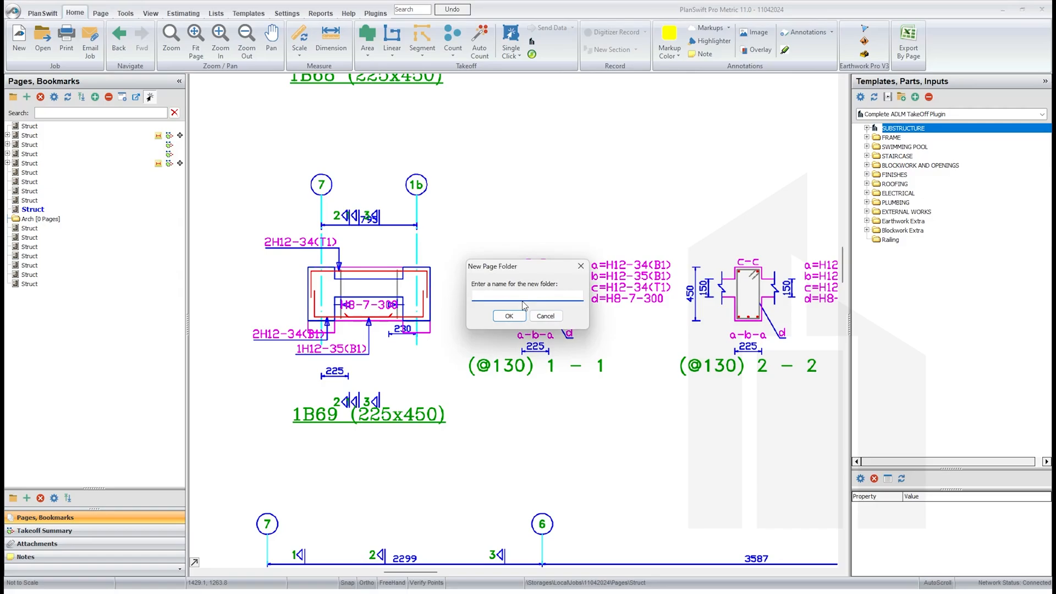
{"action": "type", "text": "Struct"}
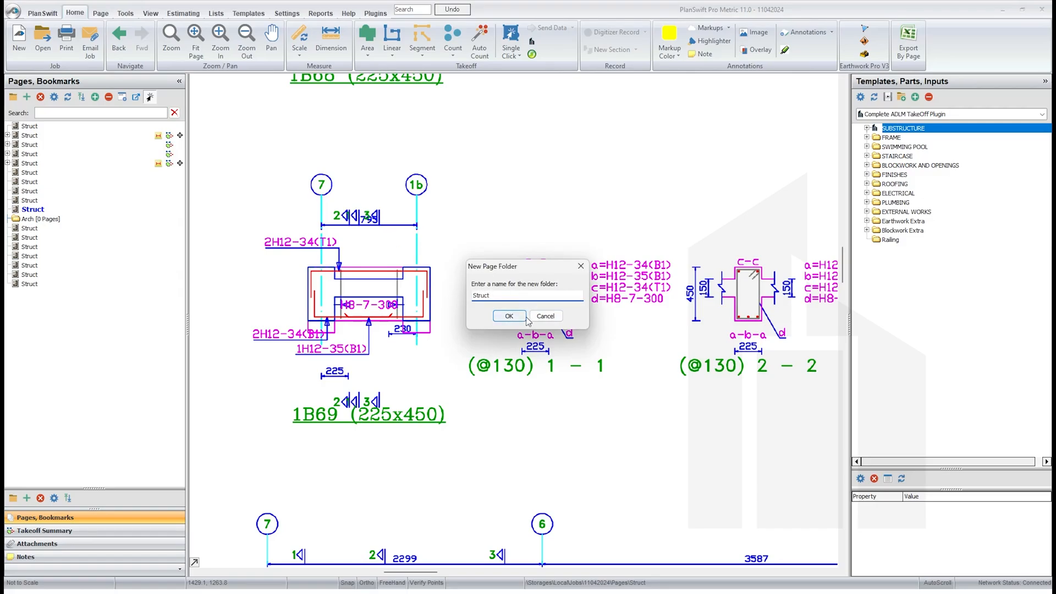
{"action": "left_click", "coordinate": [508, 315]}
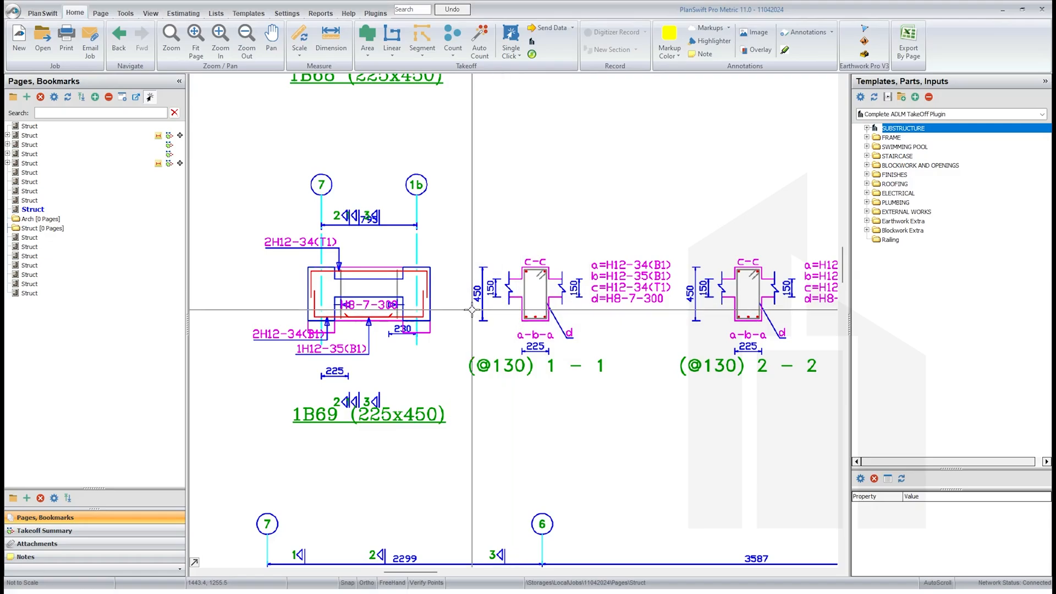
{"action": "left_click", "coordinate": [37, 219]}
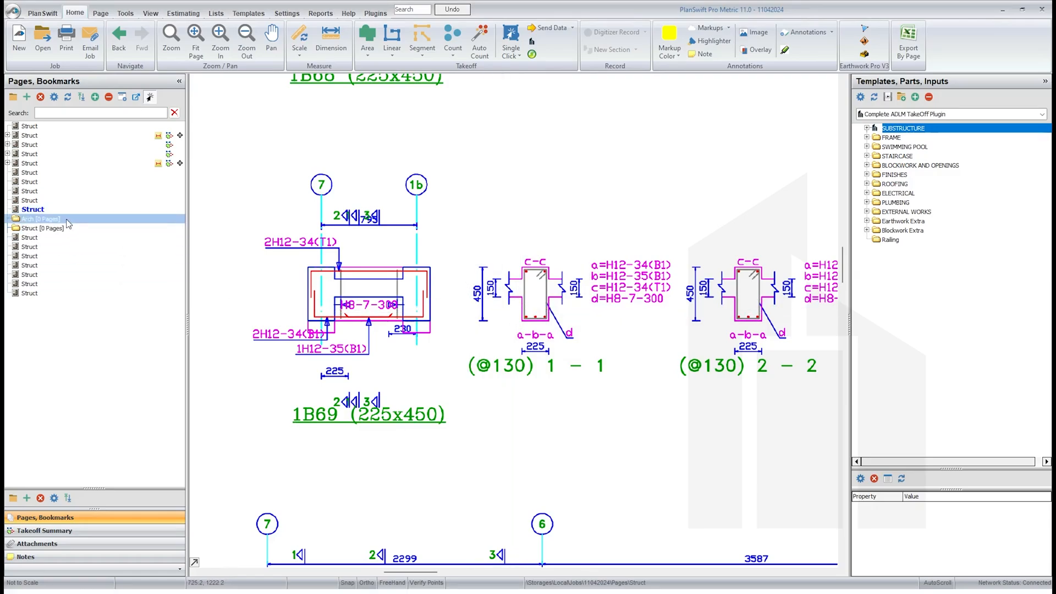
{"action": "left_click", "coordinate": [30, 153]}
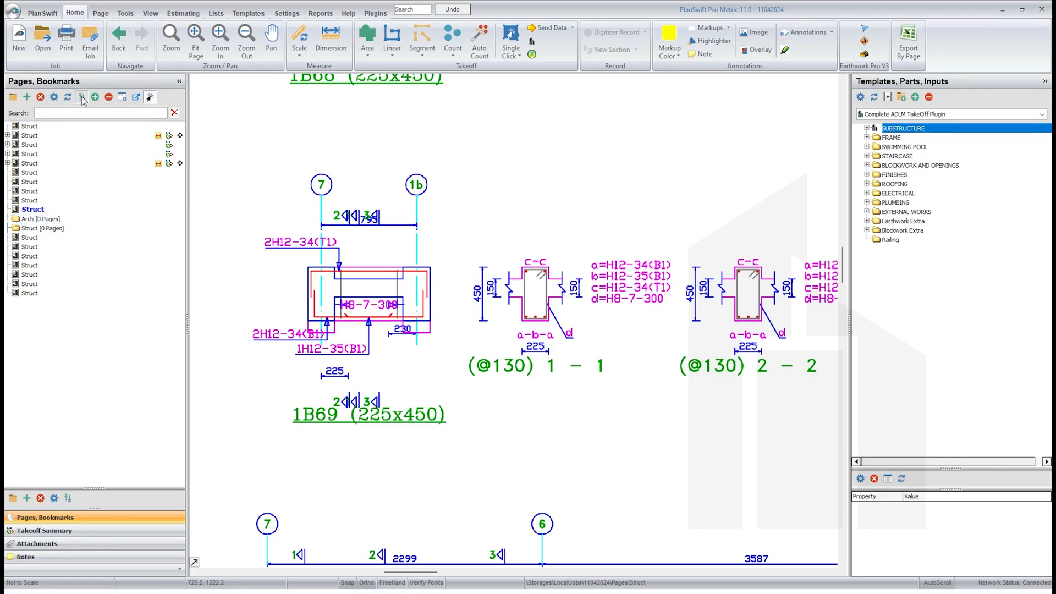
- In Adjust Pages Order, move the Arch and Struct folders to the top of the list
{"action": "left_click", "coordinate": [80, 96]}
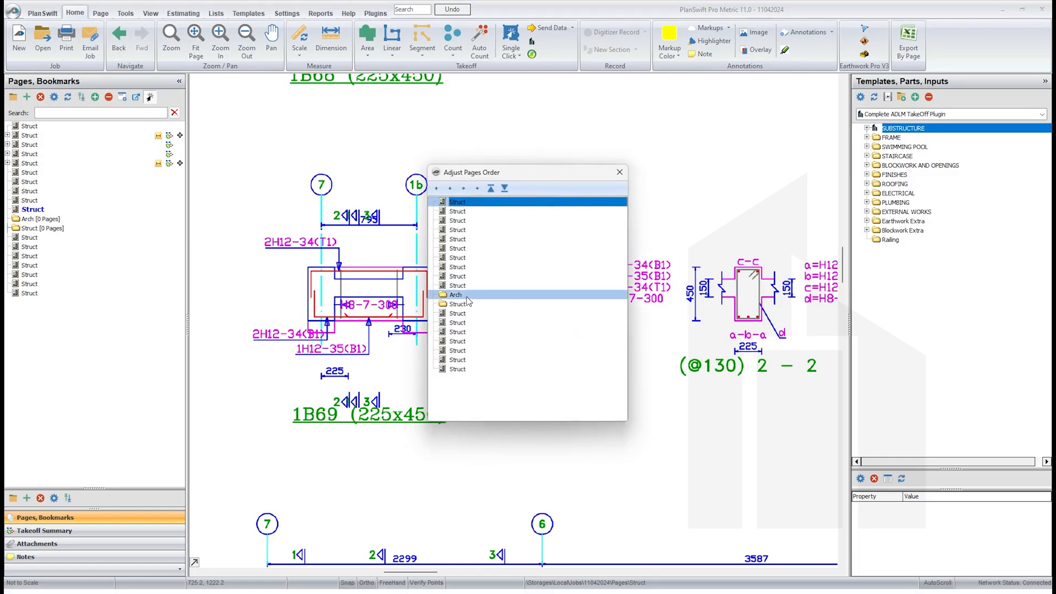
{"action": "left_click", "coordinate": [455, 295]}
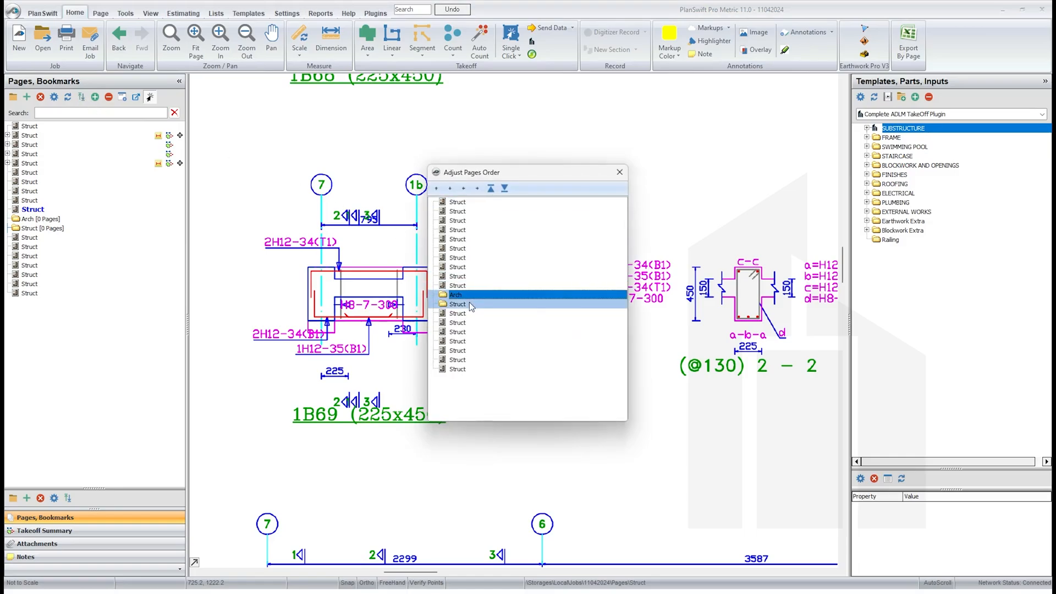
{"action": "left_click", "coordinate": [457, 303]}
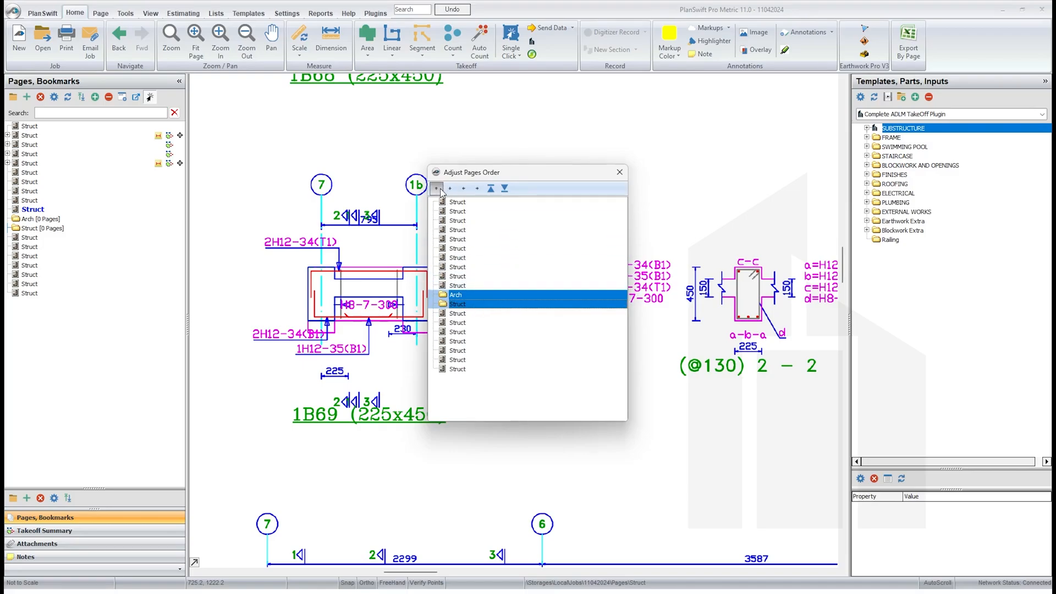
{"action": "left_click", "coordinate": [491, 188]}
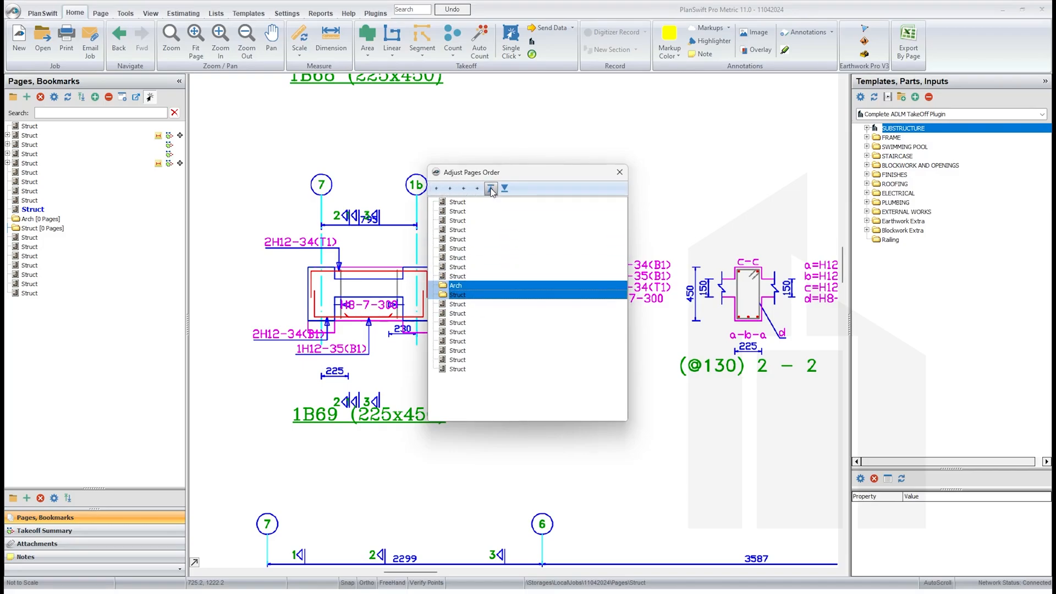
{"action": "left_click", "coordinate": [491, 188]}
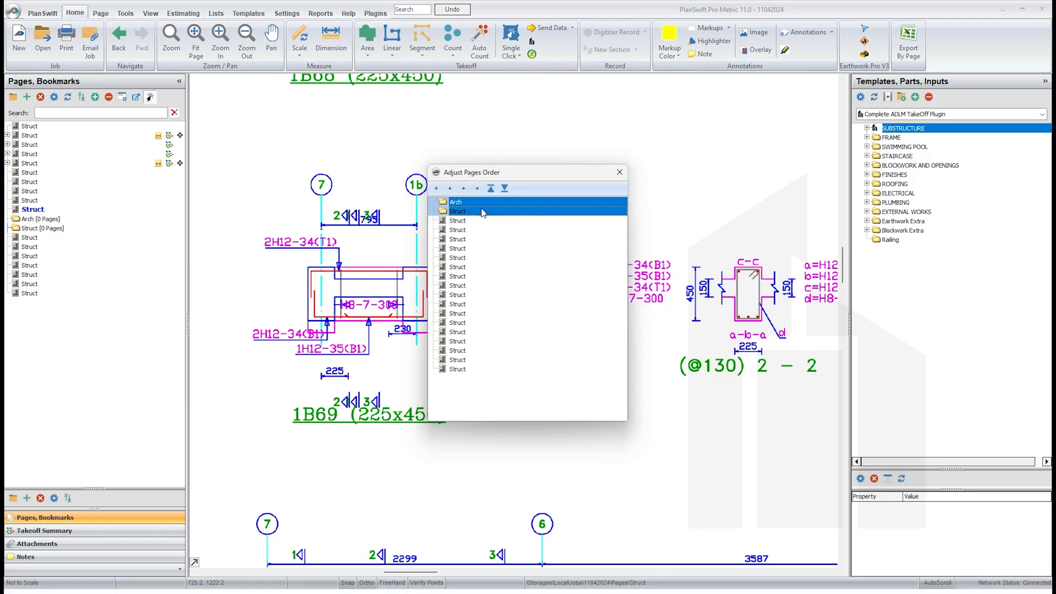
{"action": "mouse_move", "coordinate": [602, 193]}
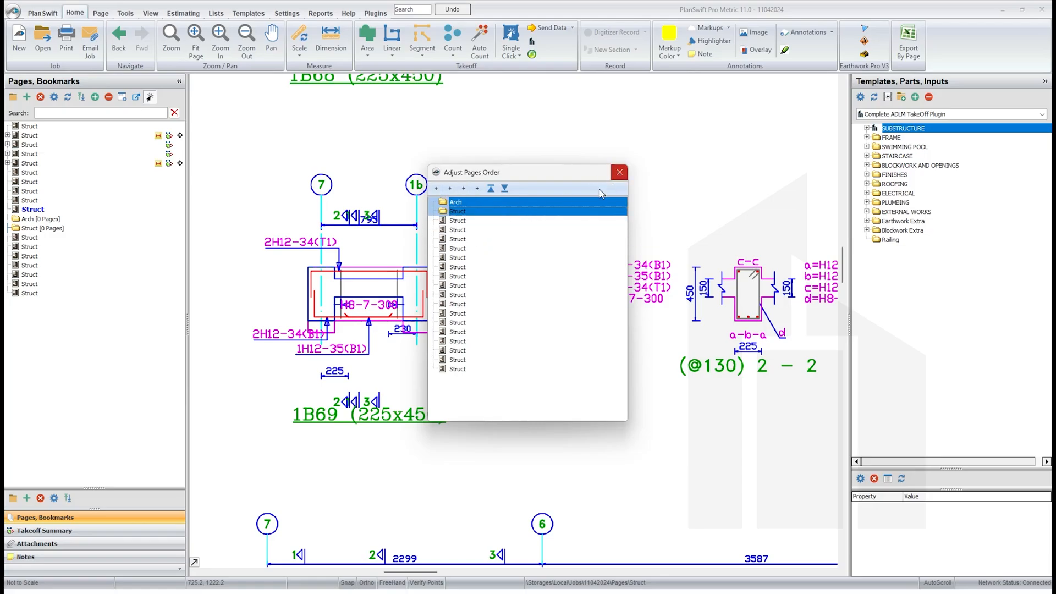
- Move all 17 structural pages into the Struct folder and close the ordering window
{"action": "left_click", "coordinate": [458, 284]}
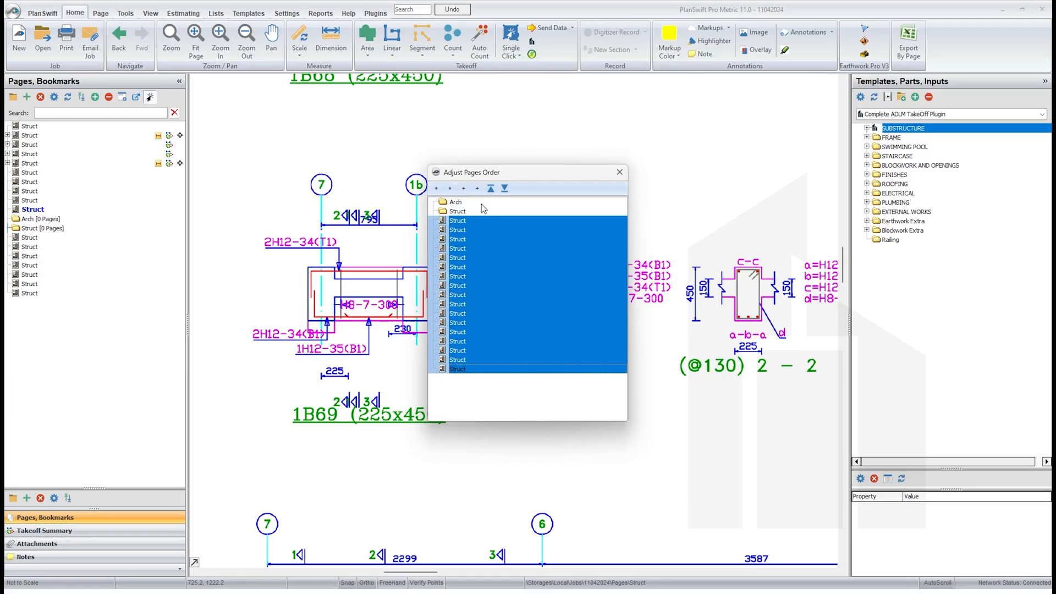
{"action": "left_click", "coordinate": [444, 211]}
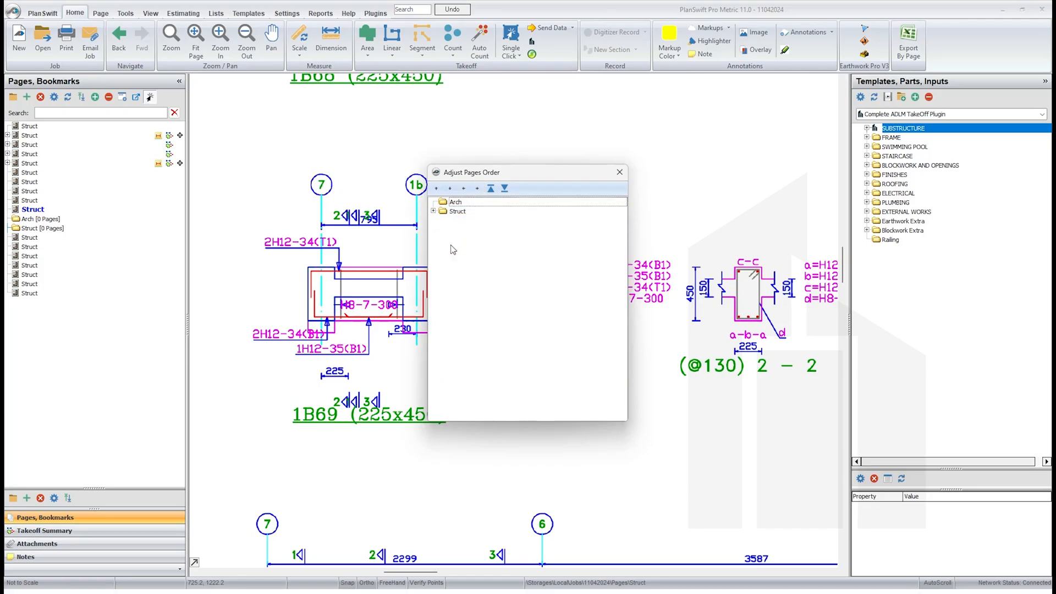
{"action": "mouse_move", "coordinate": [596, 187]}
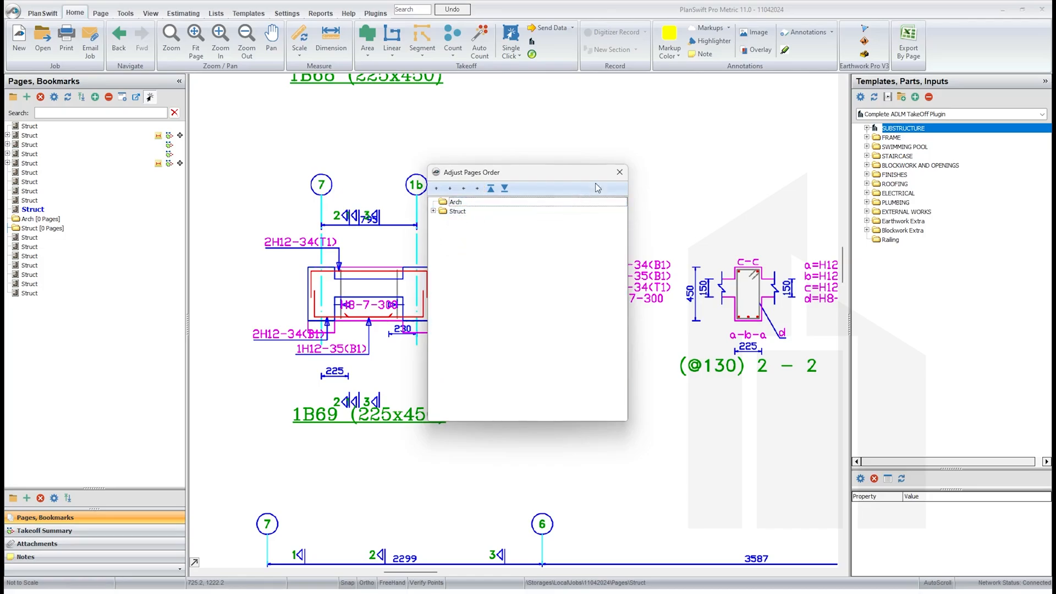
{"action": "left_click", "coordinate": [618, 171]}
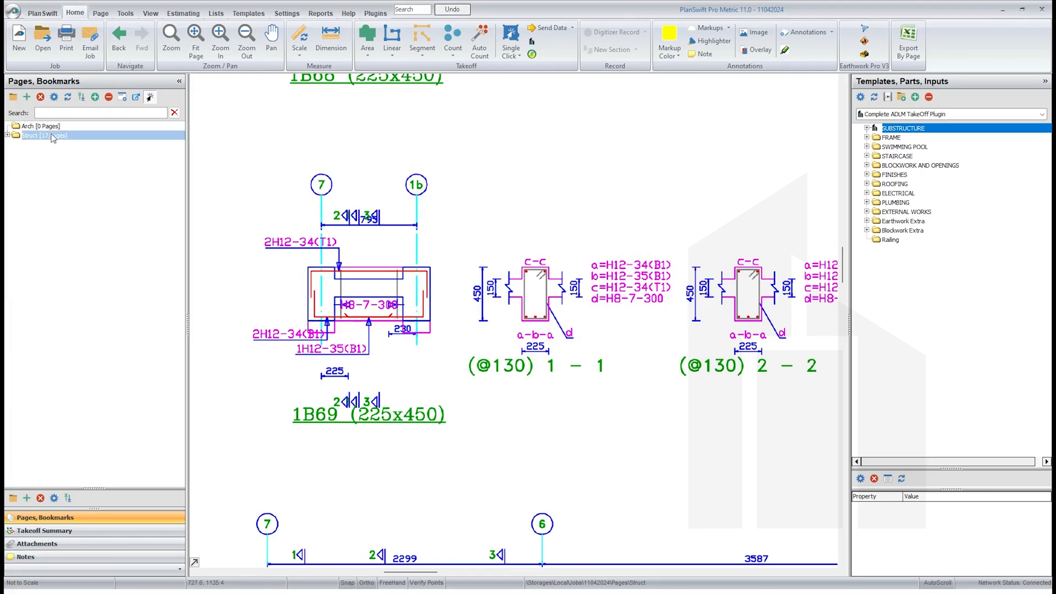
{"action": "left_click", "coordinate": [40, 125]}
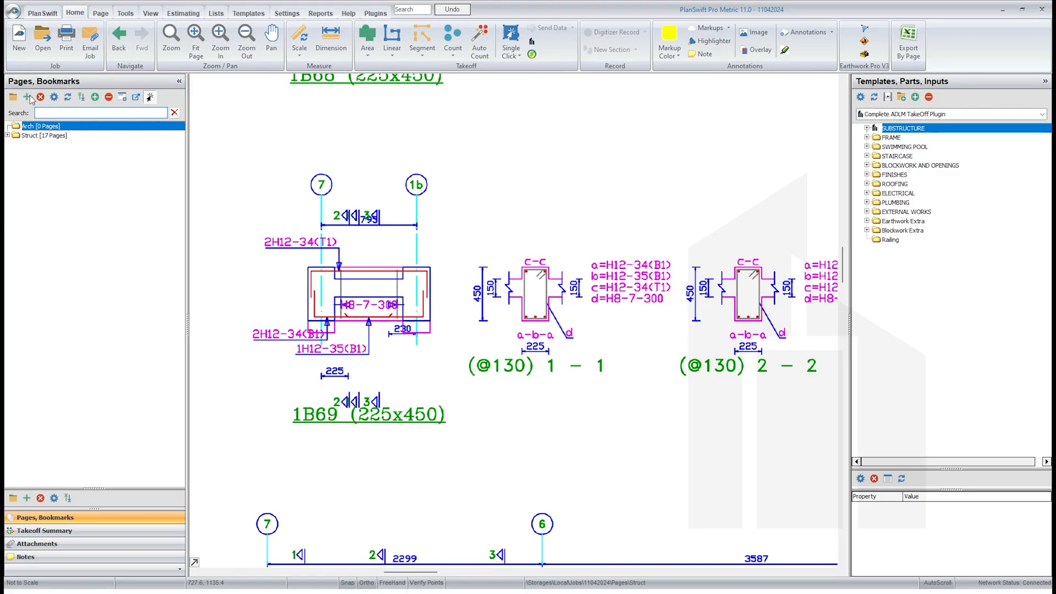
- Add pages from the Existing Floor Plan PDF in Documents\YouTube\Planswift Dwg, converted in True Color (32 bit)
{"action": "left_click", "coordinate": [26, 97]}
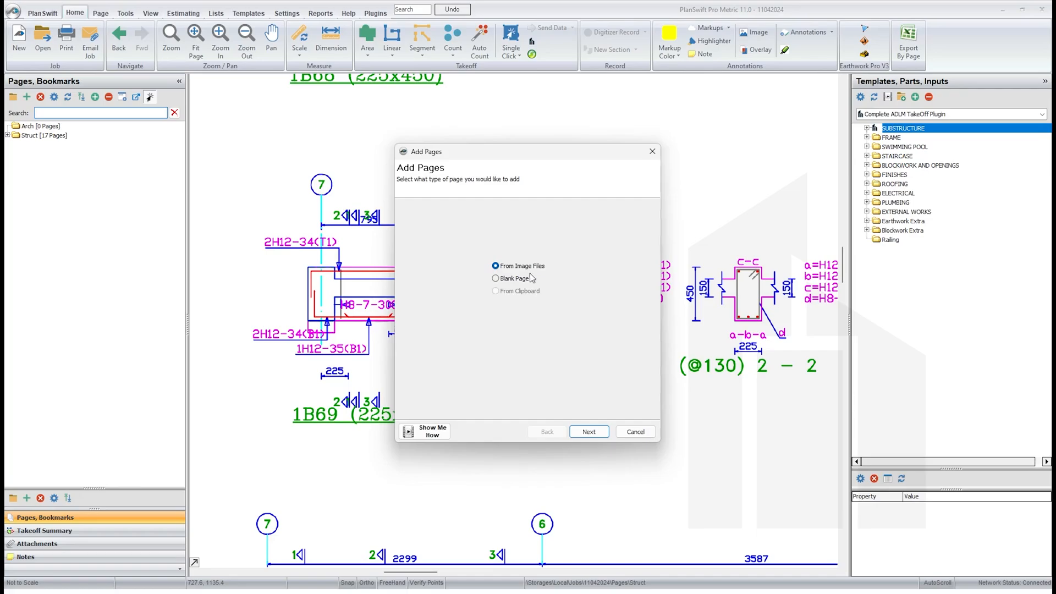
{"action": "left_click", "coordinate": [587, 431]}
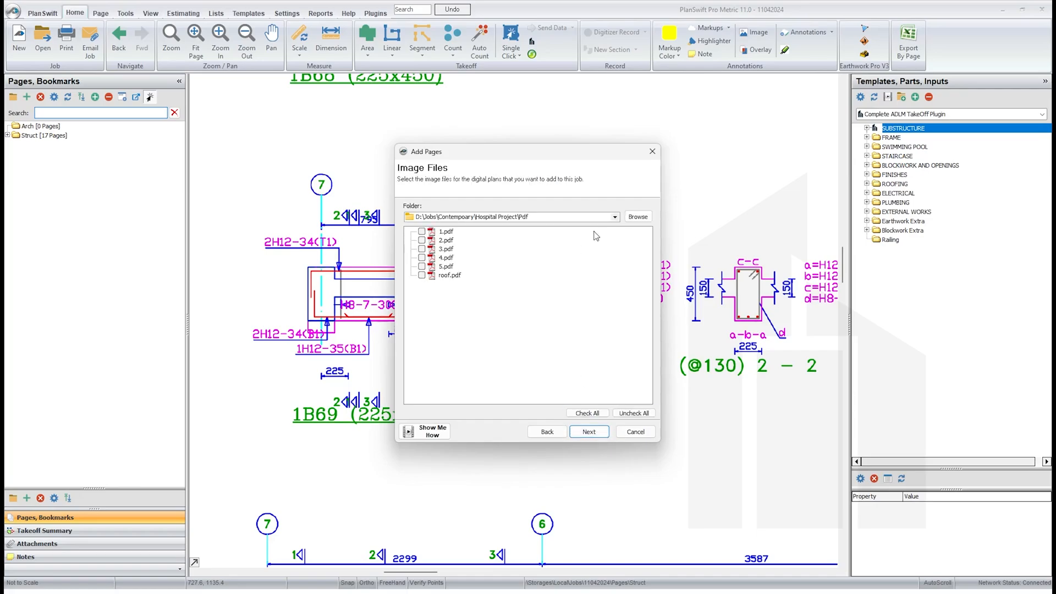
{"action": "left_click", "coordinate": [637, 216]}
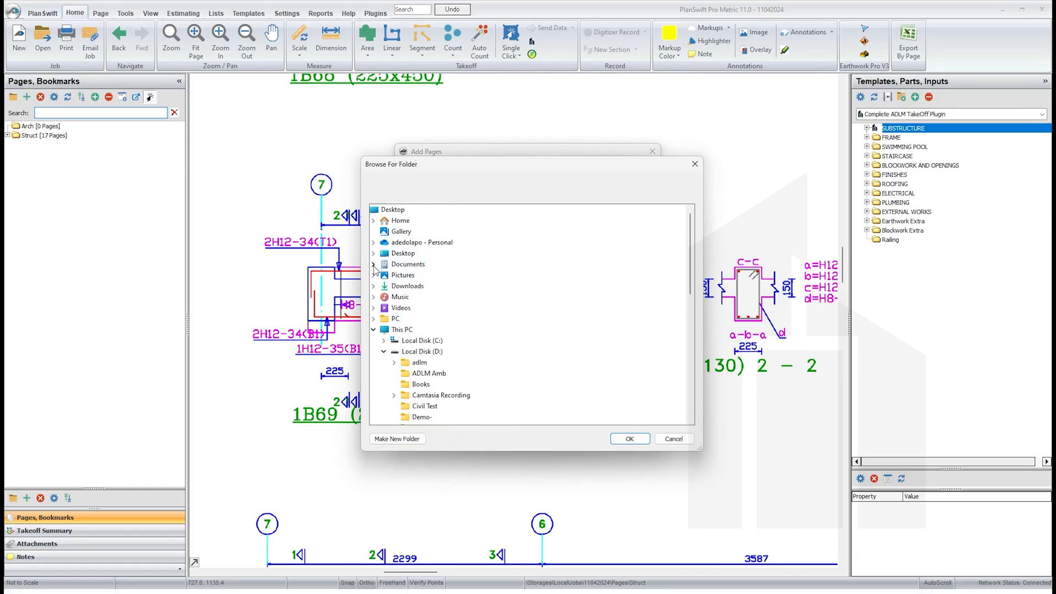
{"action": "scroll", "scroll_direction": "down", "scroll_amount": 3}
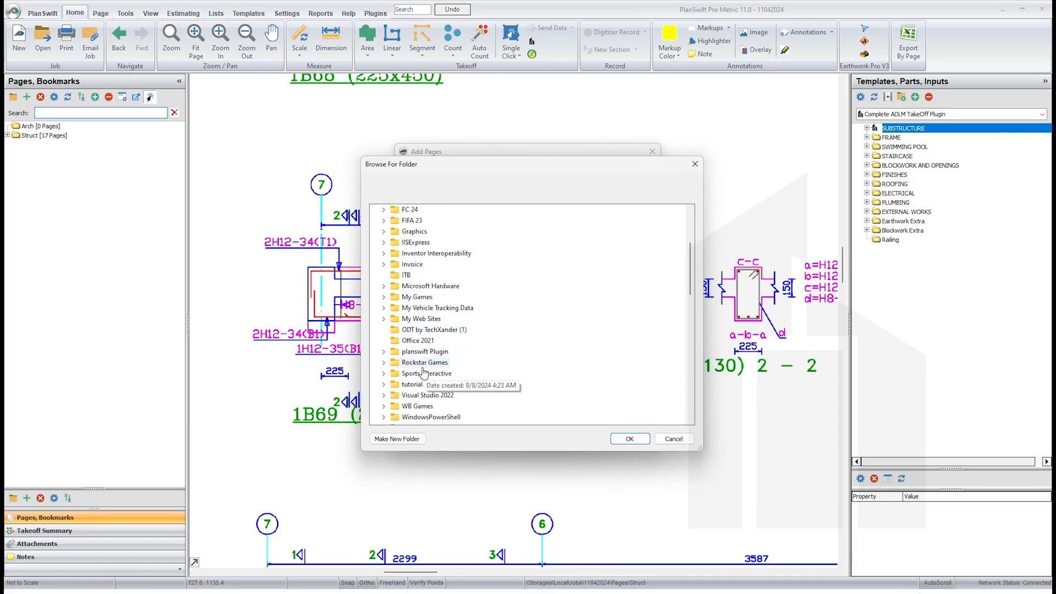
{"action": "mouse_move", "coordinate": [418, 152]}
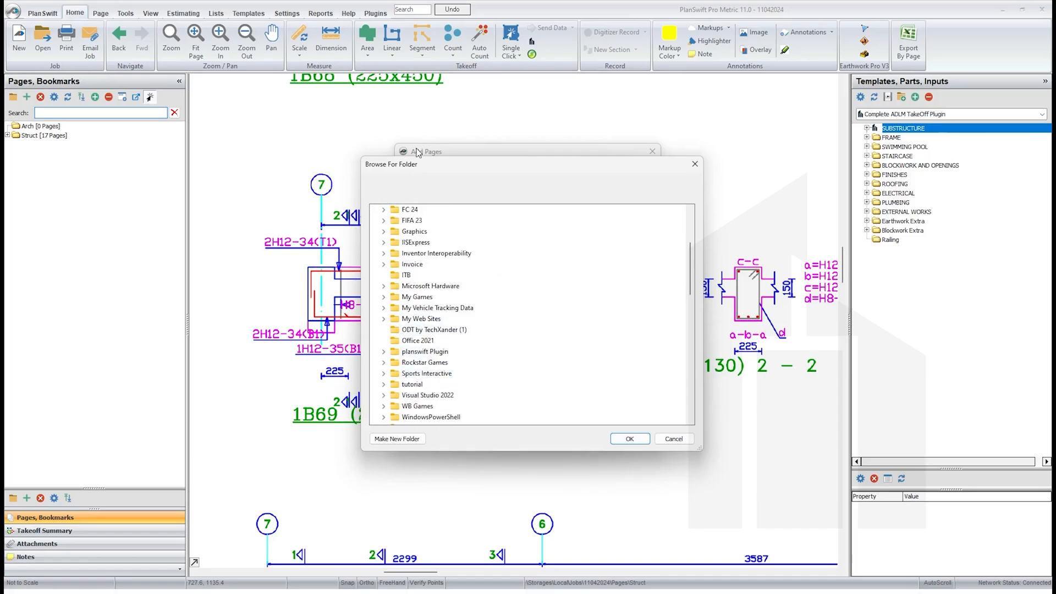
{"action": "mouse_move", "coordinate": [430, 308]}
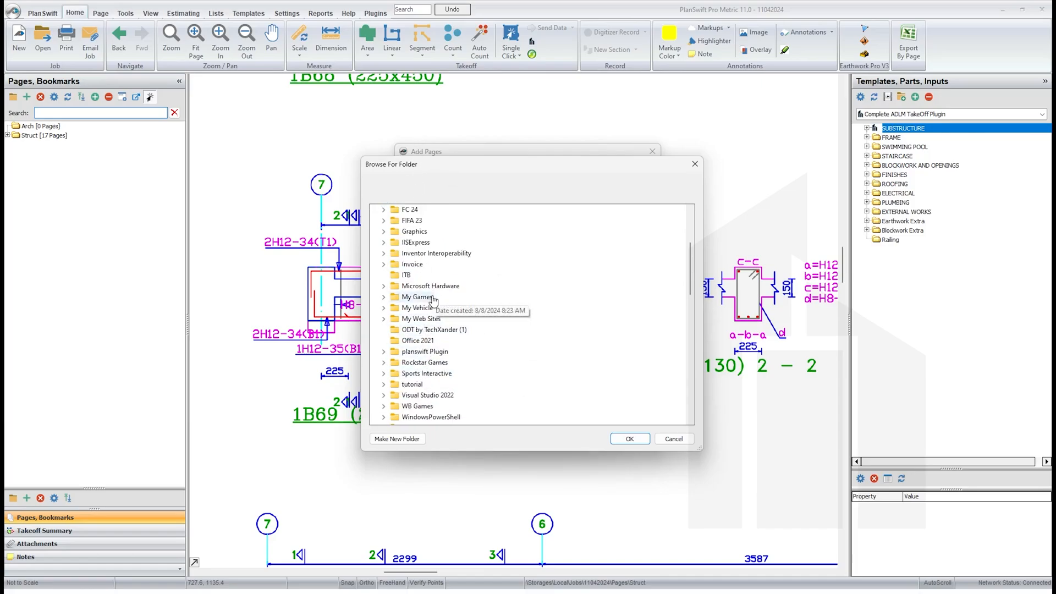
{"action": "mouse_move", "coordinate": [438, 410]}
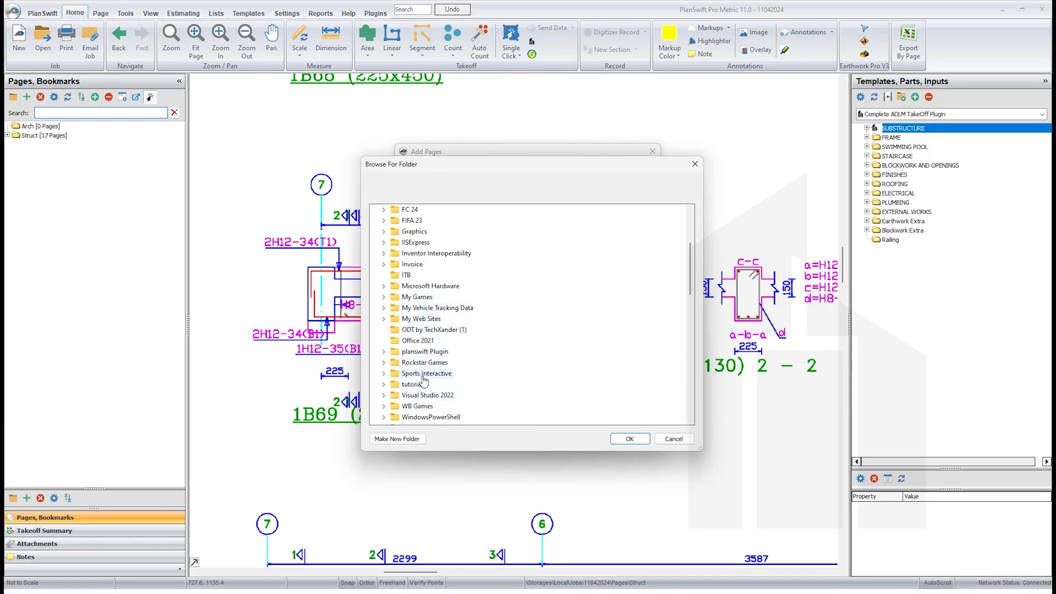
{"action": "scroll", "scroll_direction": "up", "scroll_amount": 3}
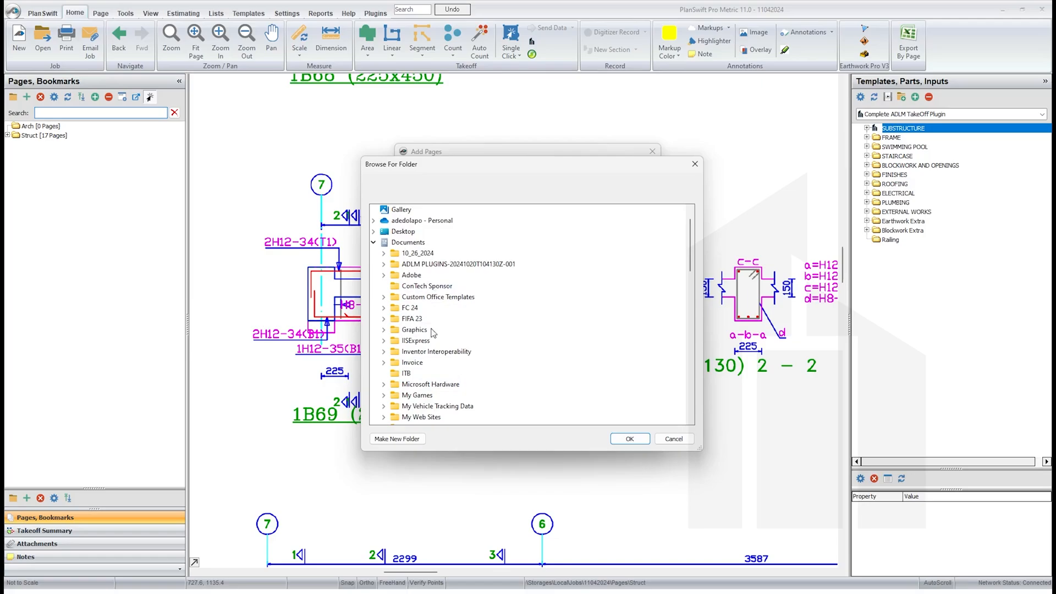
{"action": "scroll", "scroll_direction": "down", "scroll_amount": 3}
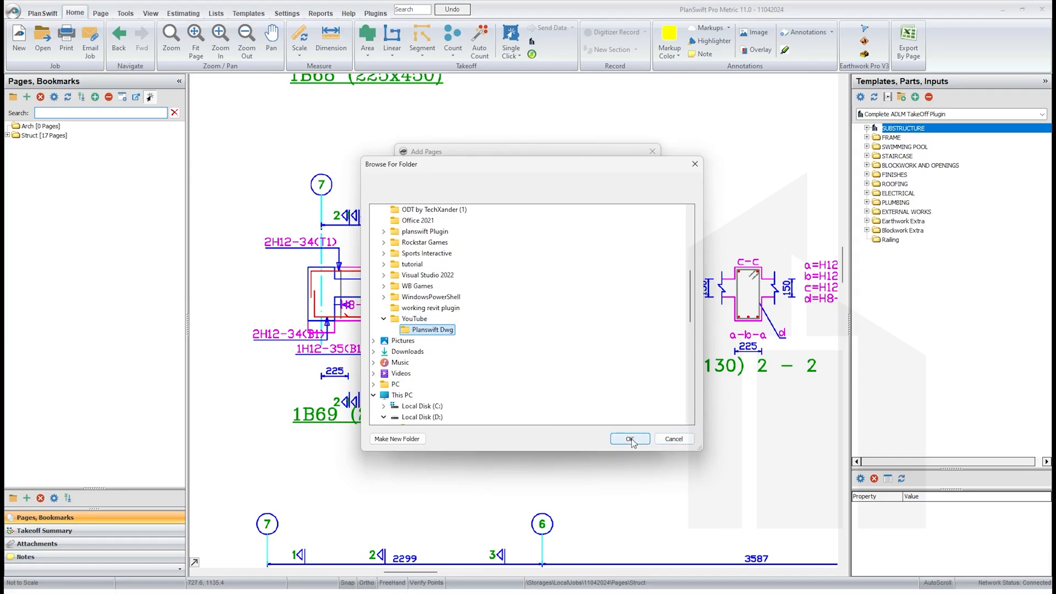
{"action": "left_click", "coordinate": [628, 439]}
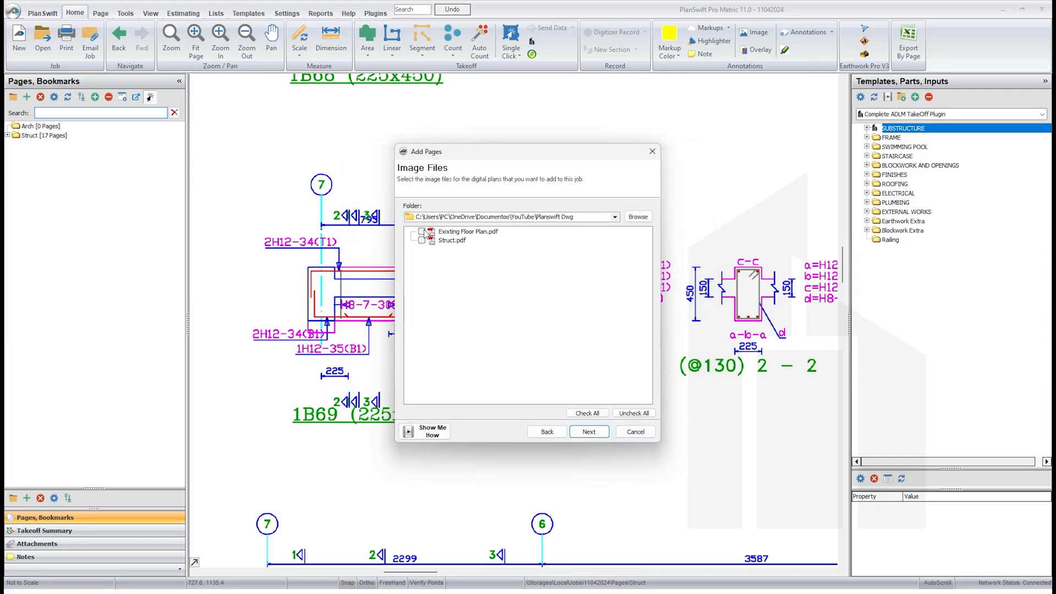
{"action": "left_click", "coordinate": [588, 431]}
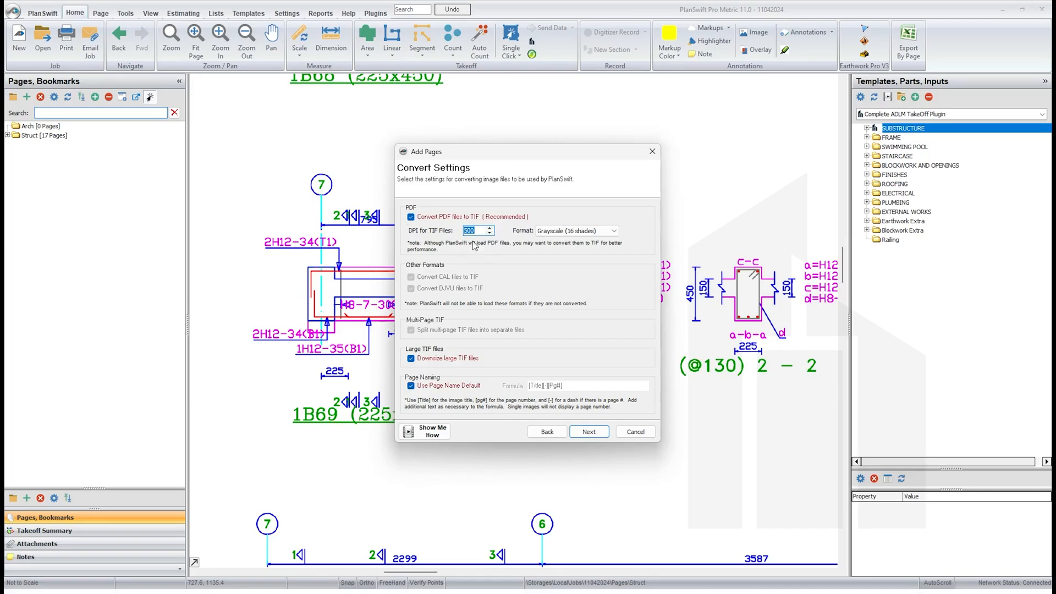
{"action": "mouse_move", "coordinate": [472, 242]}
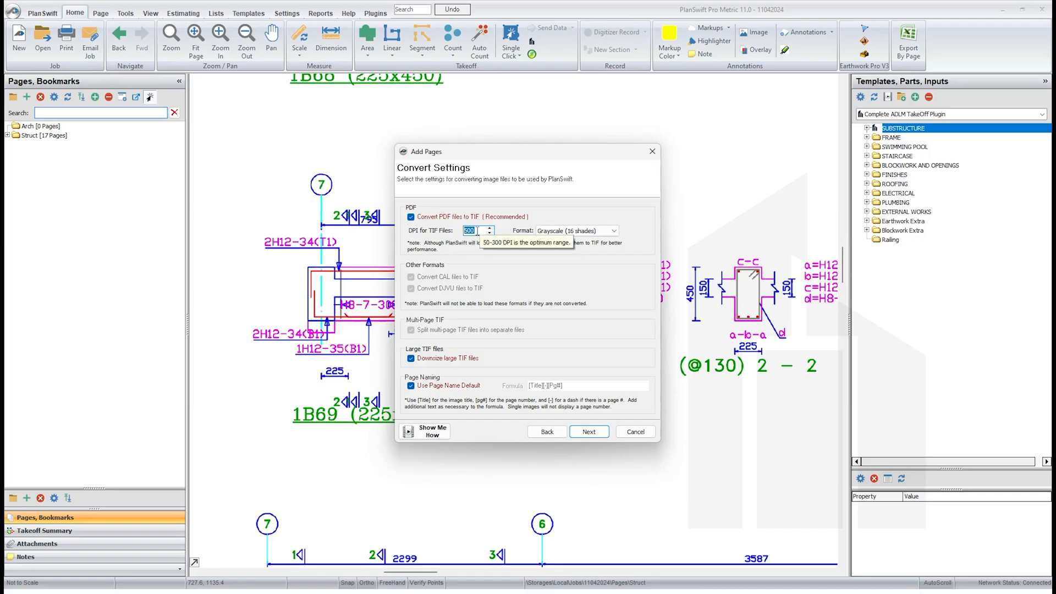
{"action": "mouse_move", "coordinate": [527, 254]}
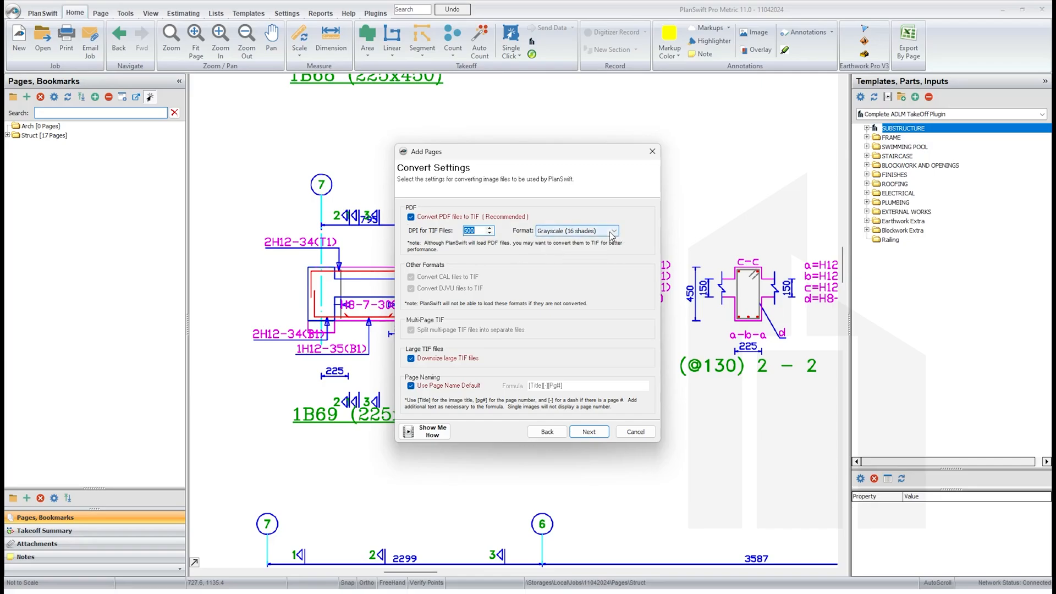
{"action": "left_click", "coordinate": [610, 231]}
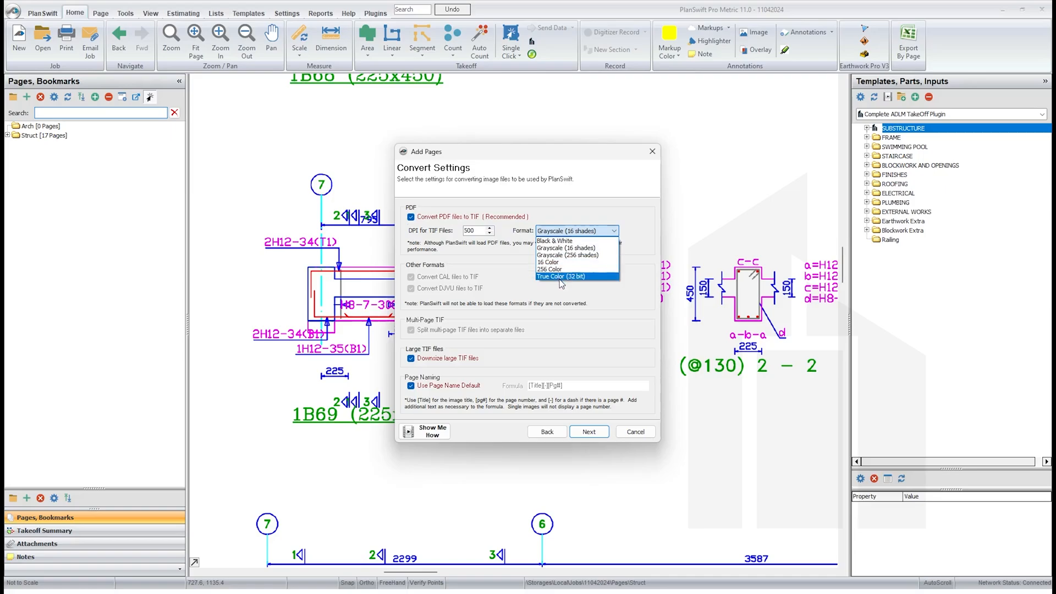
{"action": "left_click", "coordinate": [561, 276]}
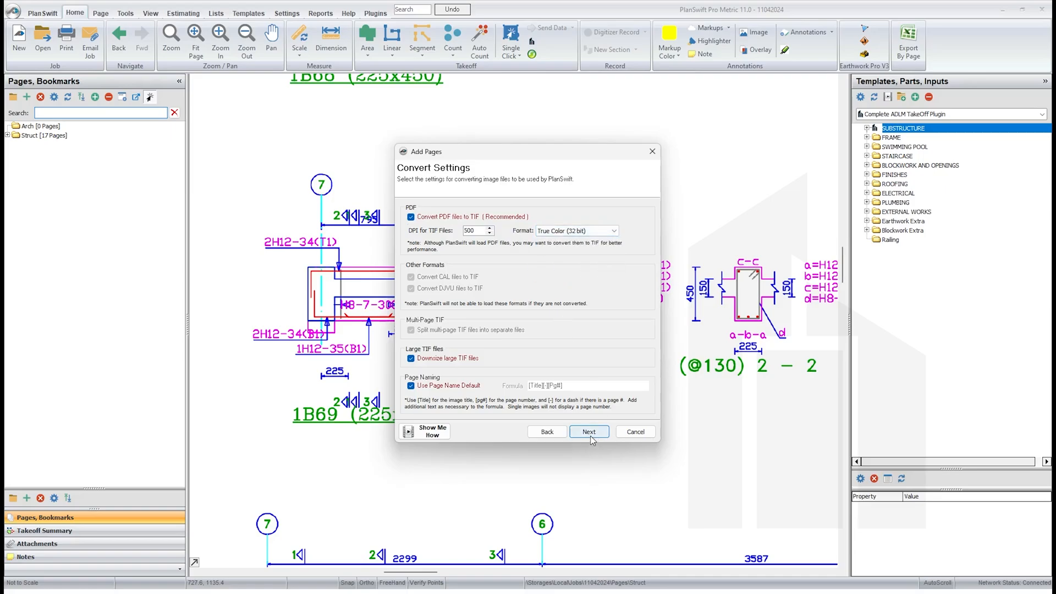
{"action": "left_click", "coordinate": [588, 431]}
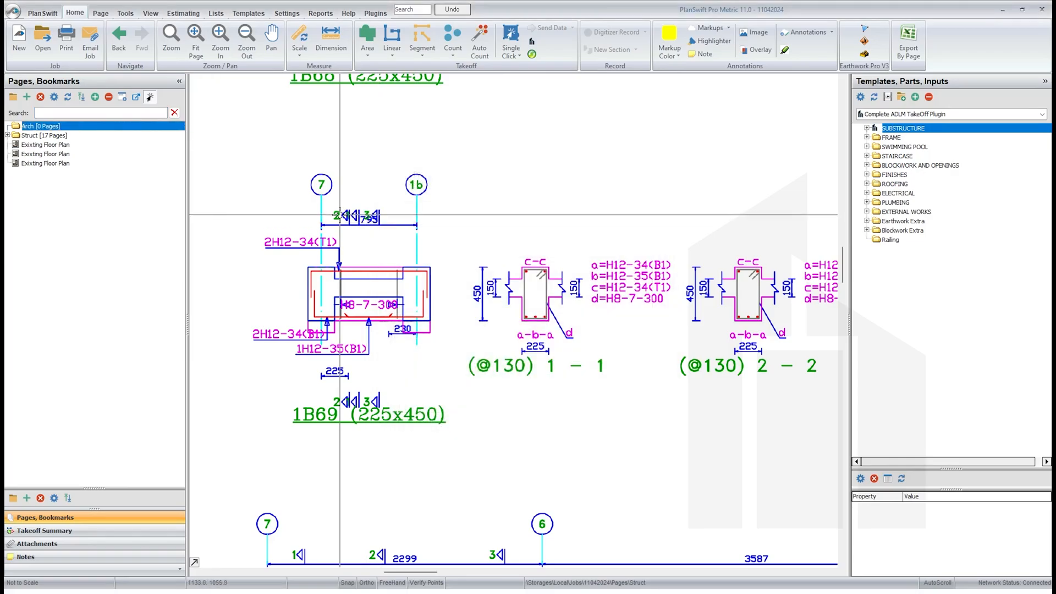
- Look through the three imported Existing Floor Plan pages and select all of them
{"action": "left_click", "coordinate": [45, 144]}
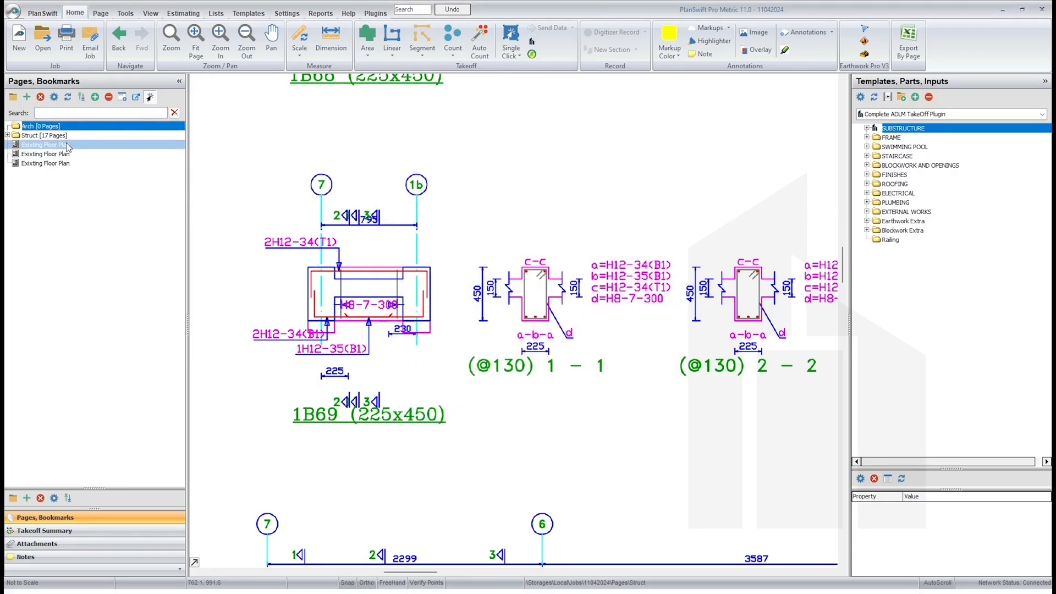
{"action": "left_click", "coordinate": [53, 144]}
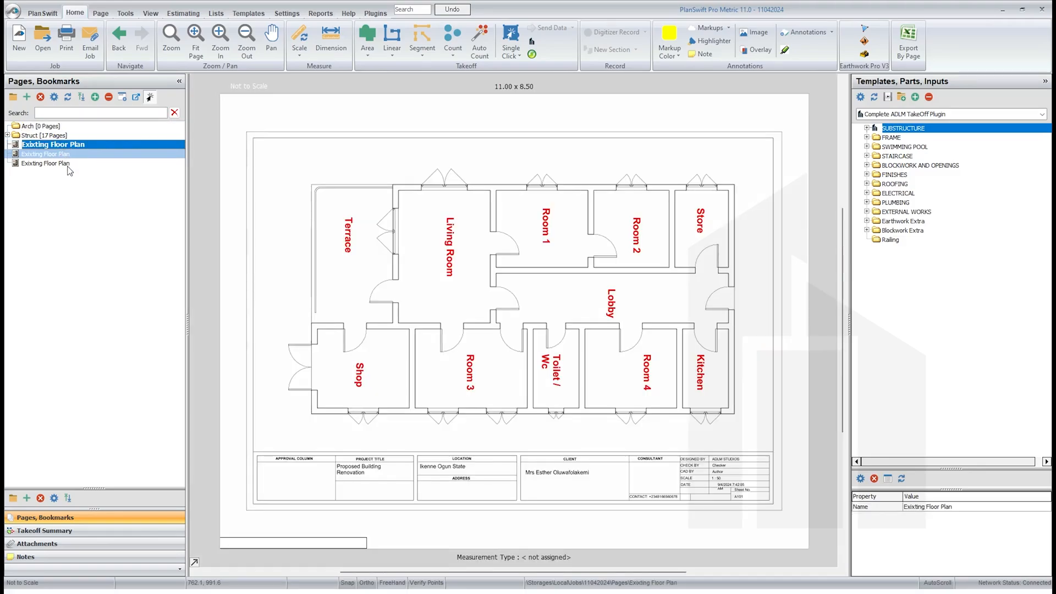
{"action": "left_click", "coordinate": [47, 163]}
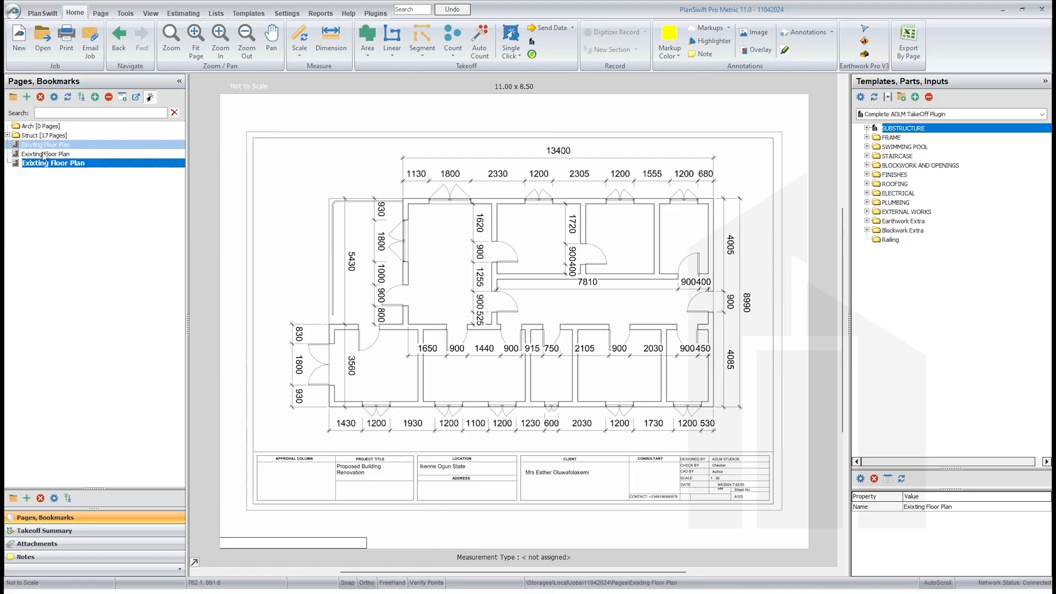
{"action": "left_click", "coordinate": [41, 135]}
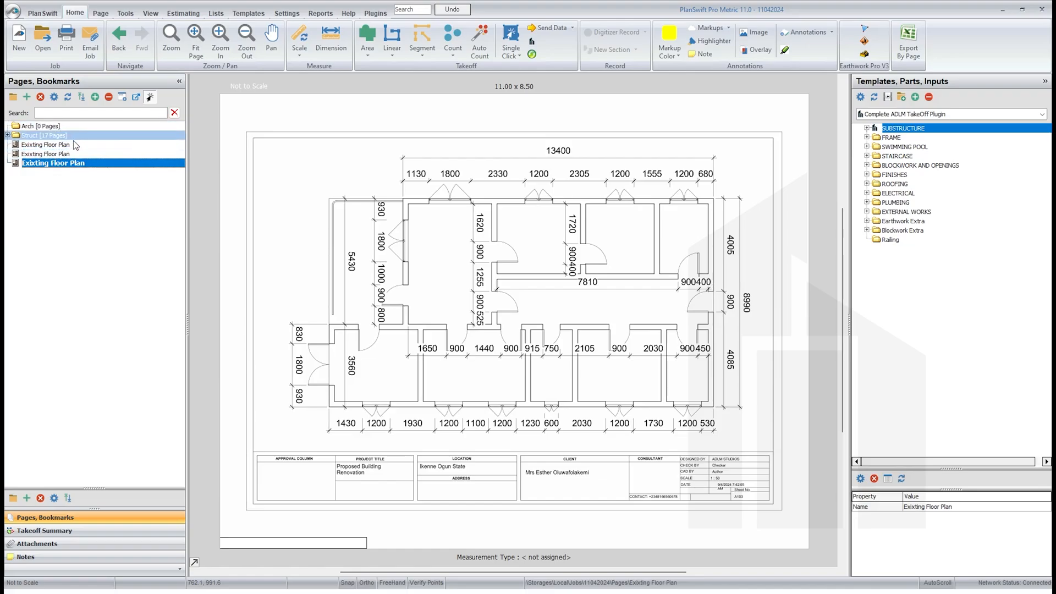
{"action": "left_click", "coordinate": [46, 144]}
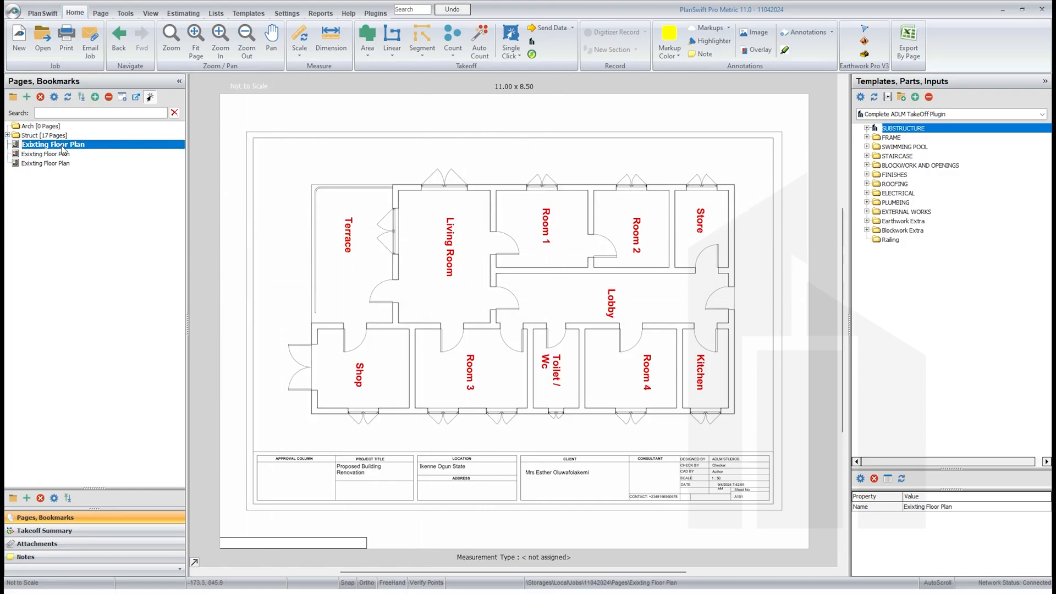
{"action": "left_click", "coordinate": [46, 163]}
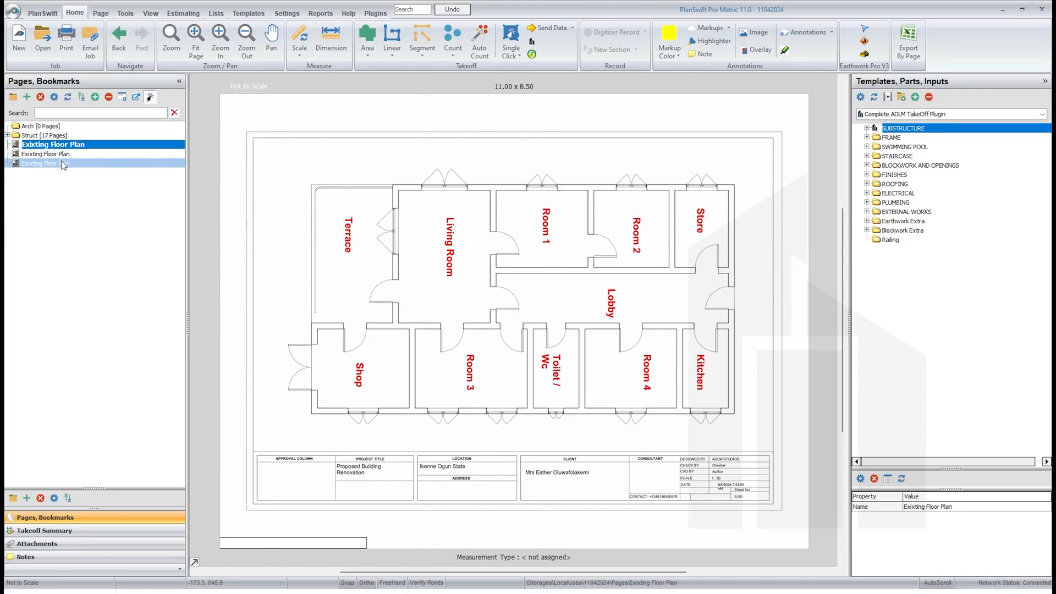
{"action": "left_click", "coordinate": [52, 162]}
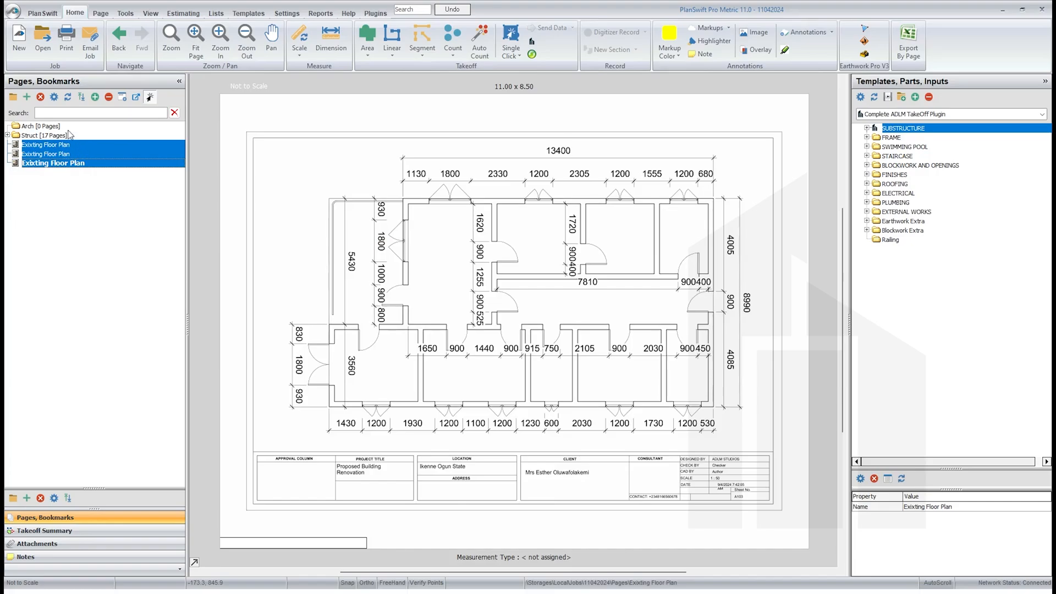
- Move the three floor plan pages into the Arch folder and open the dimensioned plan
{"action": "left_click", "coordinate": [29, 125]}
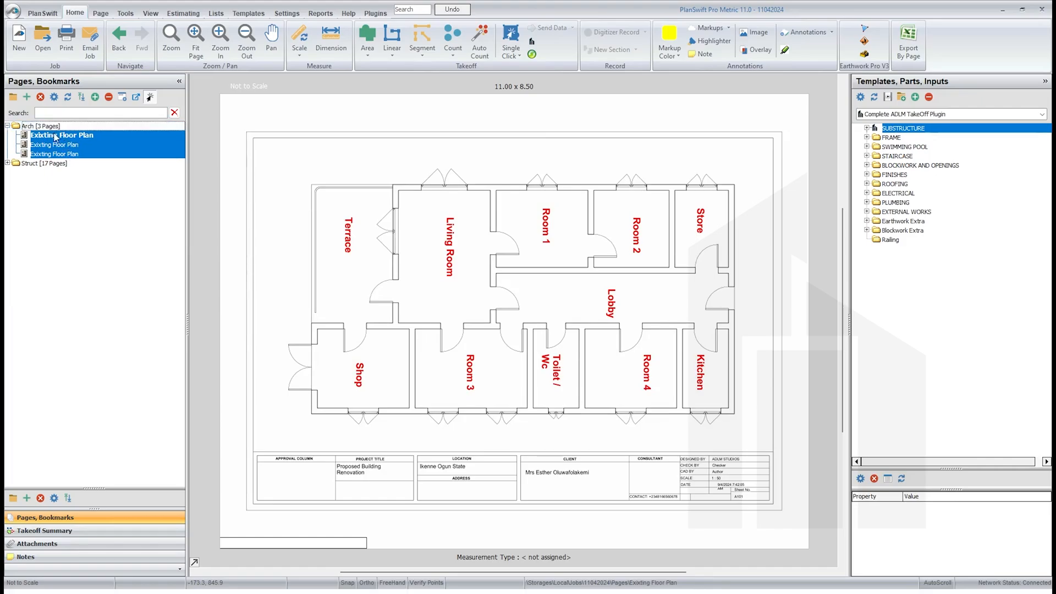
{"action": "left_click", "coordinate": [7, 125]}
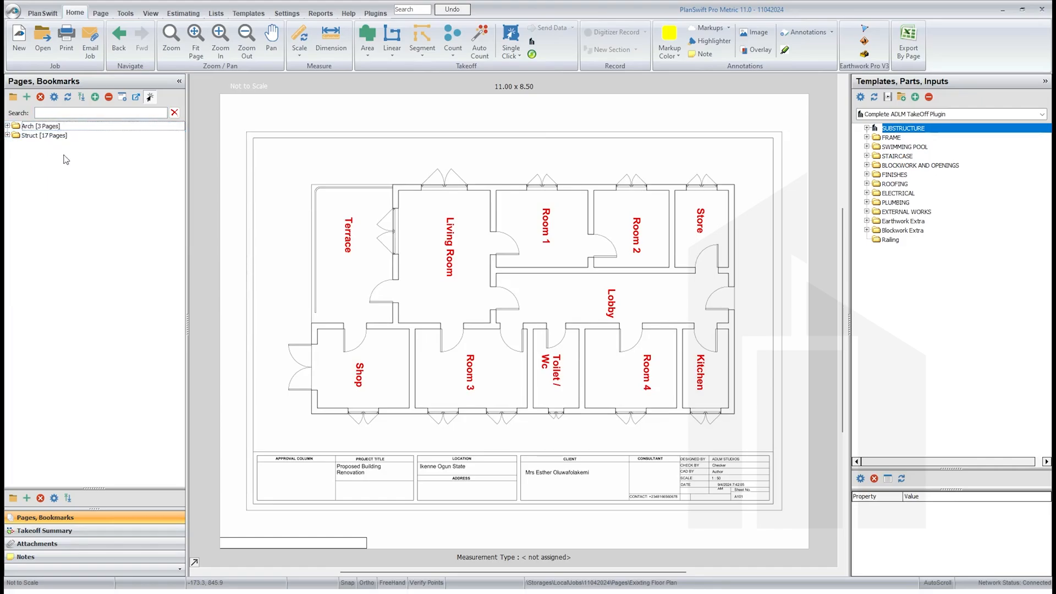
{"action": "left_click", "coordinate": [42, 136]}
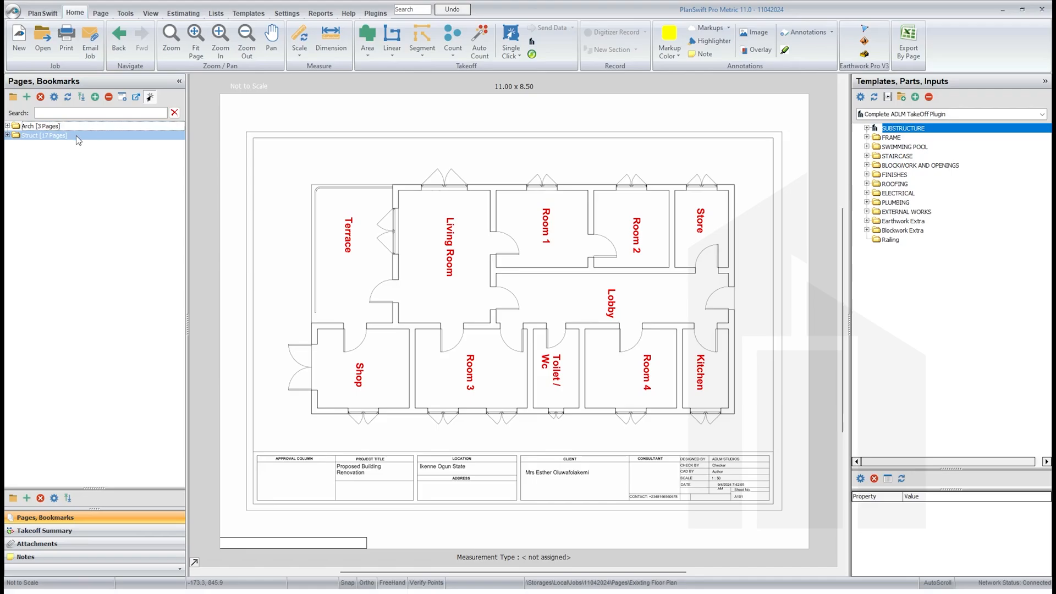
{"action": "left_click", "coordinate": [38, 126]}
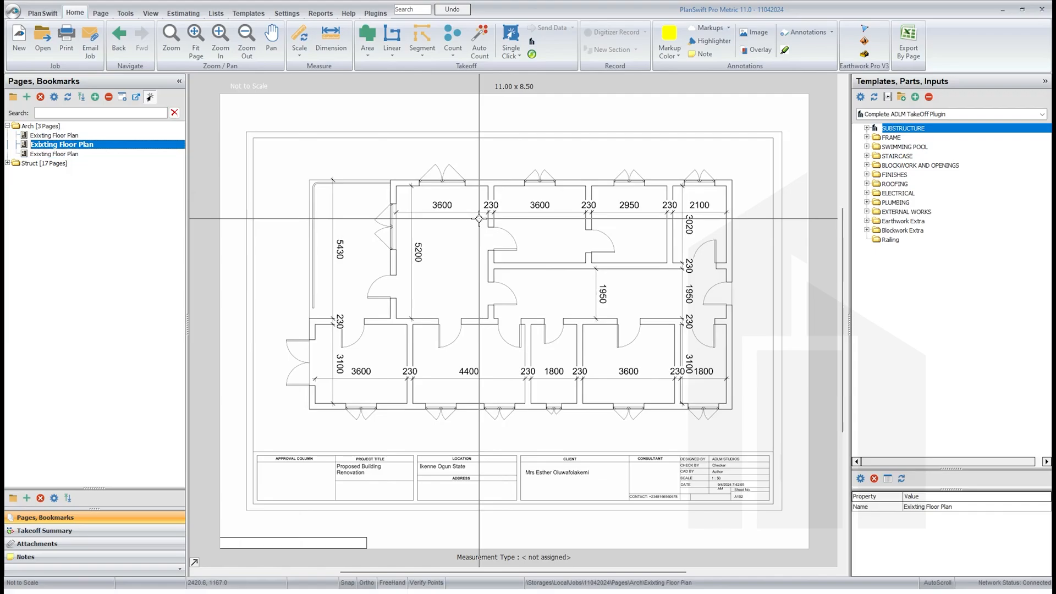
{"action": "mouse_move", "coordinate": [394, 199]}
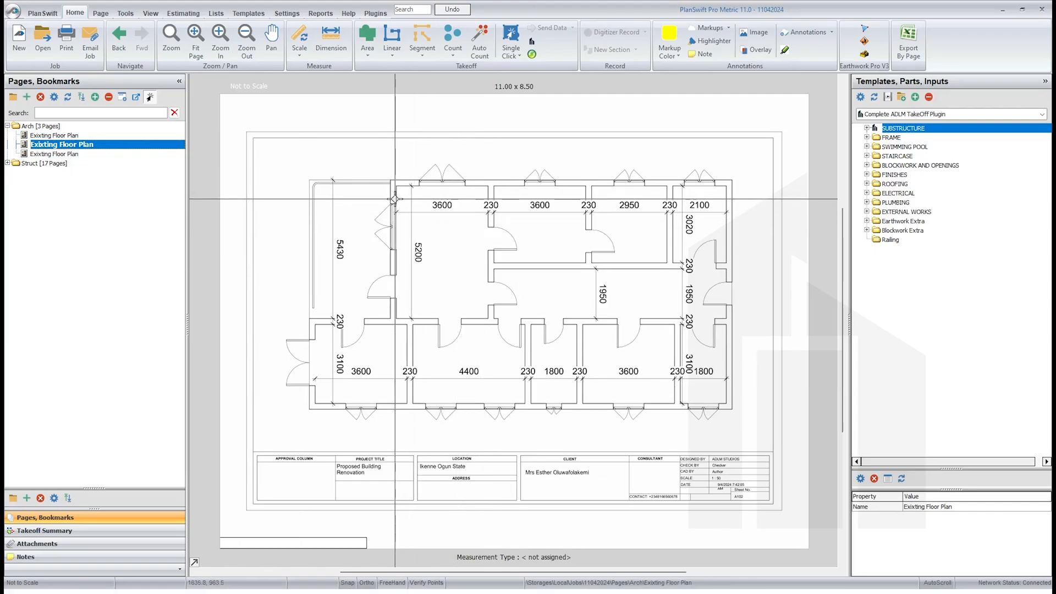
- Set the drawing scale as 5.43 m along the 5430 side wall
{"action": "left_click", "coordinate": [299, 39]}
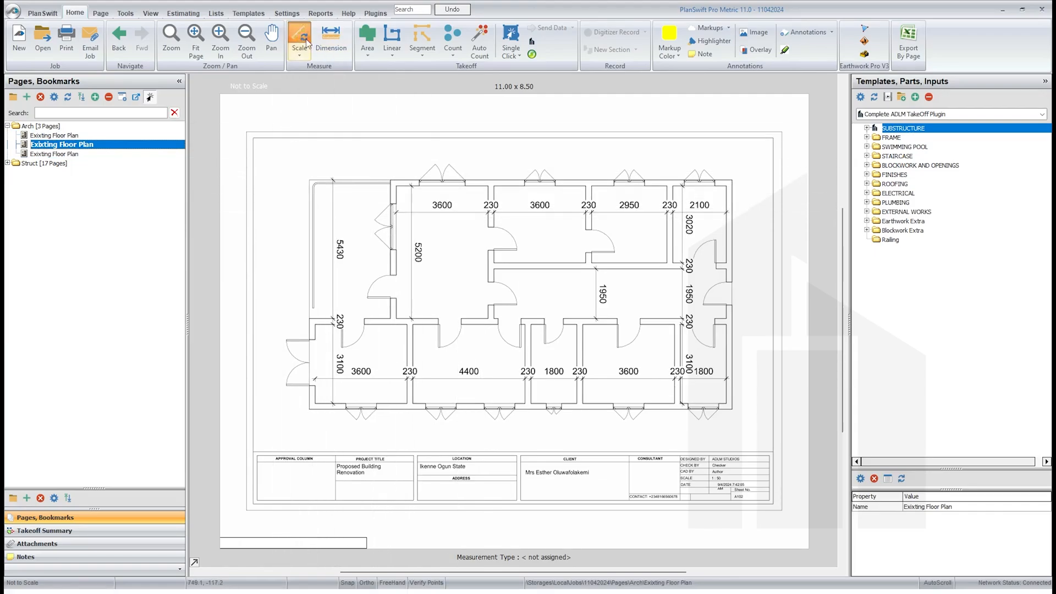
{"action": "left_click", "coordinate": [299, 40]}
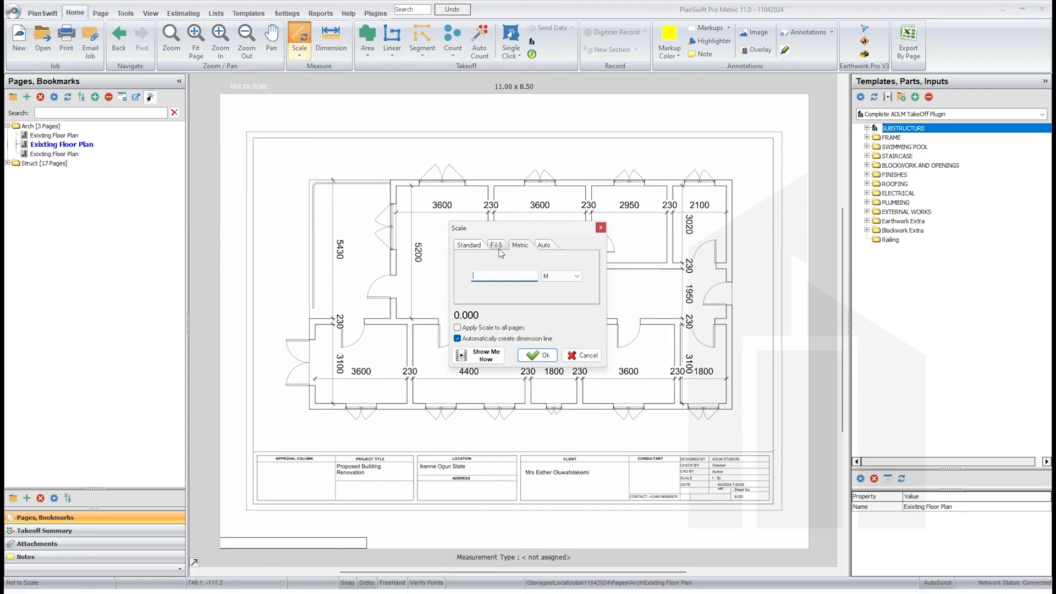
{"action": "type", "text": "5.43"}
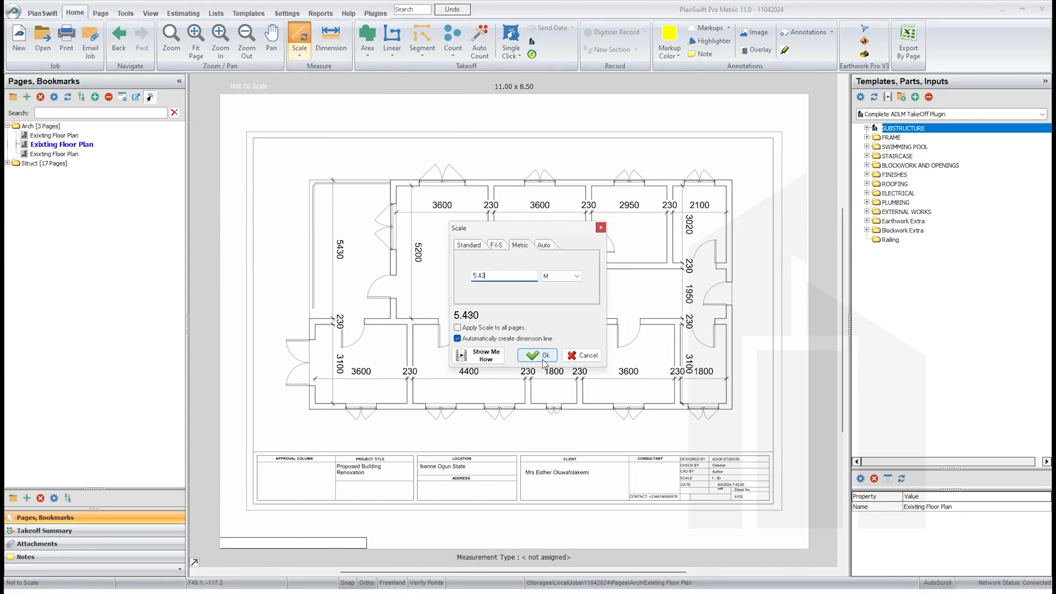
{"action": "left_click", "coordinate": [538, 355]}
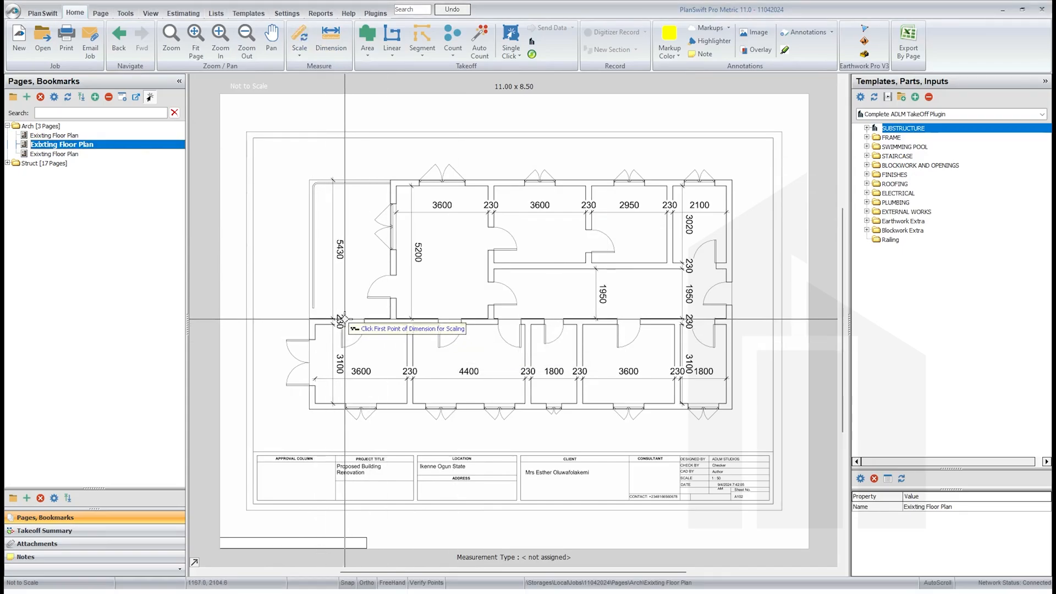
{"action": "left_click", "coordinate": [343, 318]}
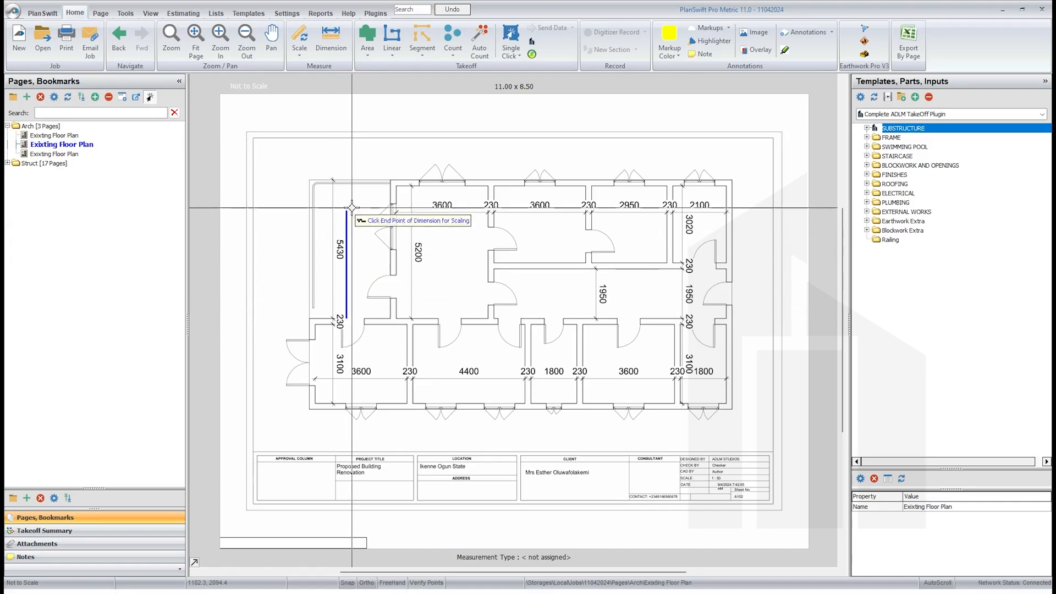
{"action": "mouse_move", "coordinate": [355, 179]}
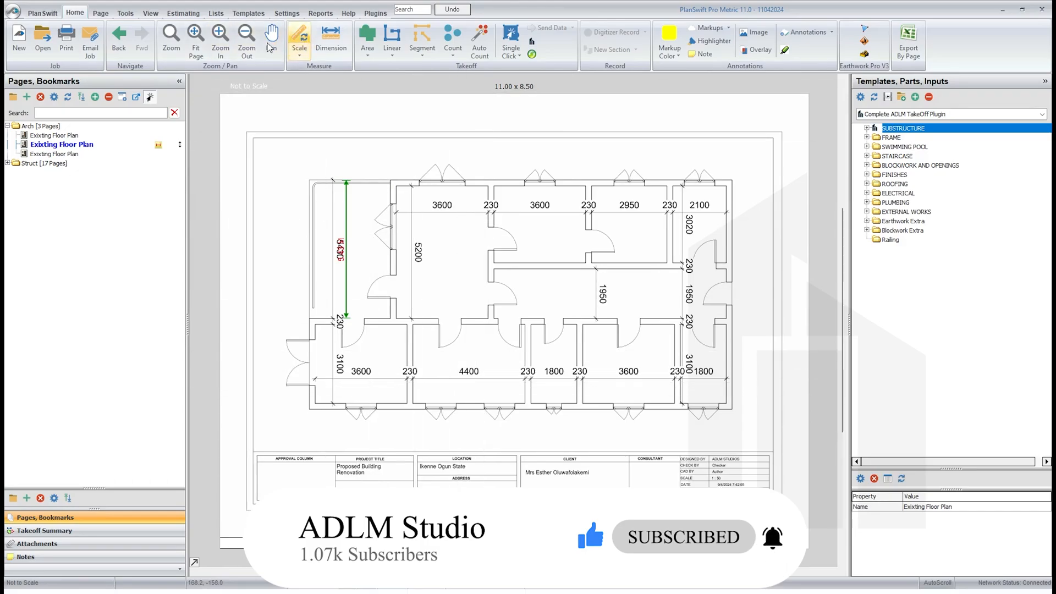
- Verify the scale with a 4 m check line across the 4400 room width, reading 4.40 M
{"action": "left_click", "coordinate": [299, 40]}
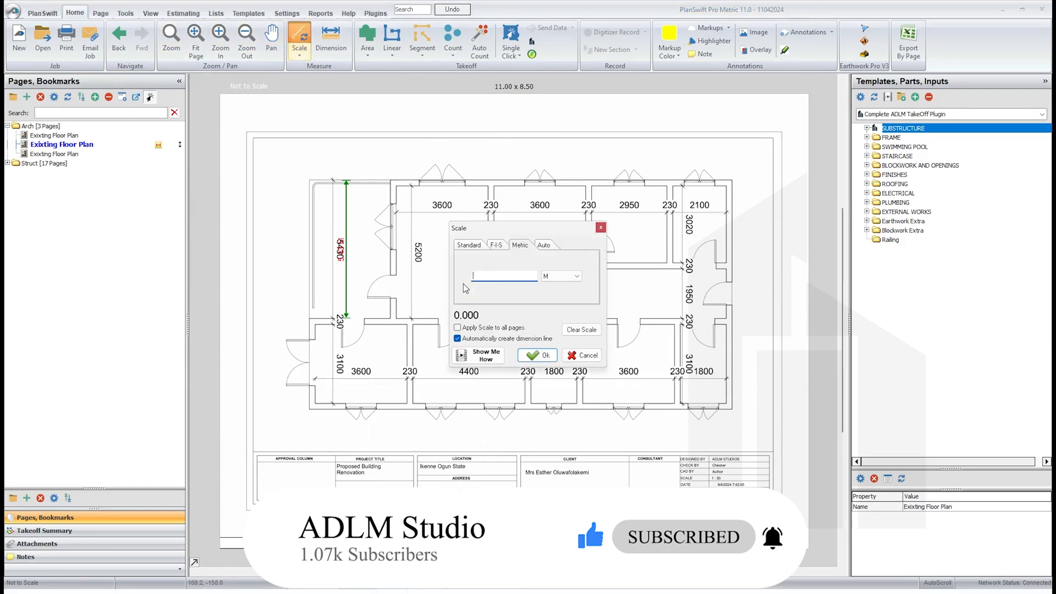
{"action": "type", "text": "4"}
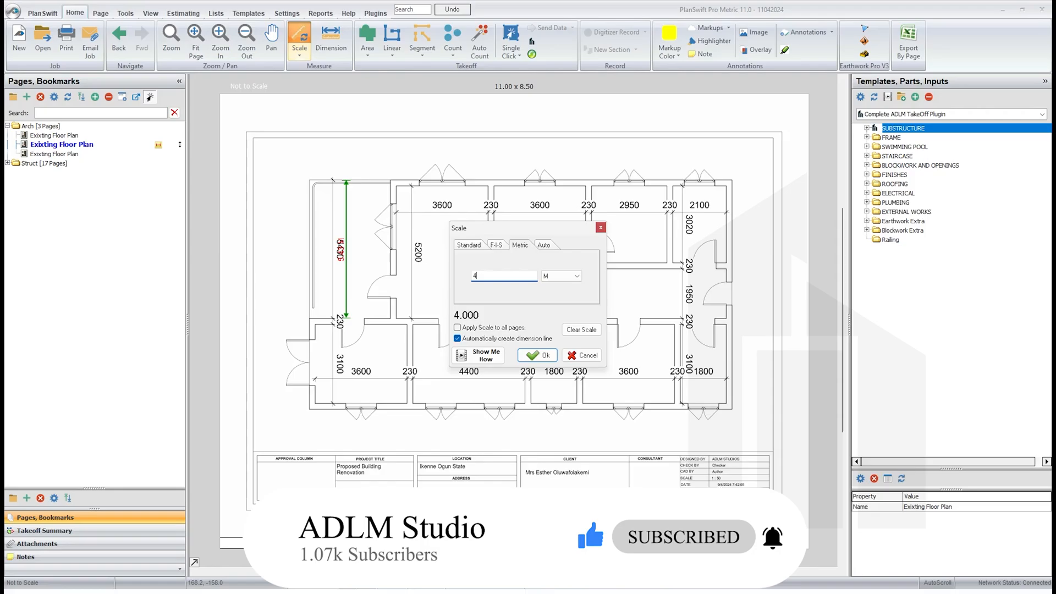
{"action": "left_click", "coordinate": [536, 356]}
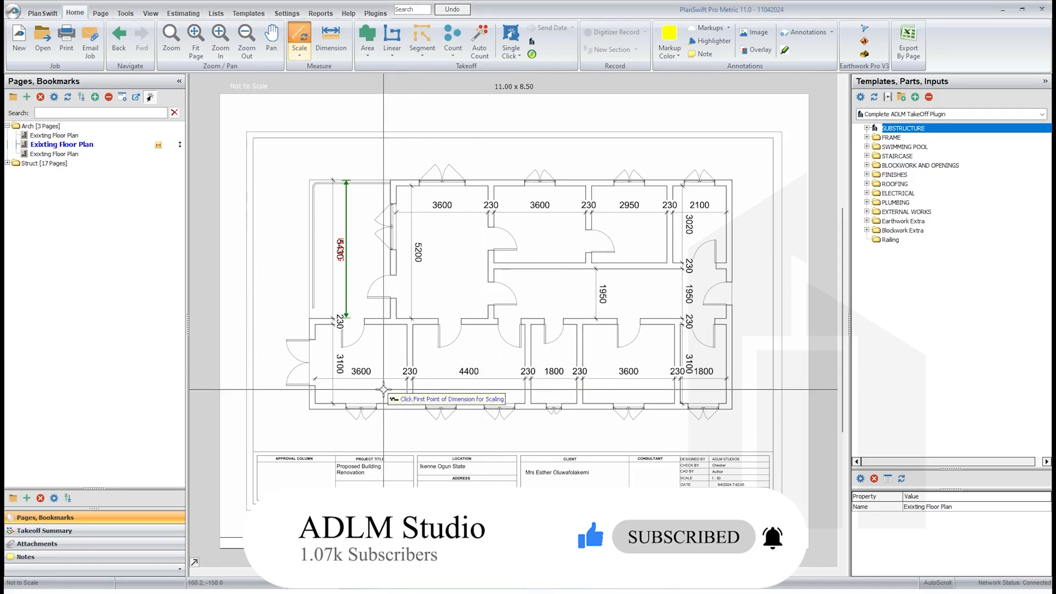
{"action": "left_click", "coordinate": [385, 388]}
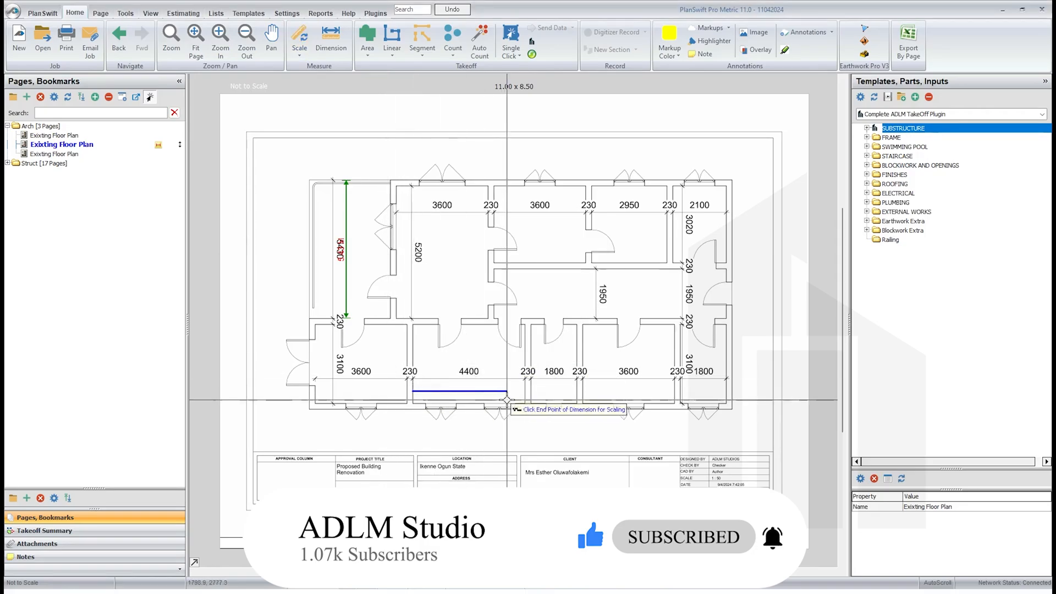
{"action": "left_click", "coordinate": [508, 402]}
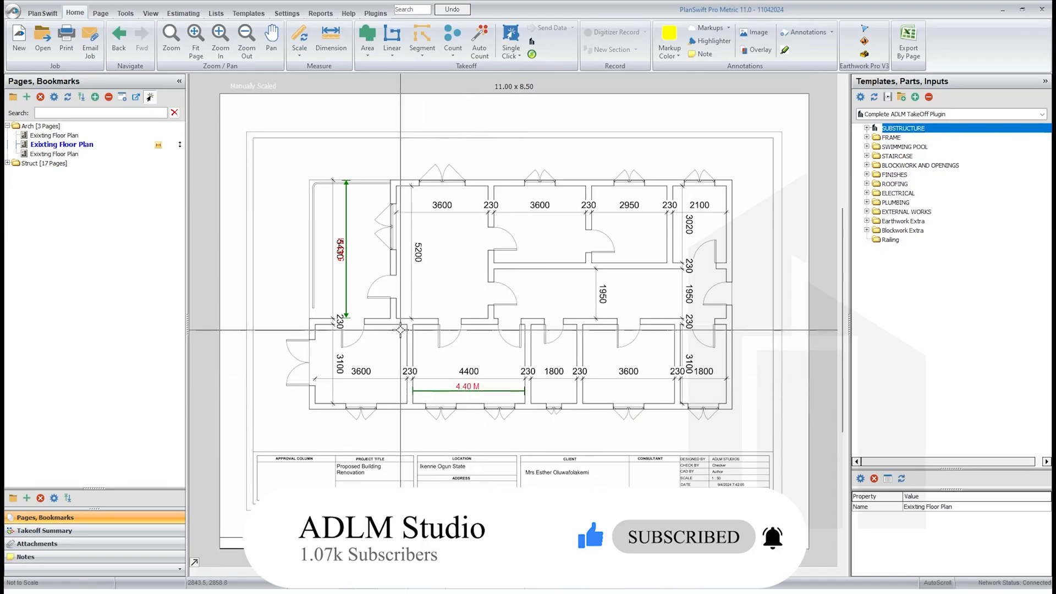
{"action": "mouse_move", "coordinate": [682, 219]}
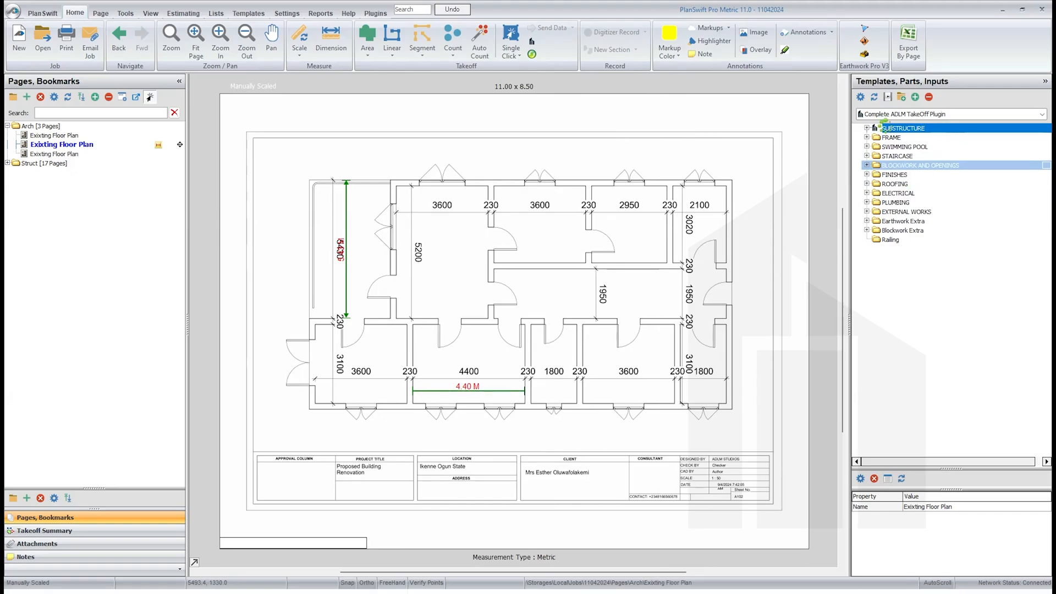
- Expand the BLOCKWORK AND OPENINGS templates, keeping the Complete ADLM TakeOff Plugin set
{"action": "left_click", "coordinate": [868, 165]}
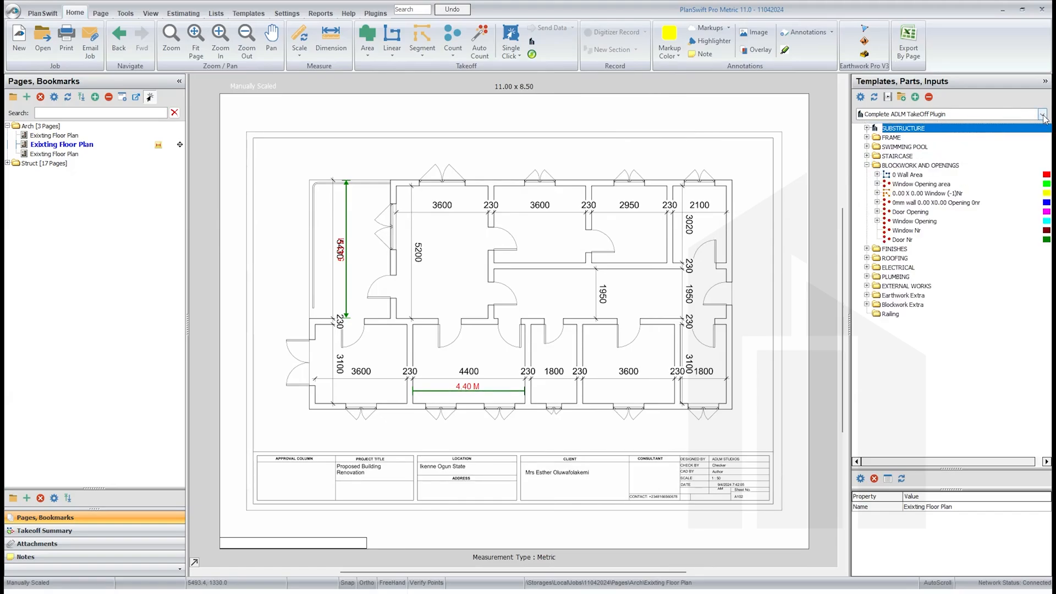
{"action": "left_click", "coordinate": [1042, 113]}
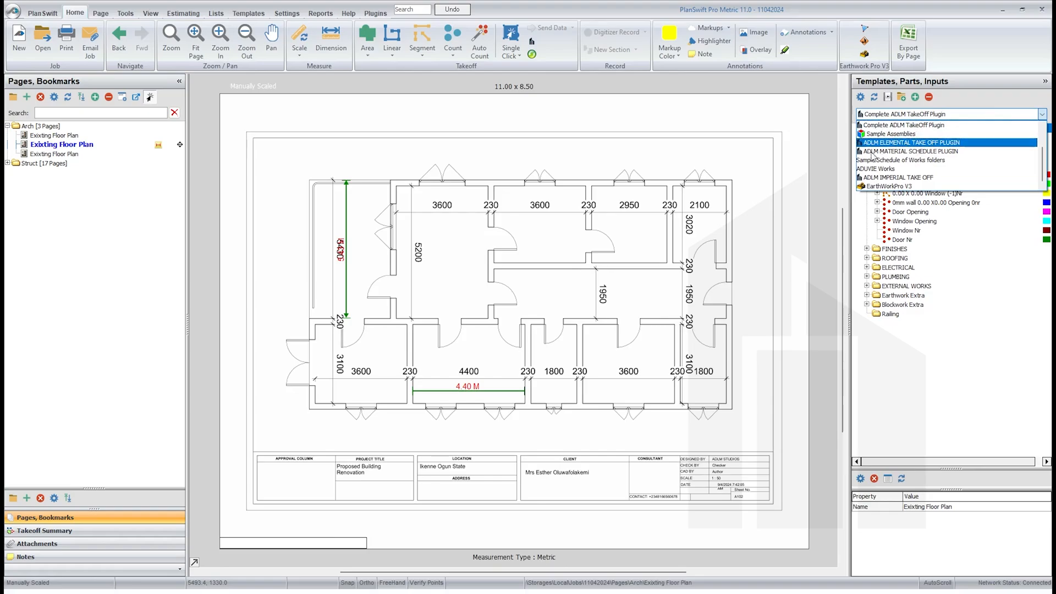
{"action": "left_click", "coordinate": [889, 186]}
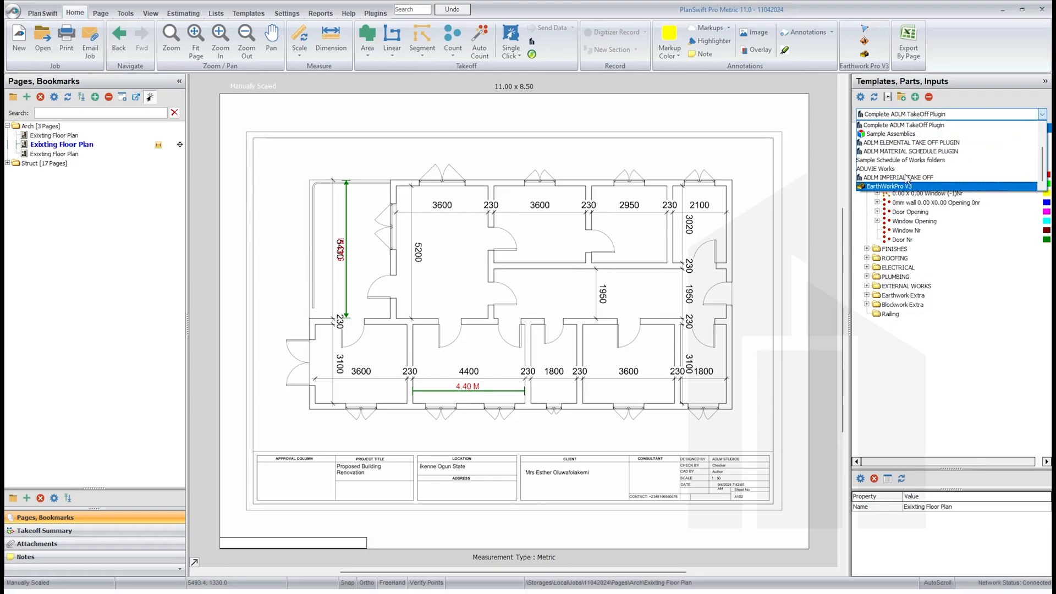
{"action": "left_click", "coordinate": [904, 124]}
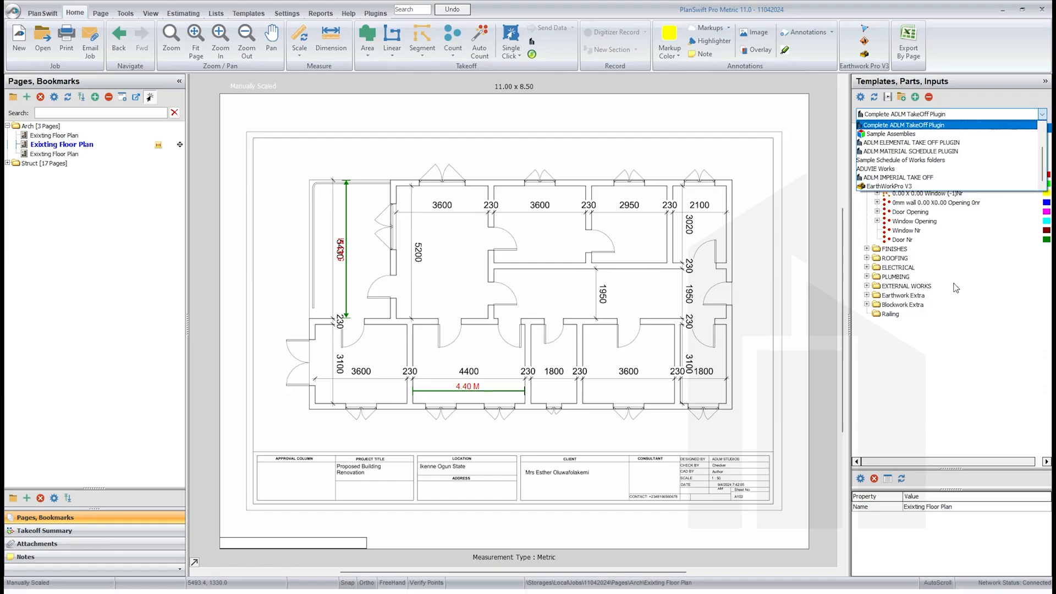
{"action": "mouse_move", "coordinate": [920, 336]}
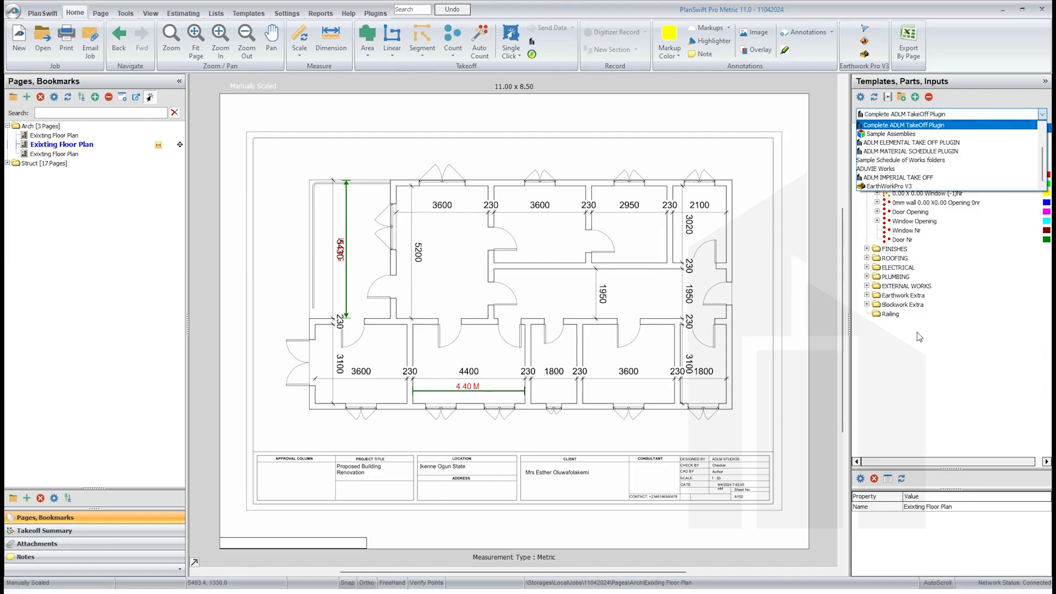
{"action": "left_click", "coordinate": [903, 125]}
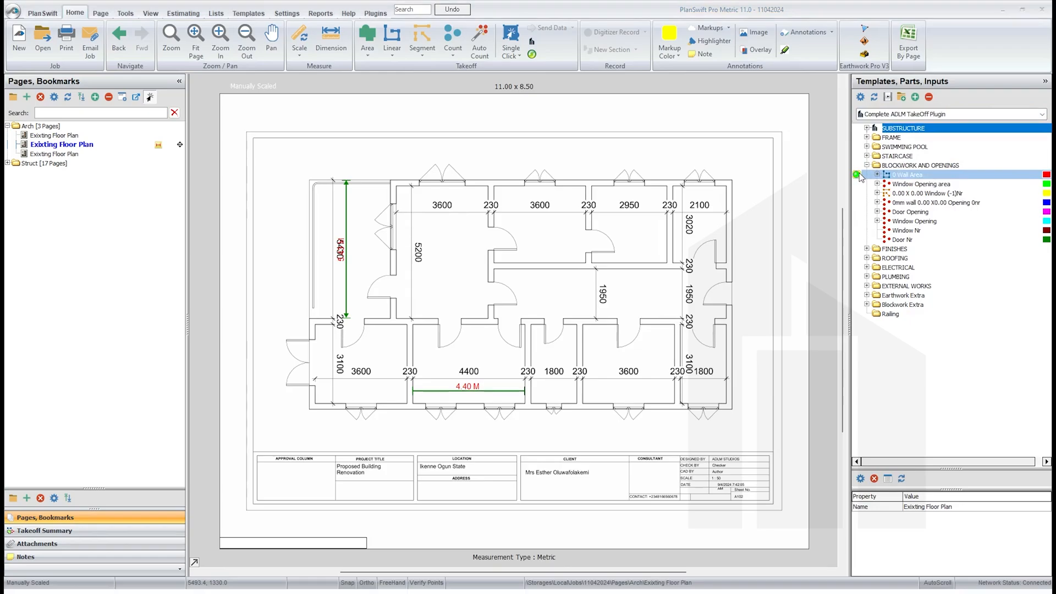
- Start a Wall Area takeoff with 225 mm wall size, 3.00 m height, filed under Ground Floor
{"action": "double_click", "coordinate": [909, 175]}
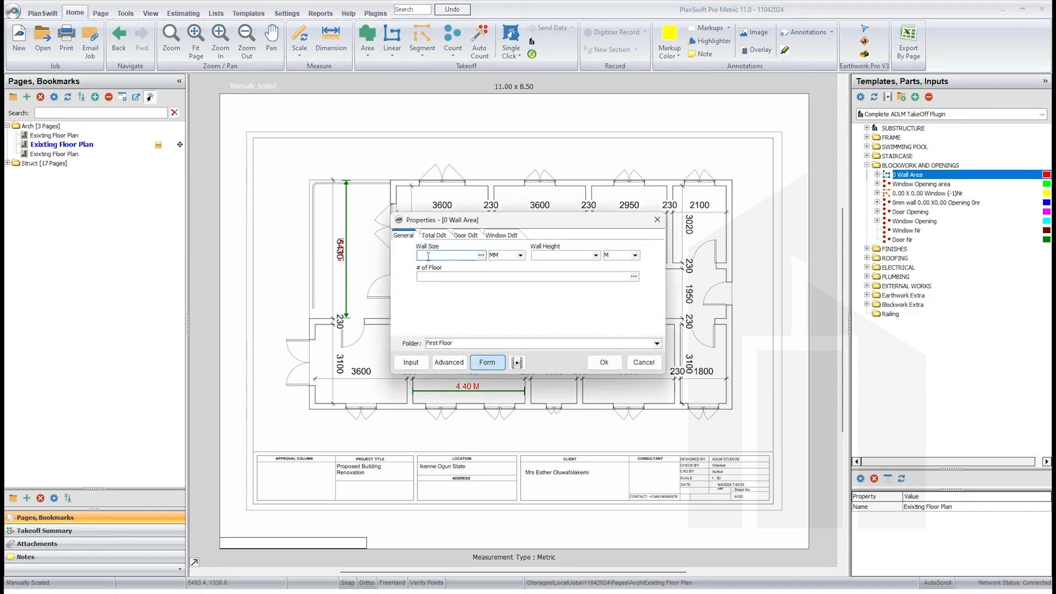
{"action": "type", "text": "225"}
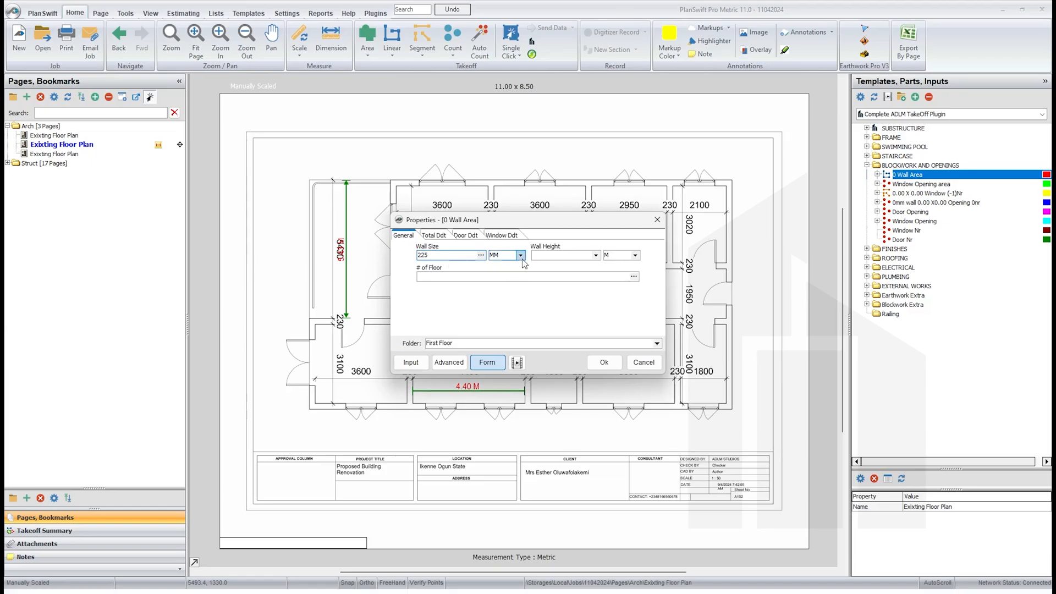
{"action": "left_click", "coordinate": [564, 255]}
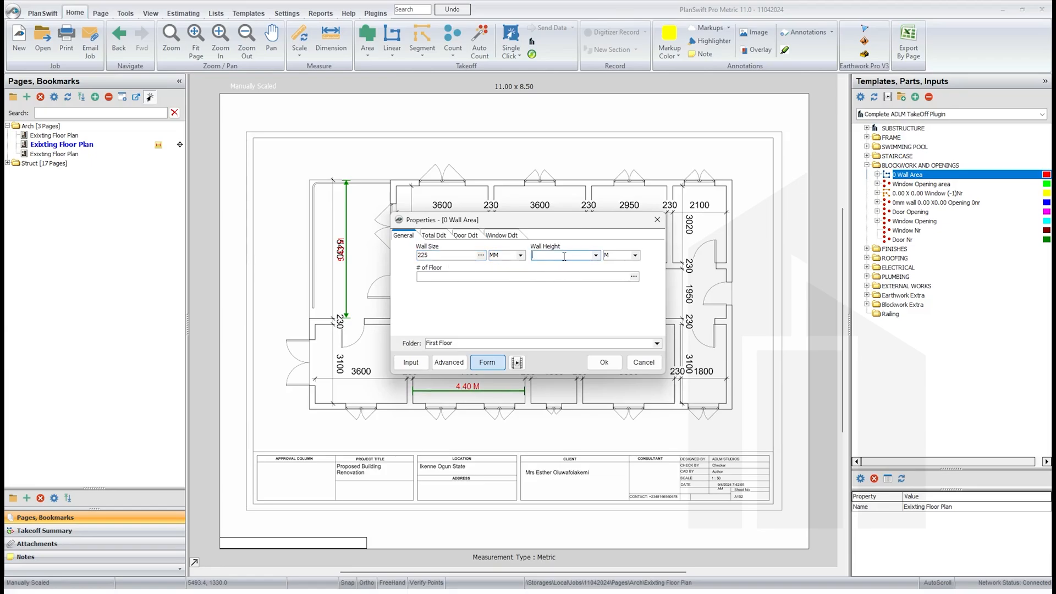
{"action": "type", "text": "3.00"}
{"action": "left_click", "coordinate": [527, 276]}
{"action": "type", "text": "1"}
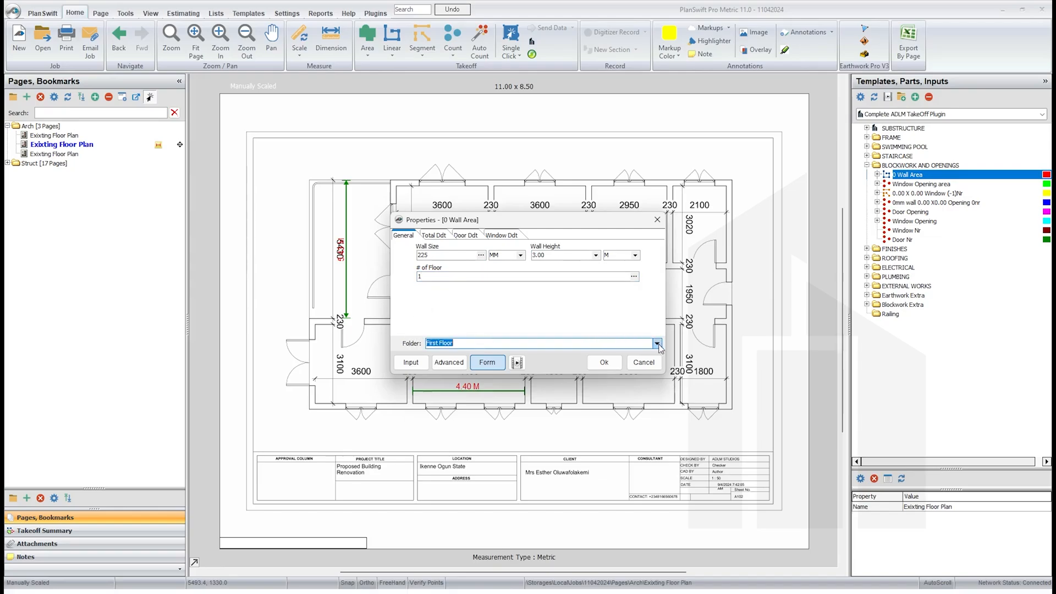
{"action": "left_click", "coordinate": [658, 343]}
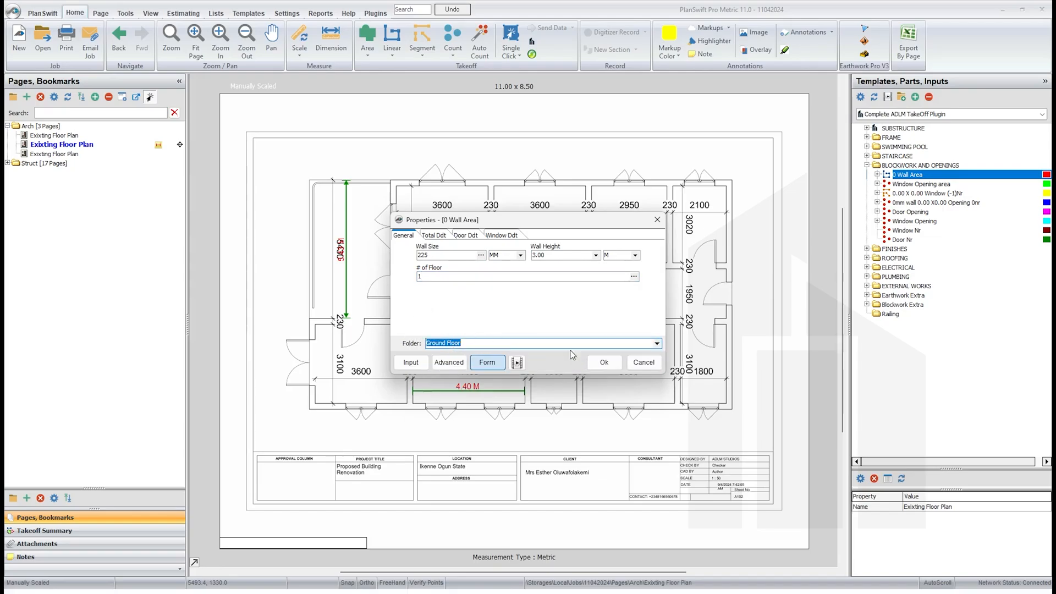
{"action": "mouse_move", "coordinate": [660, 338]}
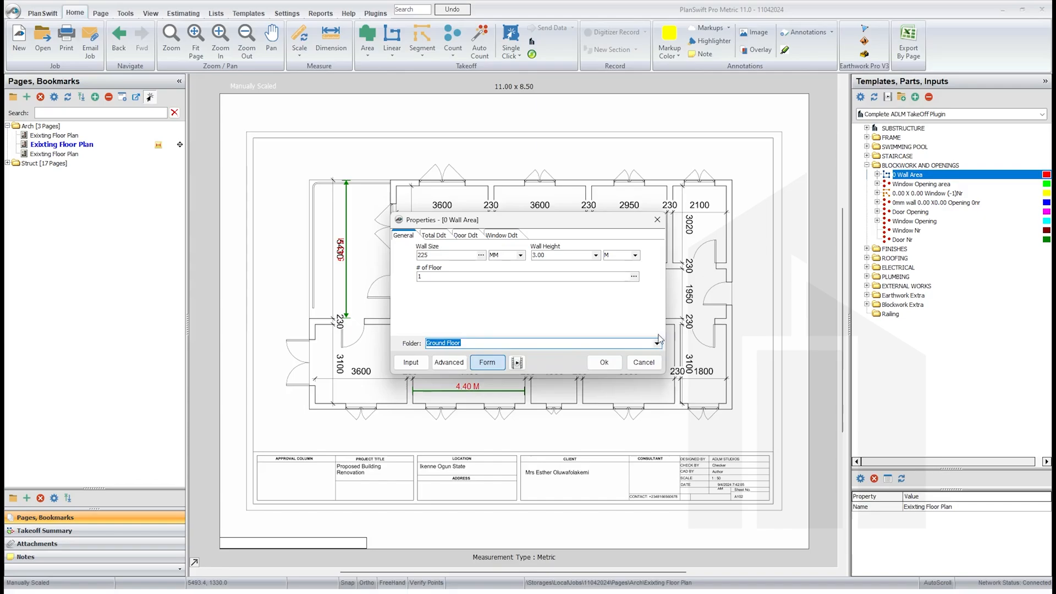
{"action": "mouse_move", "coordinate": [628, 356]}
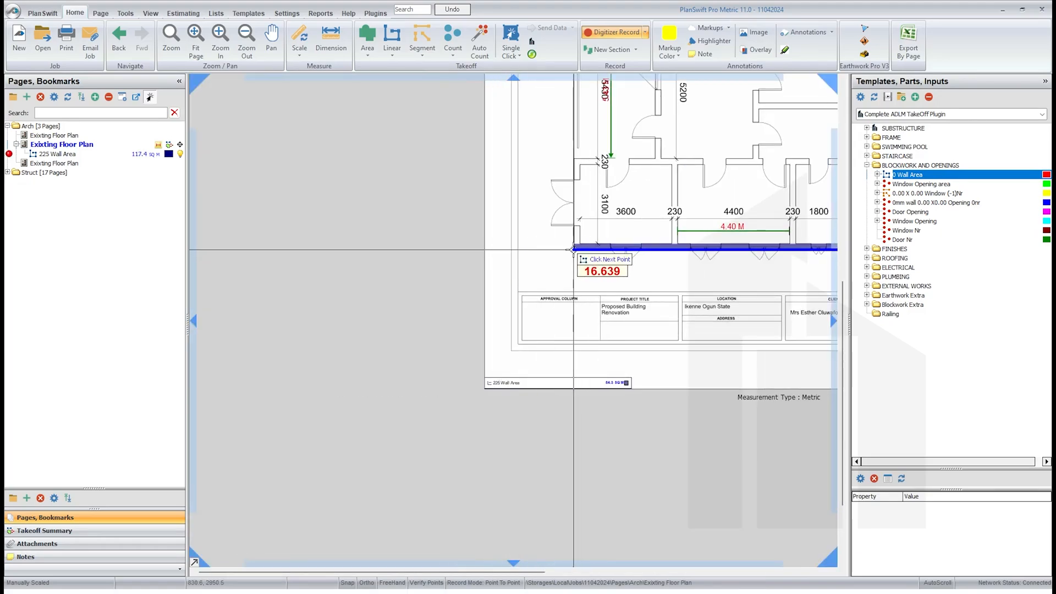
- Trace the 225 wall area over the upper interior walls, corridor wall and lower partition
{"action": "left_click", "coordinate": [571, 249]}
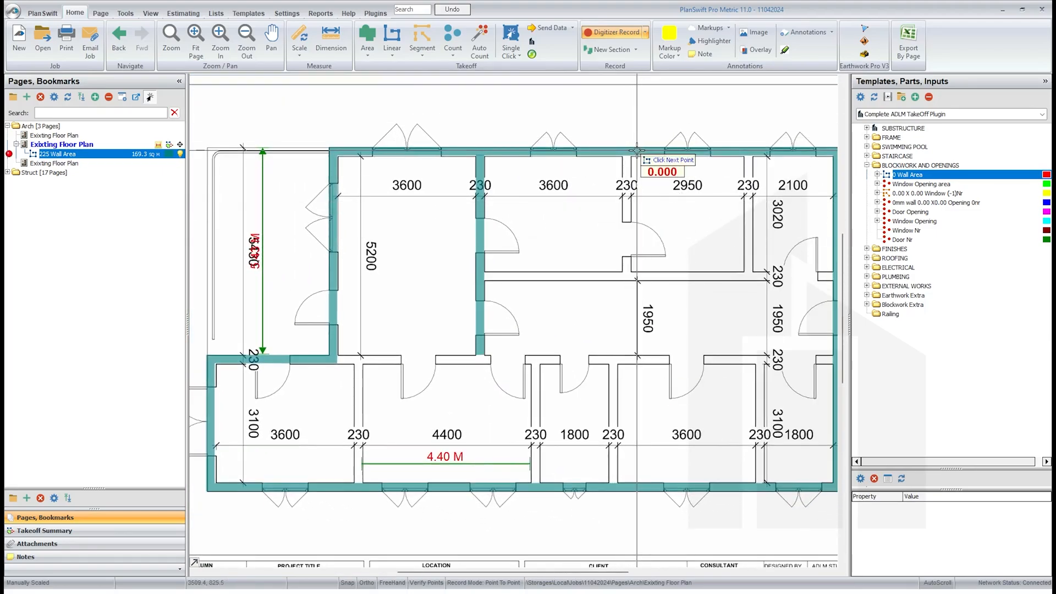
{"action": "left_click", "coordinate": [631, 268]}
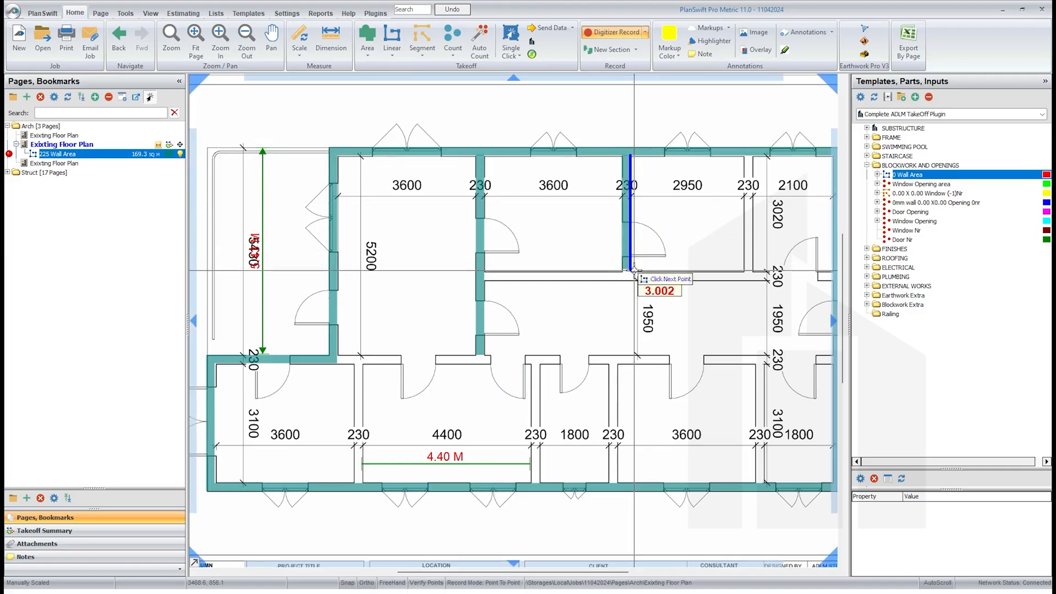
{"action": "left_click", "coordinate": [632, 268]}
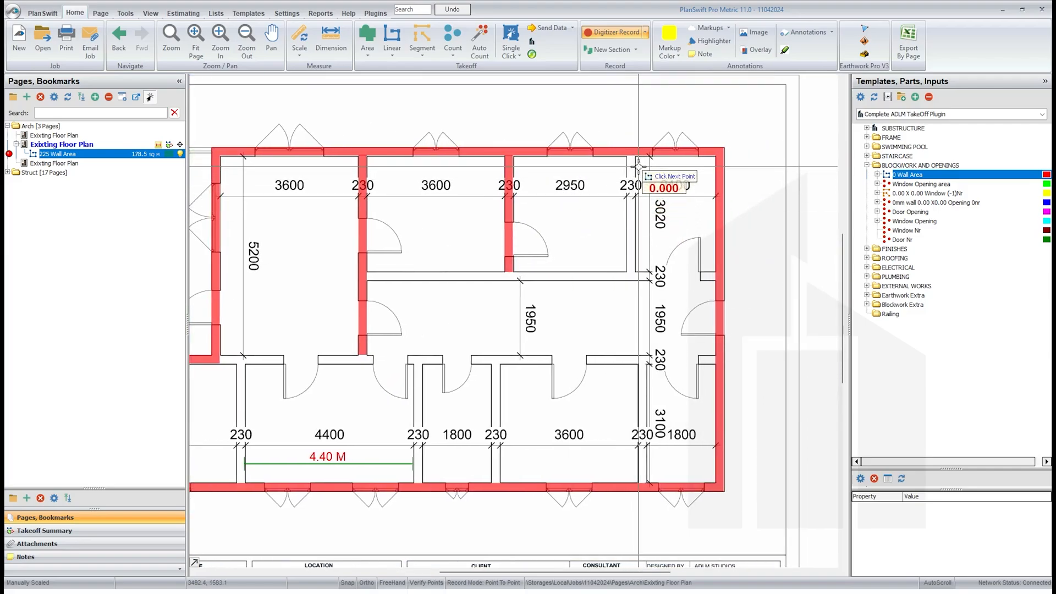
{"action": "left_click", "coordinate": [637, 270]}
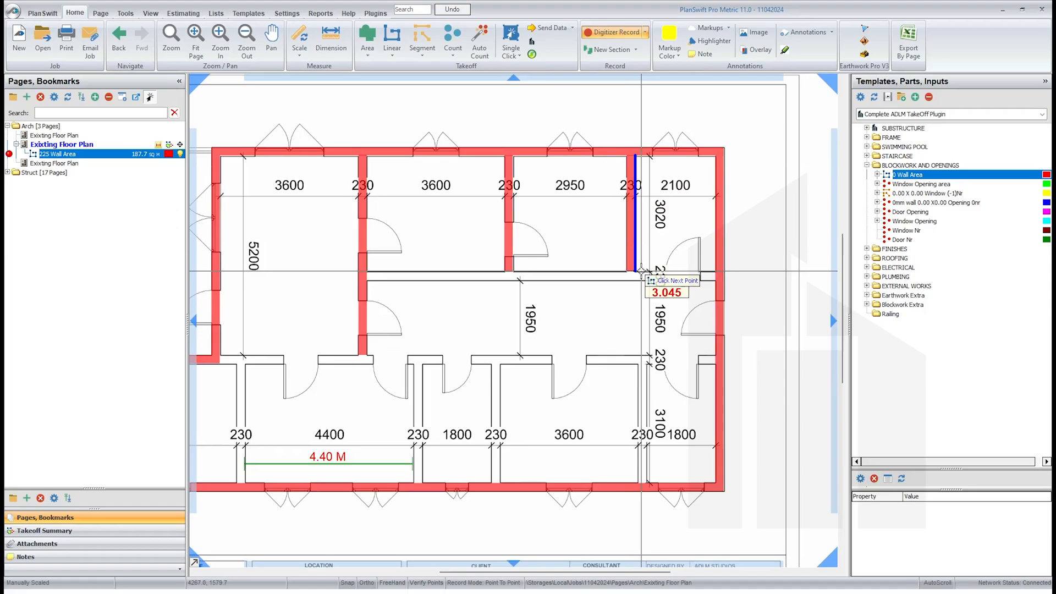
{"action": "left_click", "coordinate": [637, 271]}
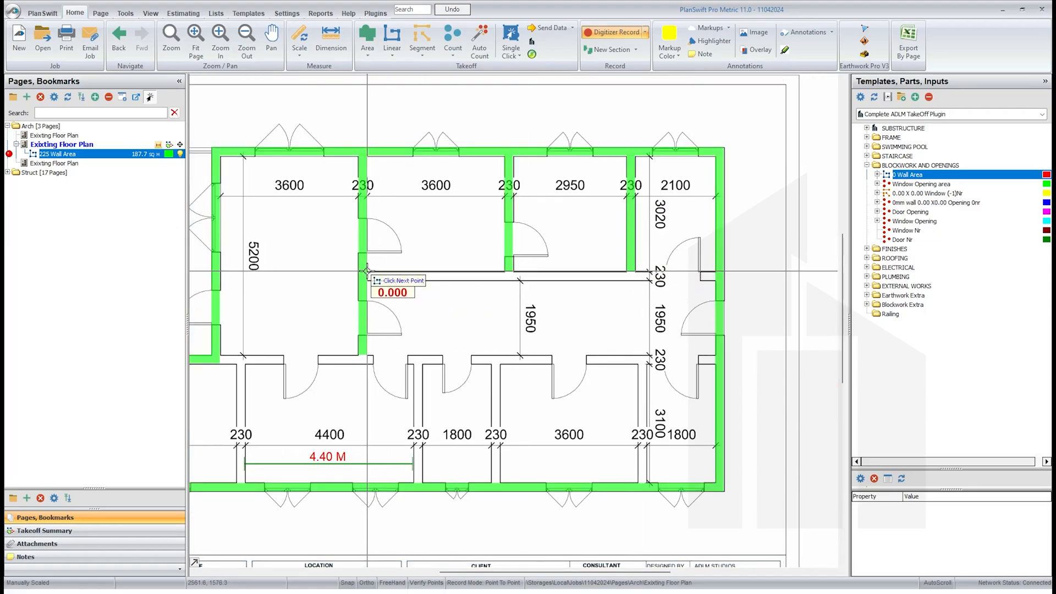
{"action": "left_click", "coordinate": [717, 274]}
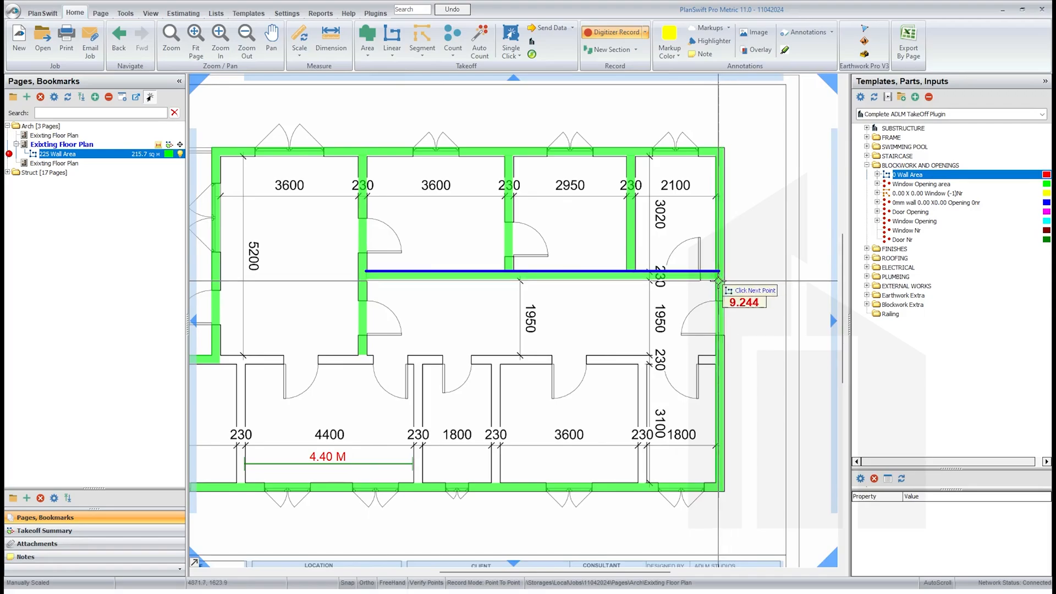
{"action": "left_click", "coordinate": [717, 272]}
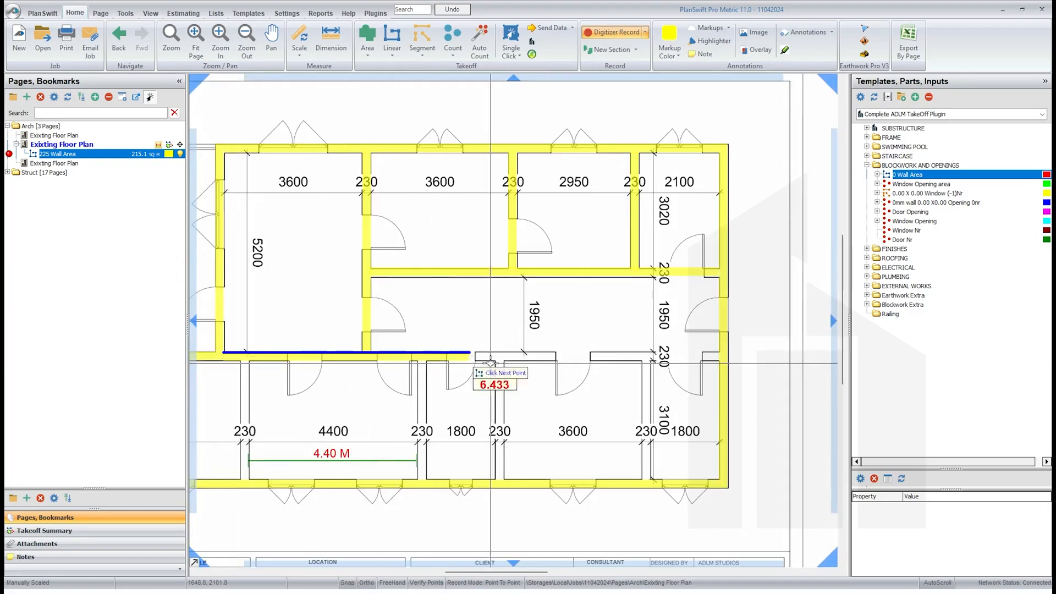
{"action": "left_click", "coordinate": [717, 353]}
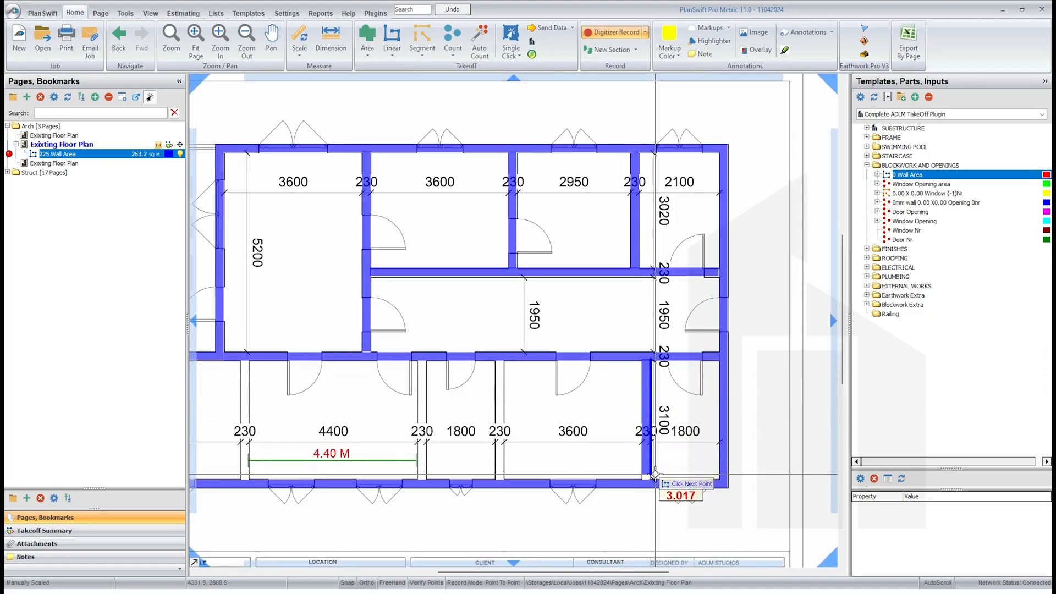
{"action": "mouse_move", "coordinate": [653, 479]}
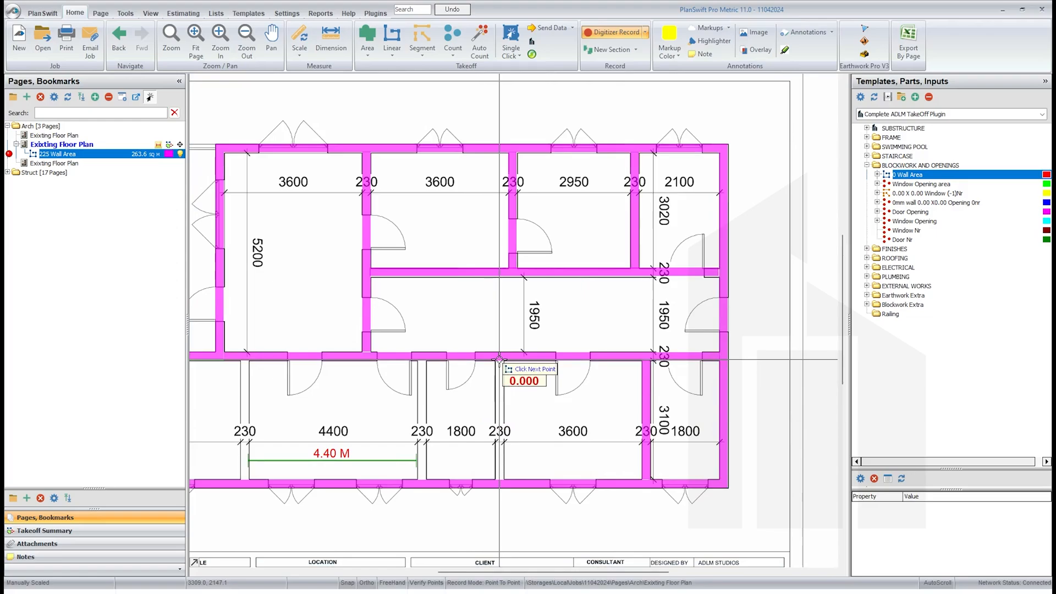
- Trace the bottom-row walls and the wall beside the 4400 room, then stop recording at about 292 sq m
{"action": "left_click", "coordinate": [502, 478]}
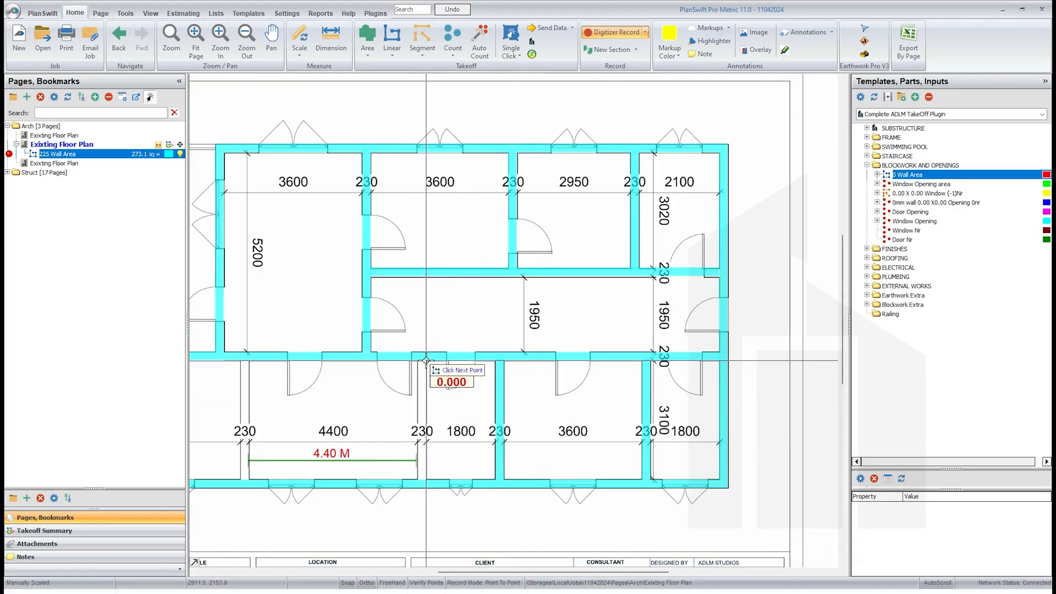
{"action": "left_click", "coordinate": [425, 482]}
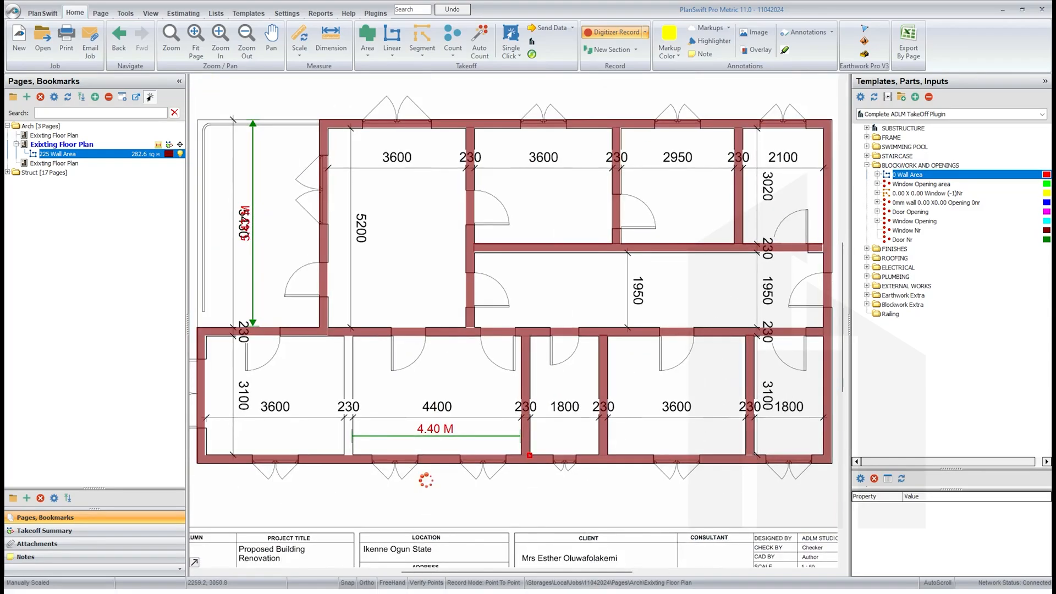
{"action": "left_click", "coordinate": [353, 333]}
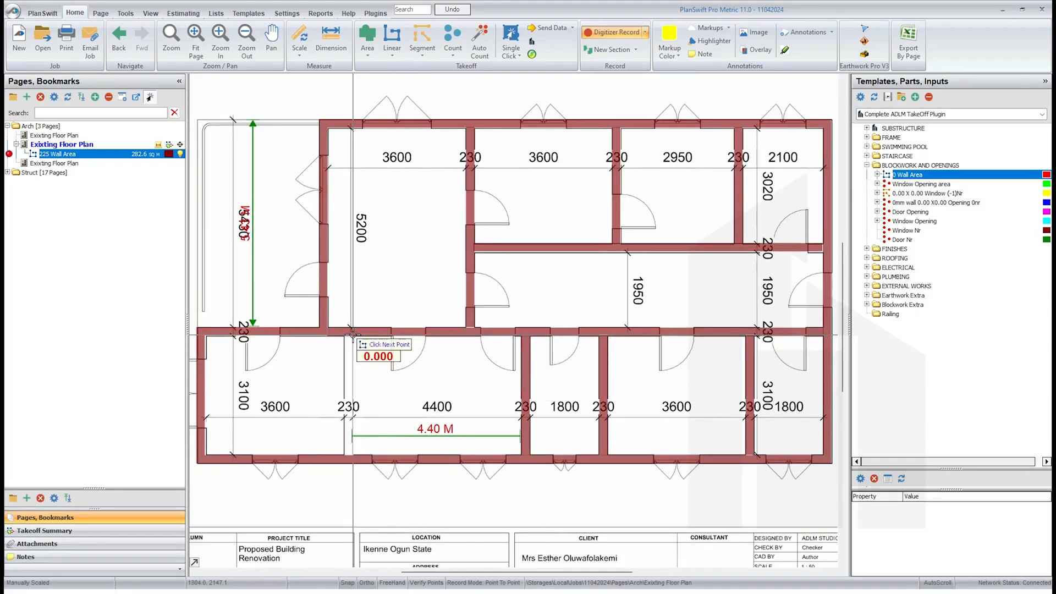
{"action": "left_click", "coordinate": [353, 460]}
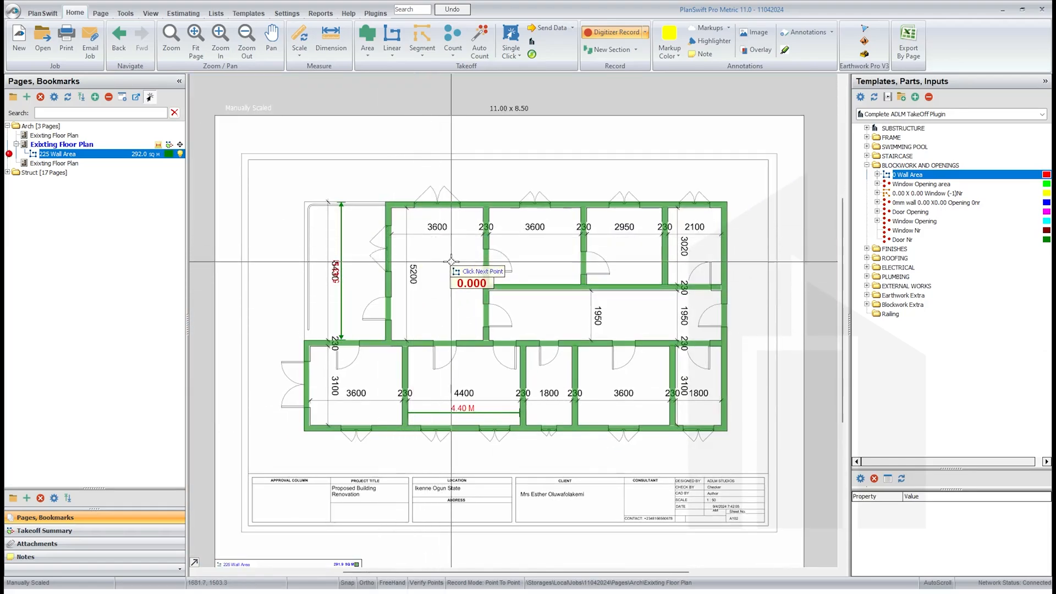
{"action": "right_click", "coordinate": [450, 262]}
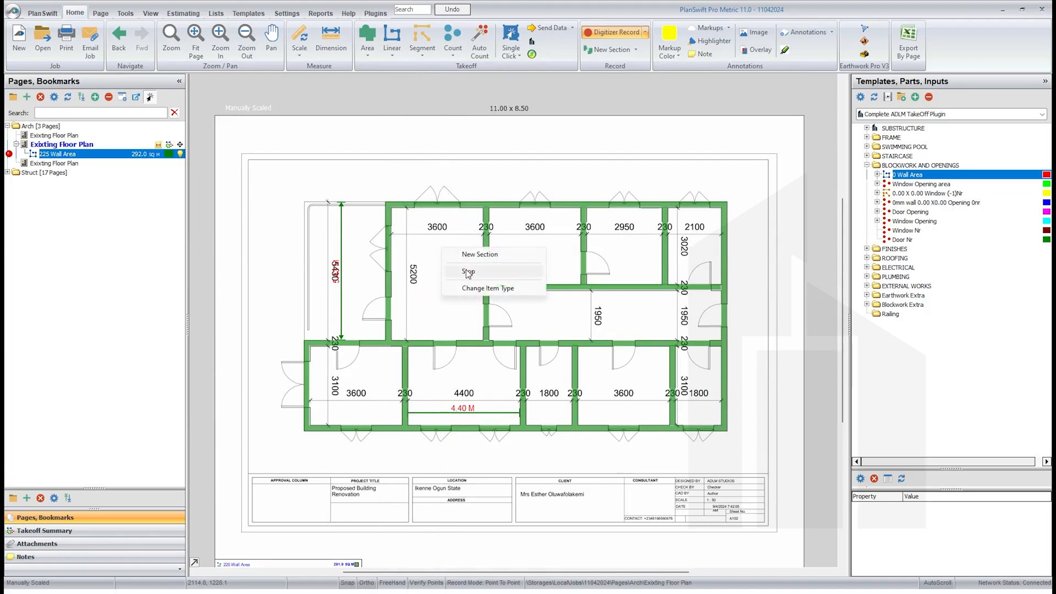
{"action": "left_click", "coordinate": [467, 272]}
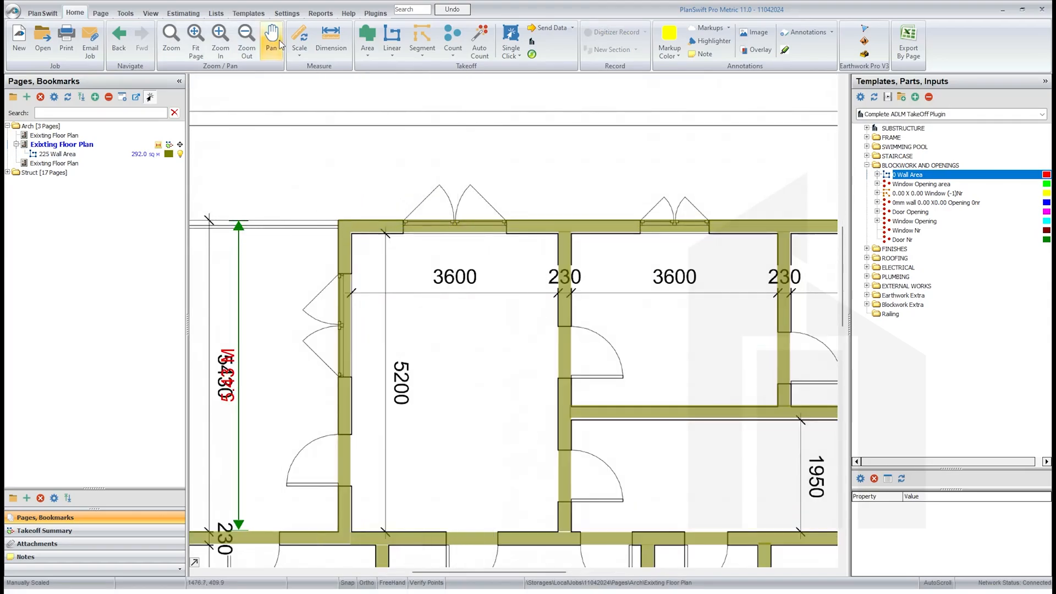
- Measure the window opening widths along the top wall with Dimension, then stop measuring
{"action": "left_click", "coordinate": [331, 41]}
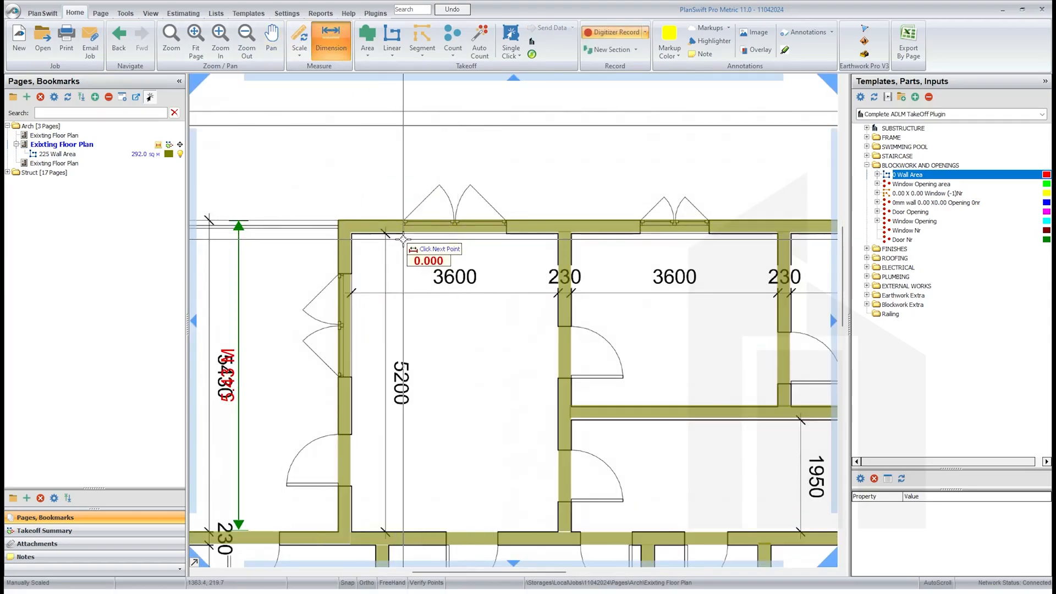
{"action": "left_click", "coordinate": [508, 249]}
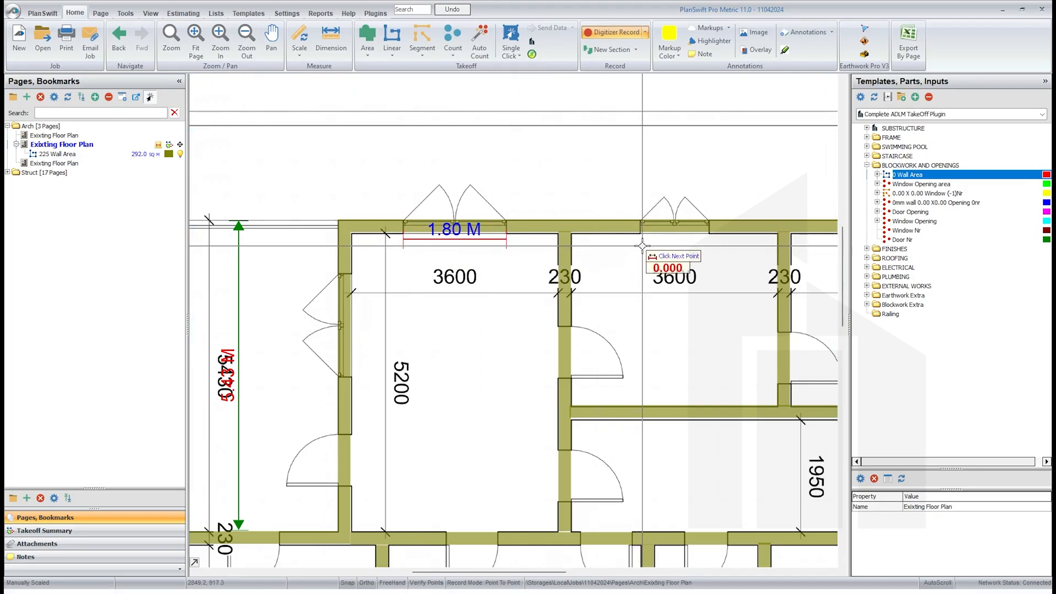
{"action": "left_click", "coordinate": [707, 244]}
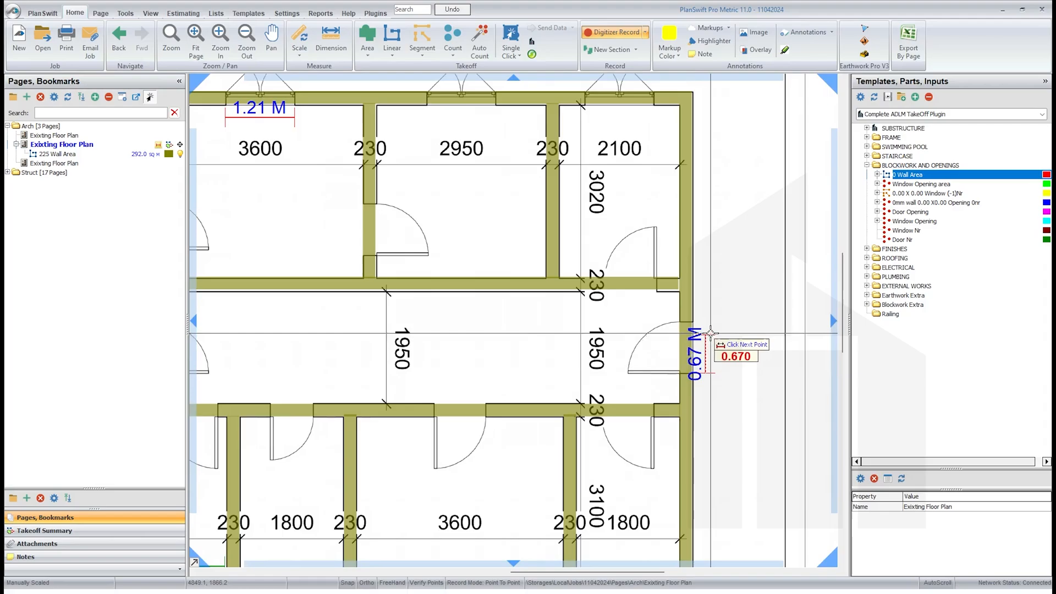
{"action": "mouse_move", "coordinate": [710, 319]}
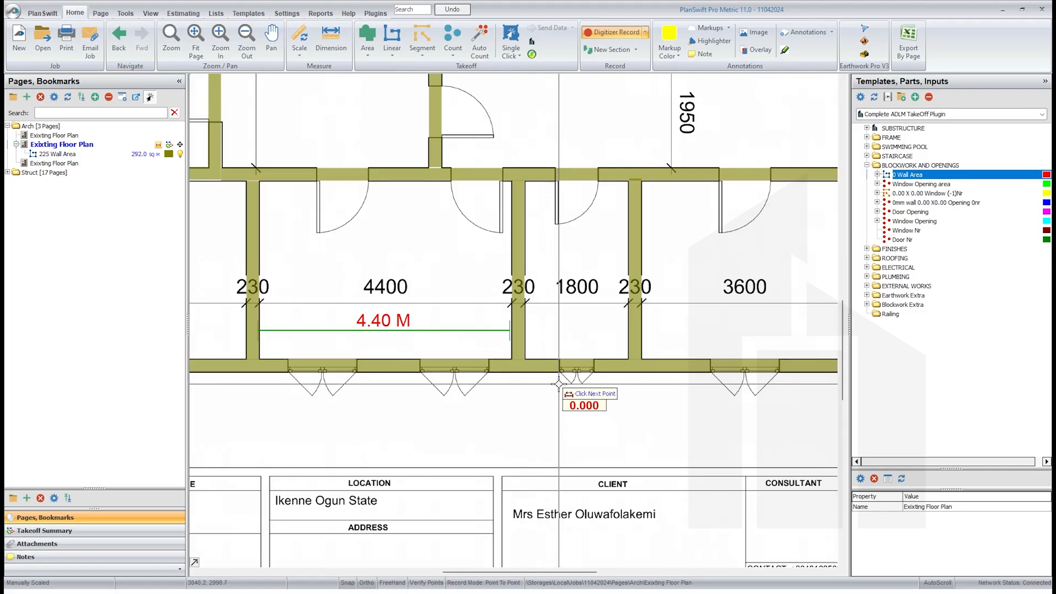
{"action": "mouse_move", "coordinate": [777, 329]}
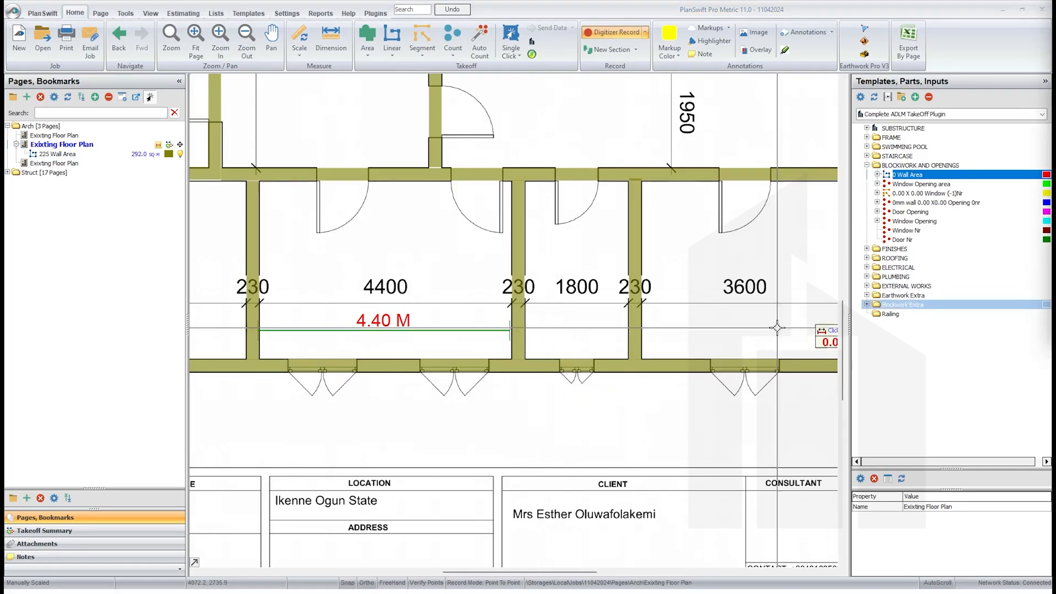
{"action": "mouse_move", "coordinate": [558, 386]}
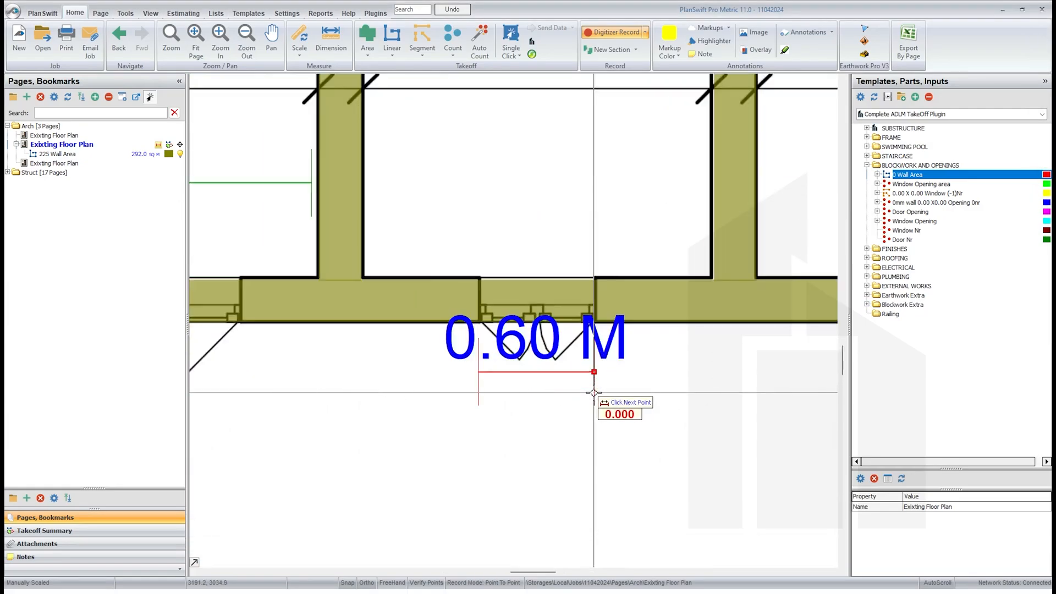
{"action": "left_click", "coordinate": [196, 42]}
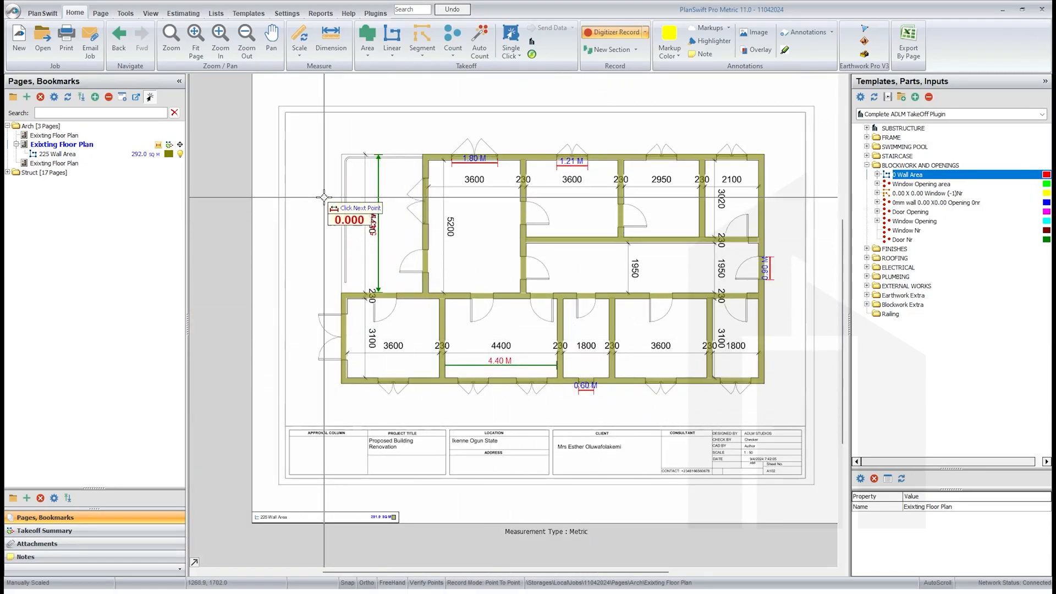
{"action": "right_click", "coordinate": [355, 208]}
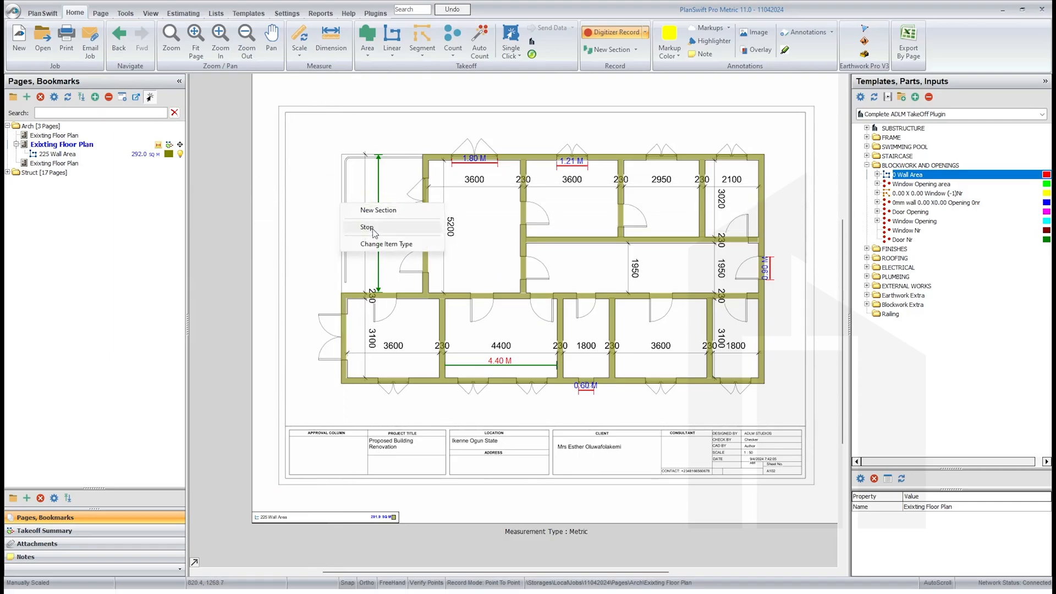
{"action": "left_click", "coordinate": [367, 226]}
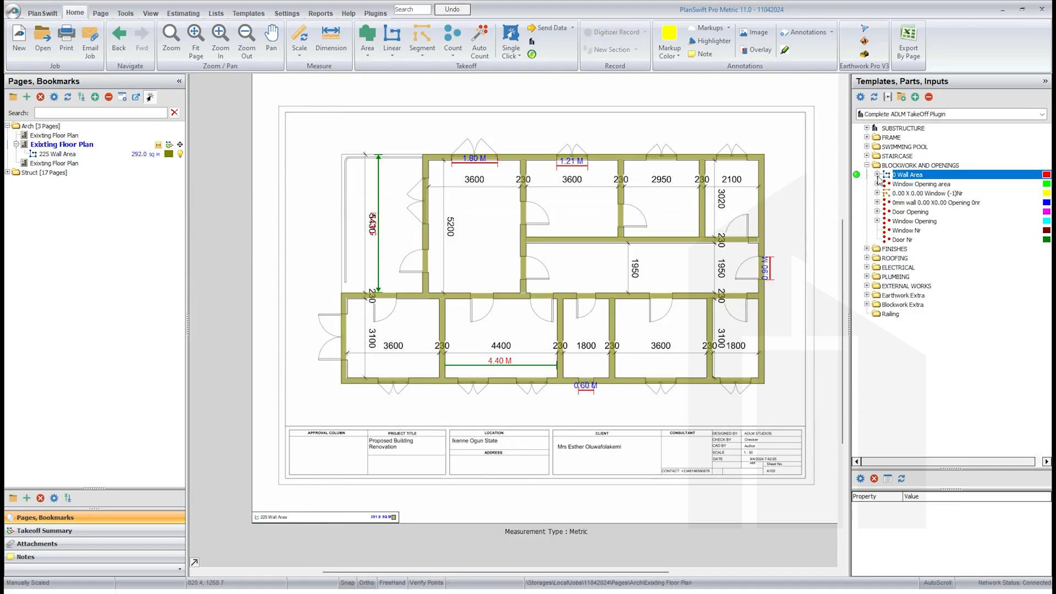
- Set up the Door Opening item for a 225 wall, 1 floor, doors 0.9 m wide and 2.1 m high
{"action": "left_click", "coordinate": [932, 193]}
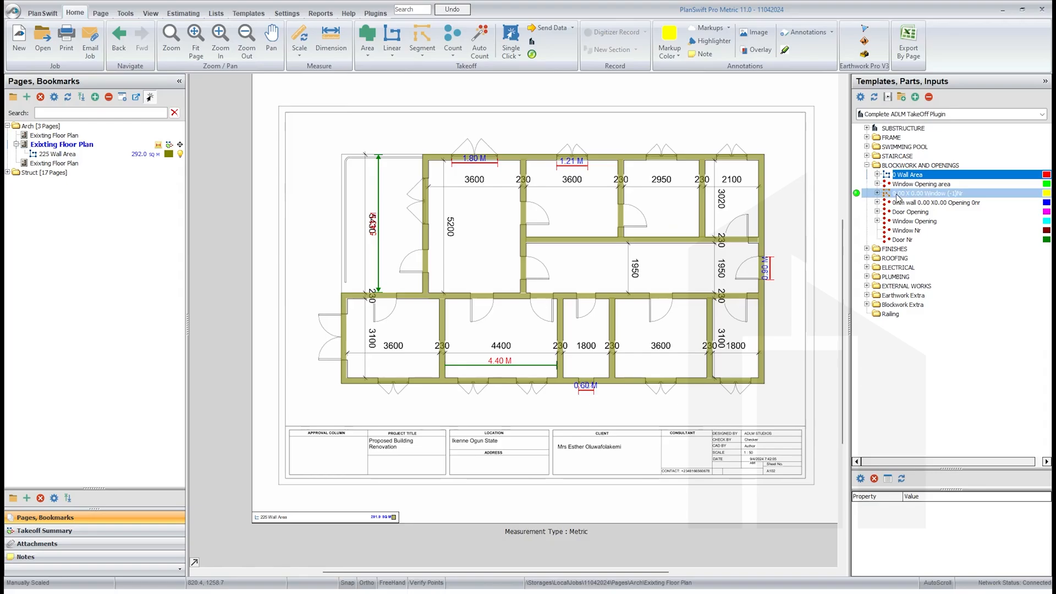
{"action": "left_click", "coordinate": [909, 211]}
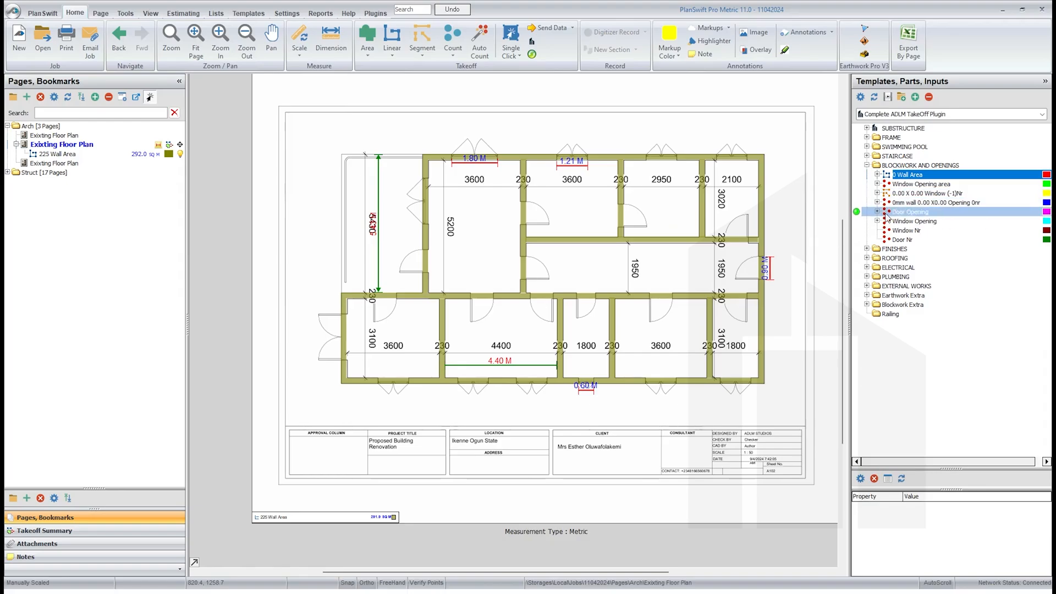
{"action": "left_click", "coordinate": [892, 249]}
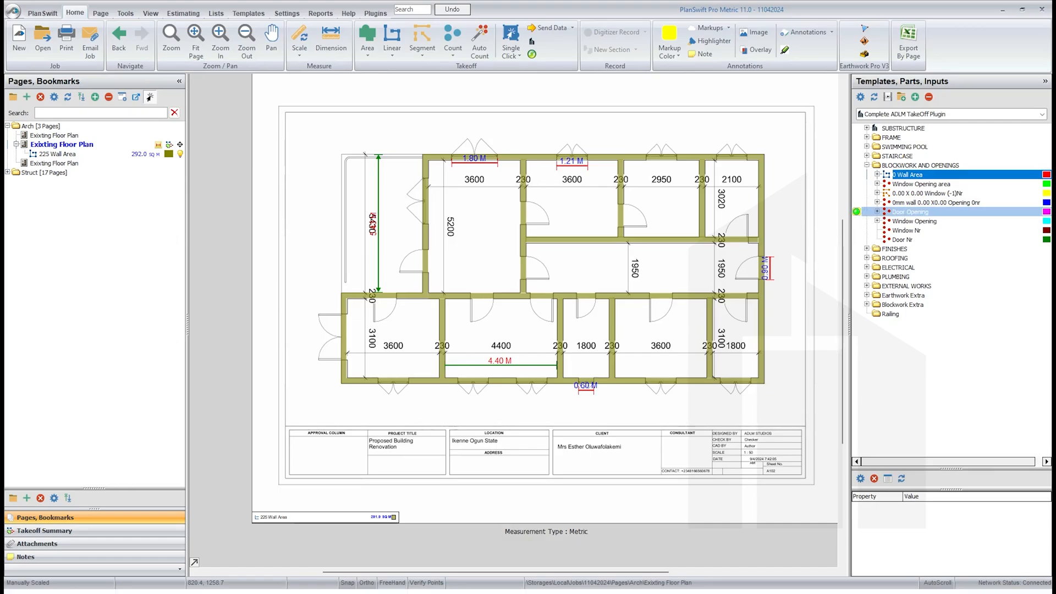
{"action": "mouse_move", "coordinate": [564, 244]}
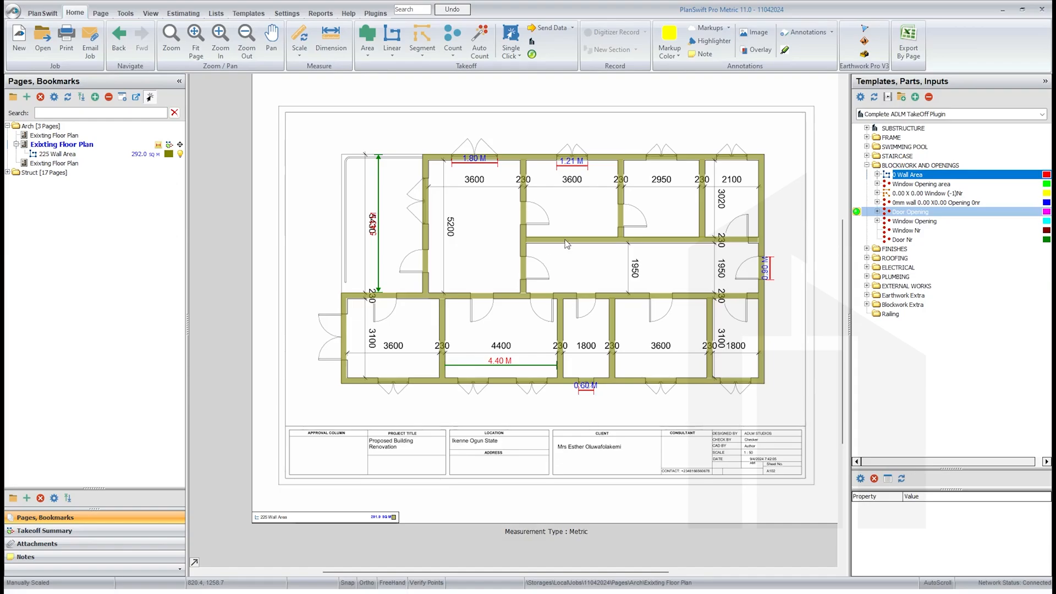
{"action": "double_click", "coordinate": [910, 211]}
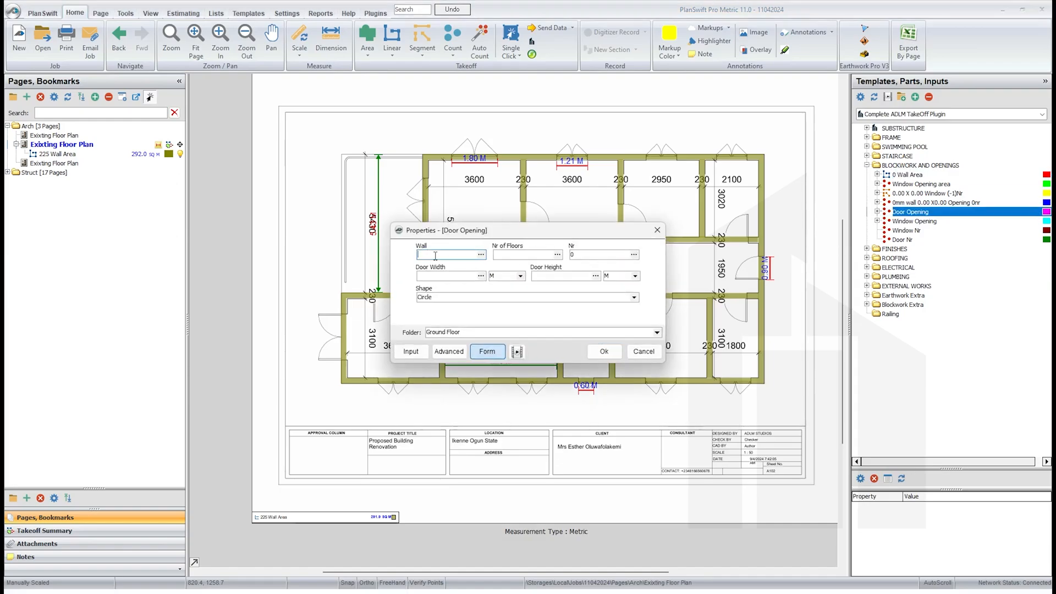
{"action": "type", "text": "225"}
{"action": "left_click", "coordinate": [526, 254]}
{"action": "type", "text": "1"}
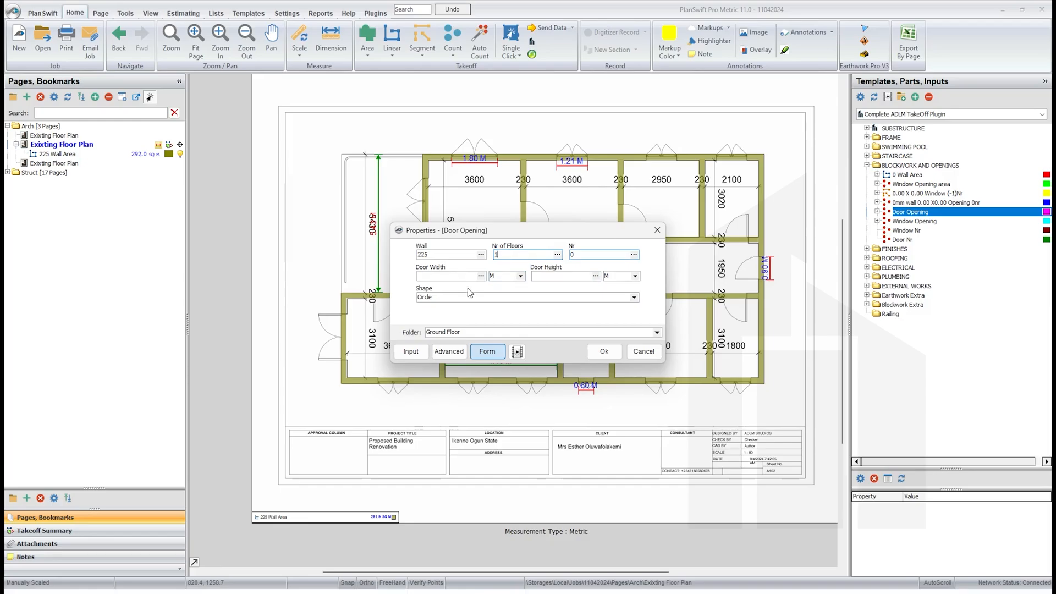
{"action": "left_click", "coordinate": [447, 276]}
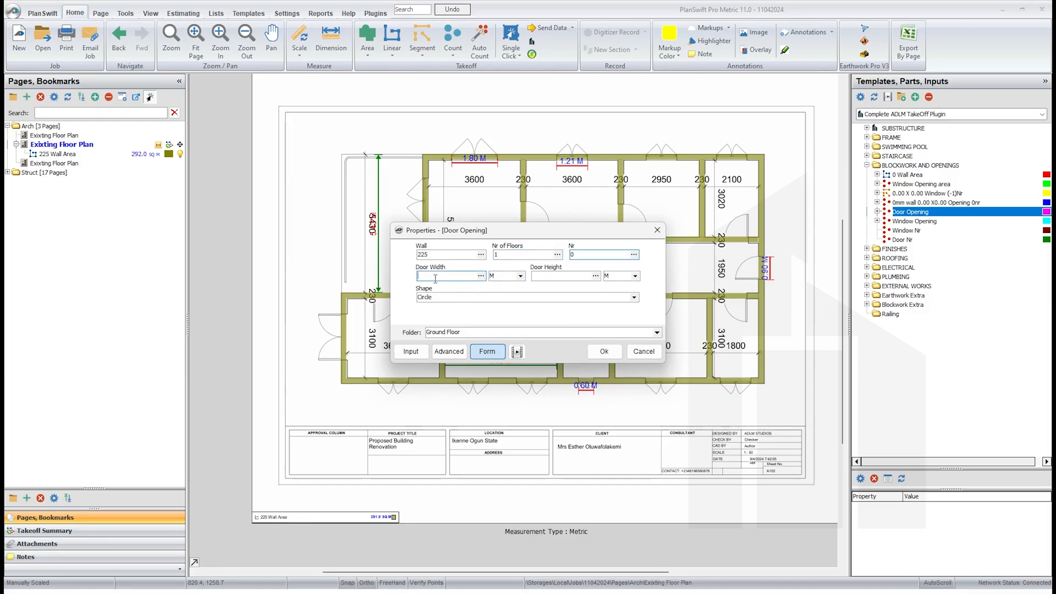
{"action": "type", "text": ".9"}
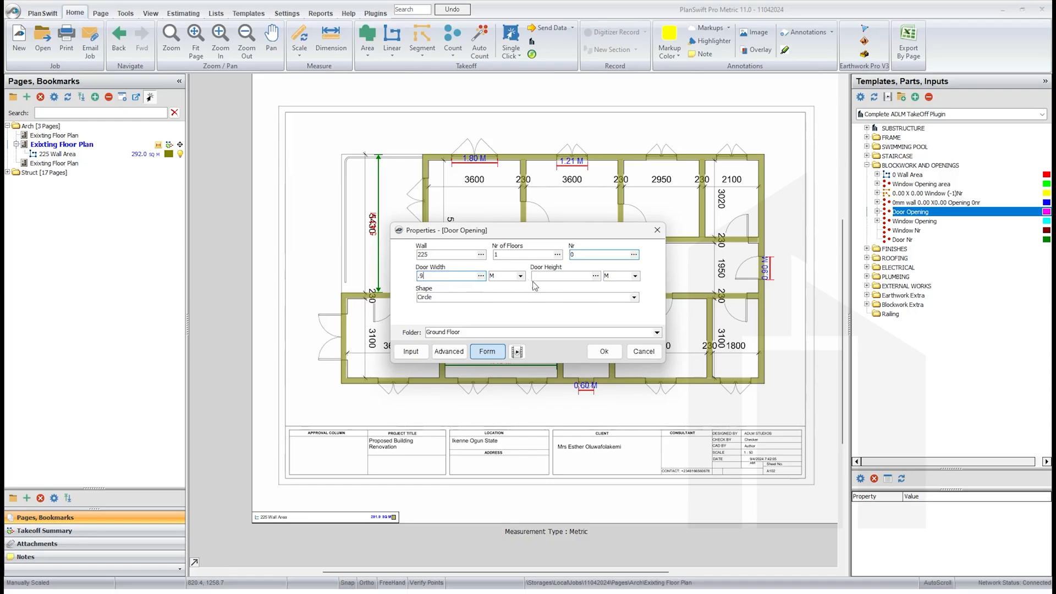
{"action": "type", "text": "2.1"}
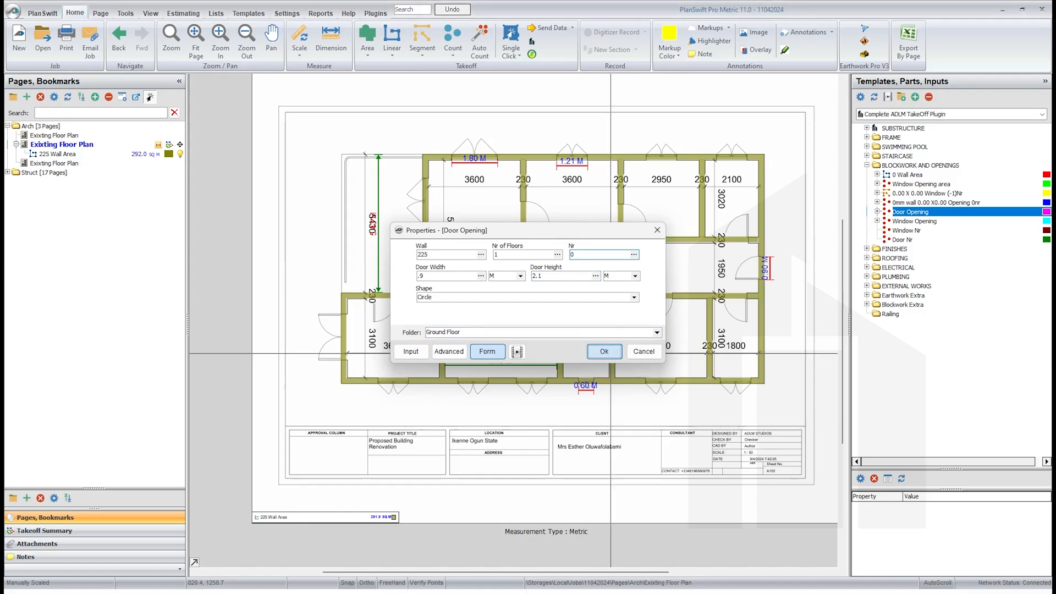
{"action": "left_click", "coordinate": [604, 351]}
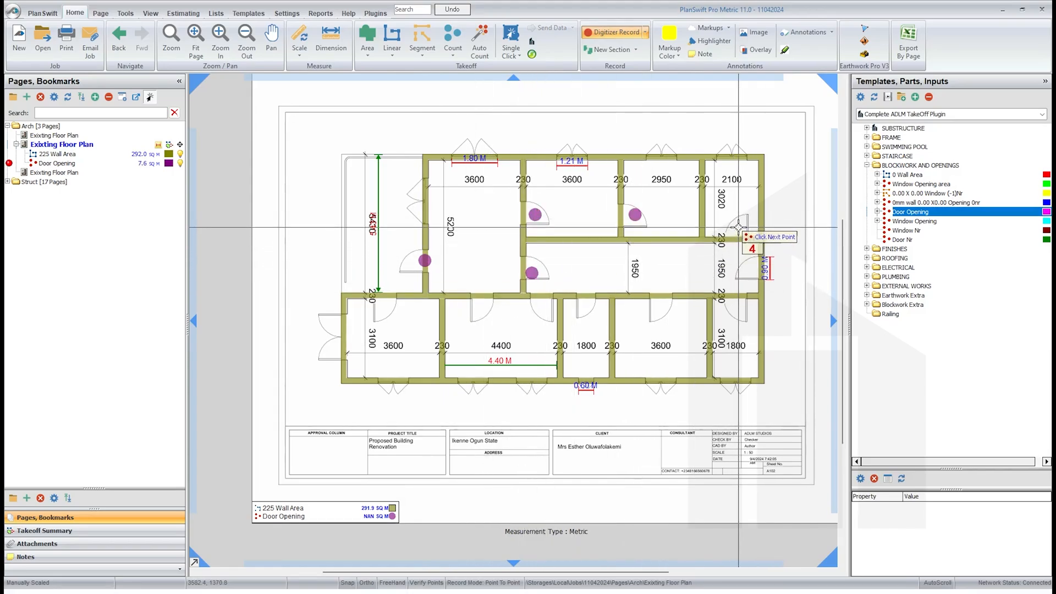
- Count the doors of the top-right room, bottom-right room and 4400 room, reaching eleven openings
{"action": "left_click", "coordinate": [735, 312]}
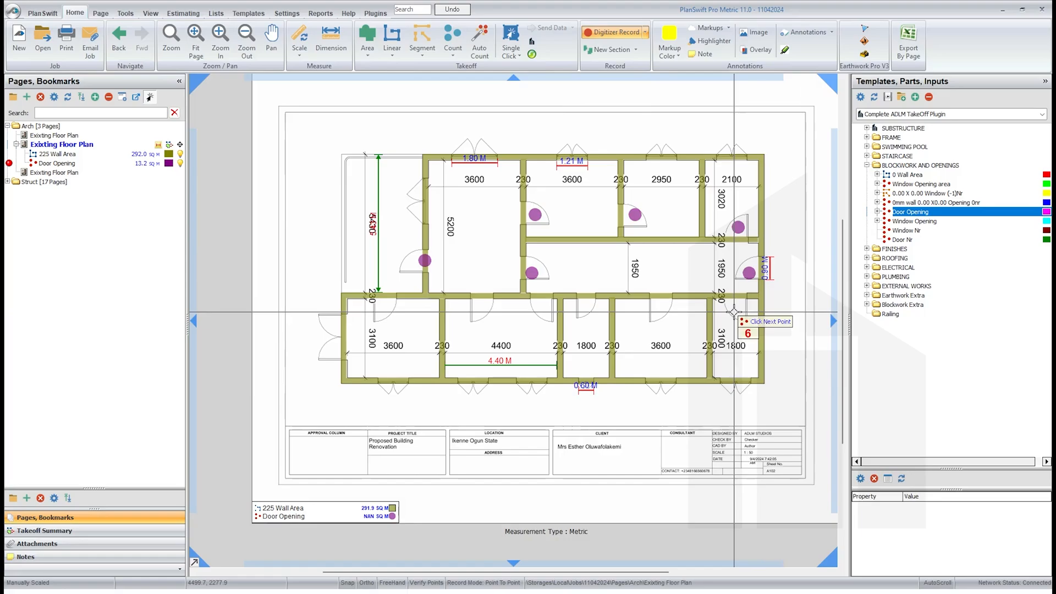
{"action": "left_click", "coordinate": [574, 305]}
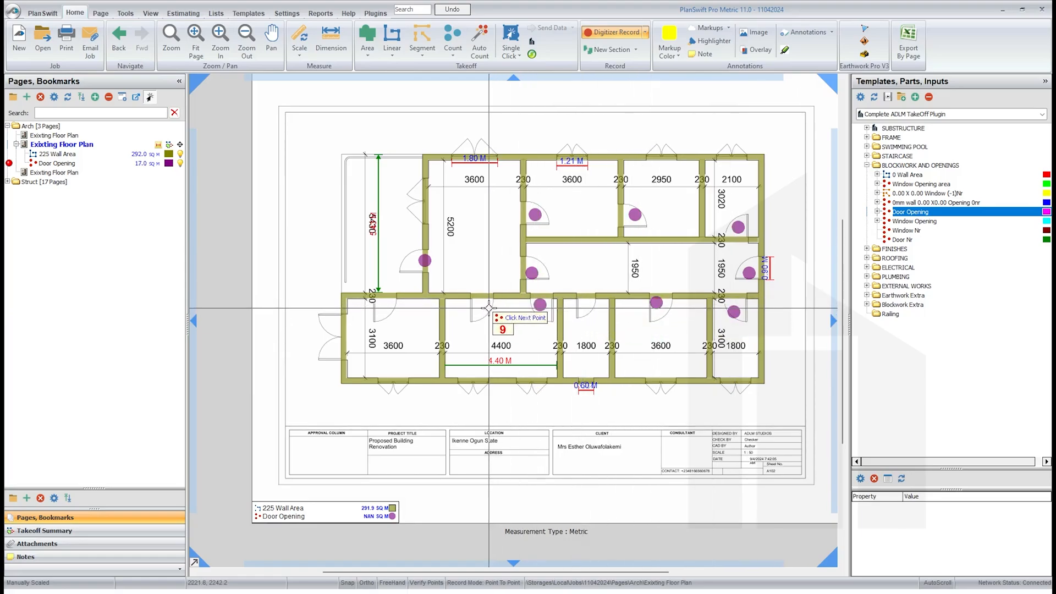
{"action": "left_click", "coordinate": [488, 308]}
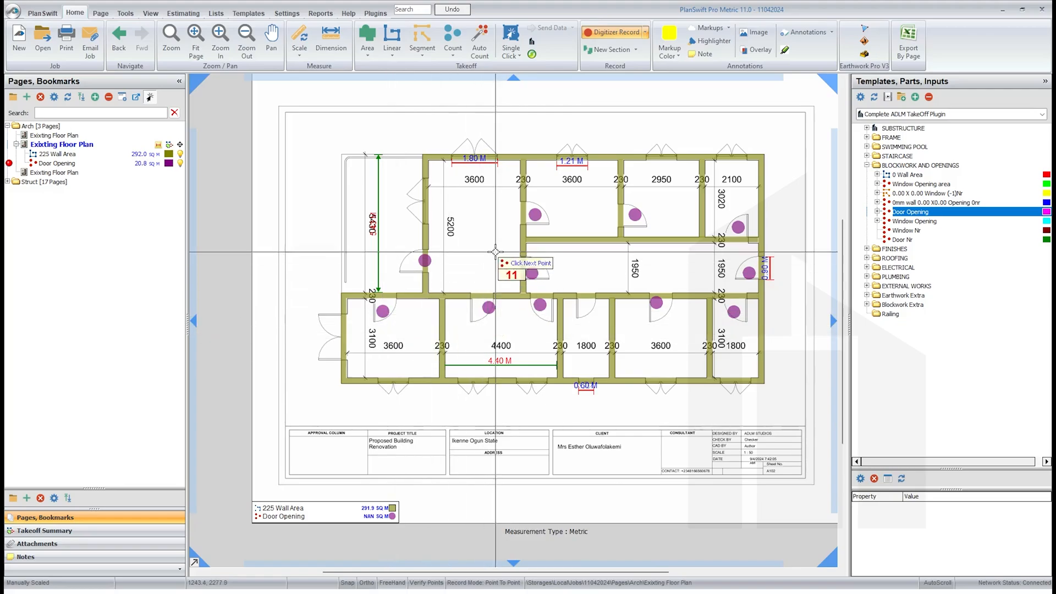